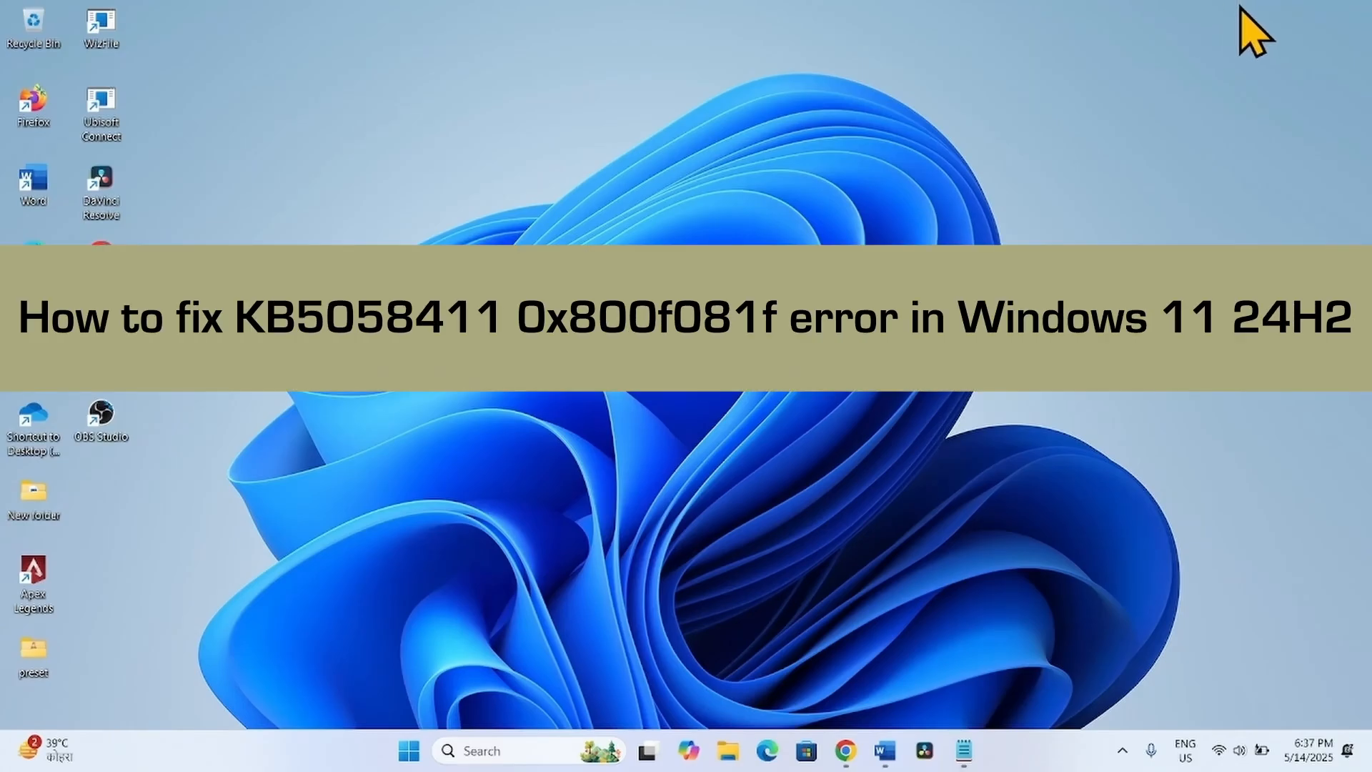
pyautogui.moveTo(1172, 31)
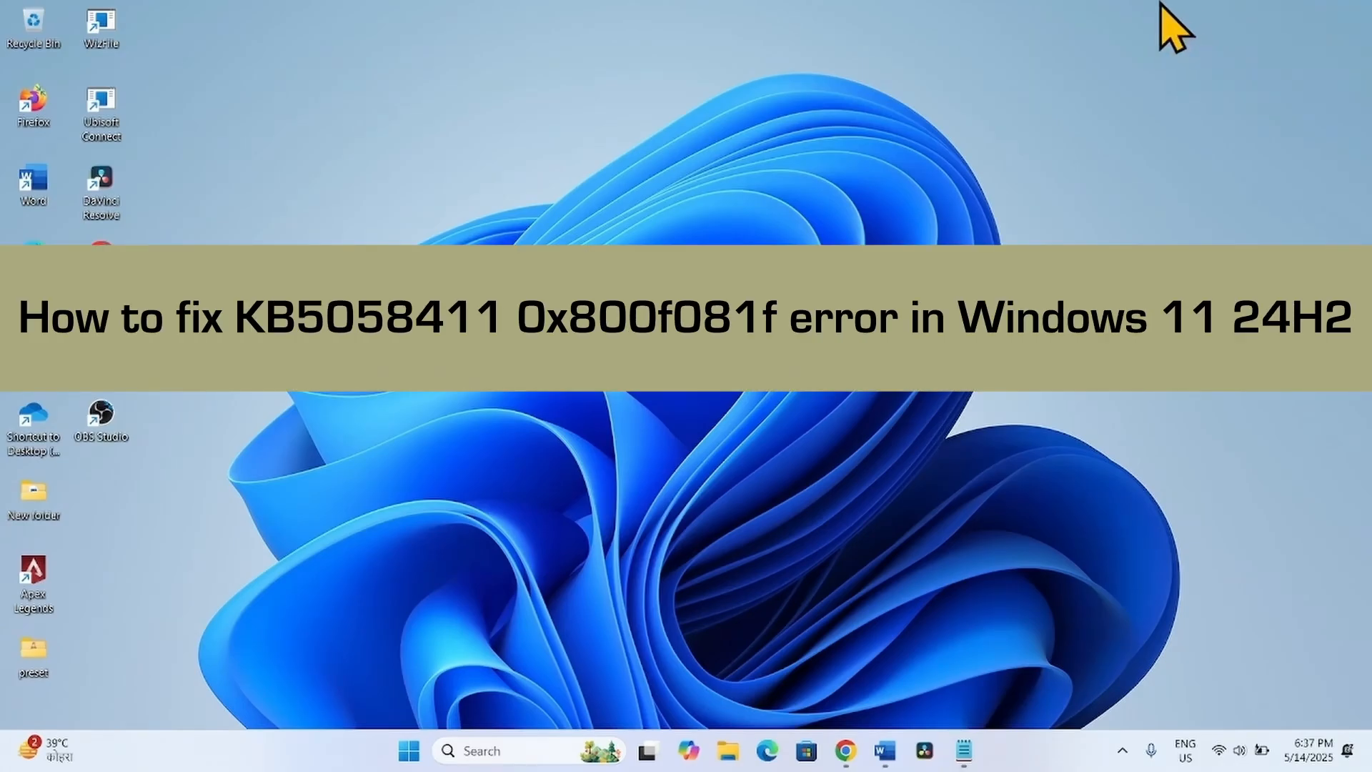
pyautogui.moveTo(1169, 31)
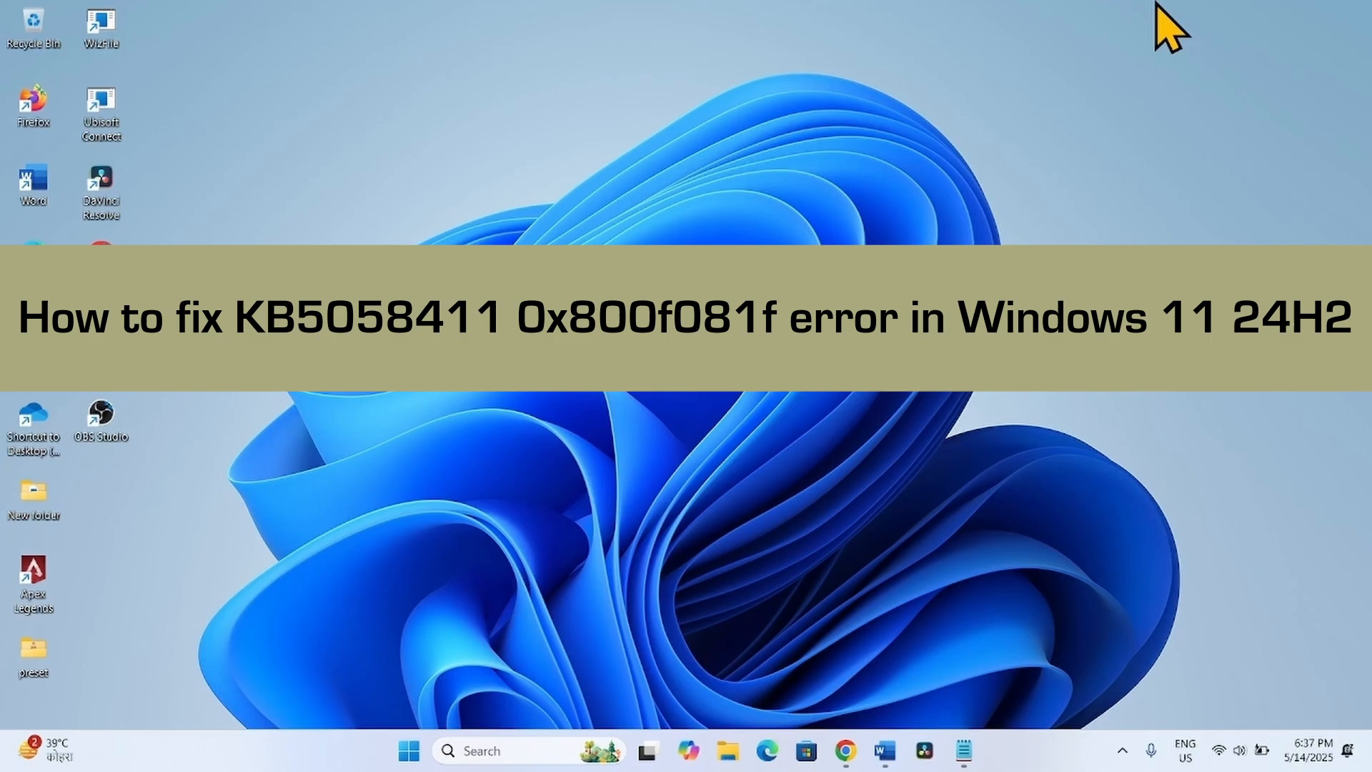
pyautogui.moveTo(1164, 44)
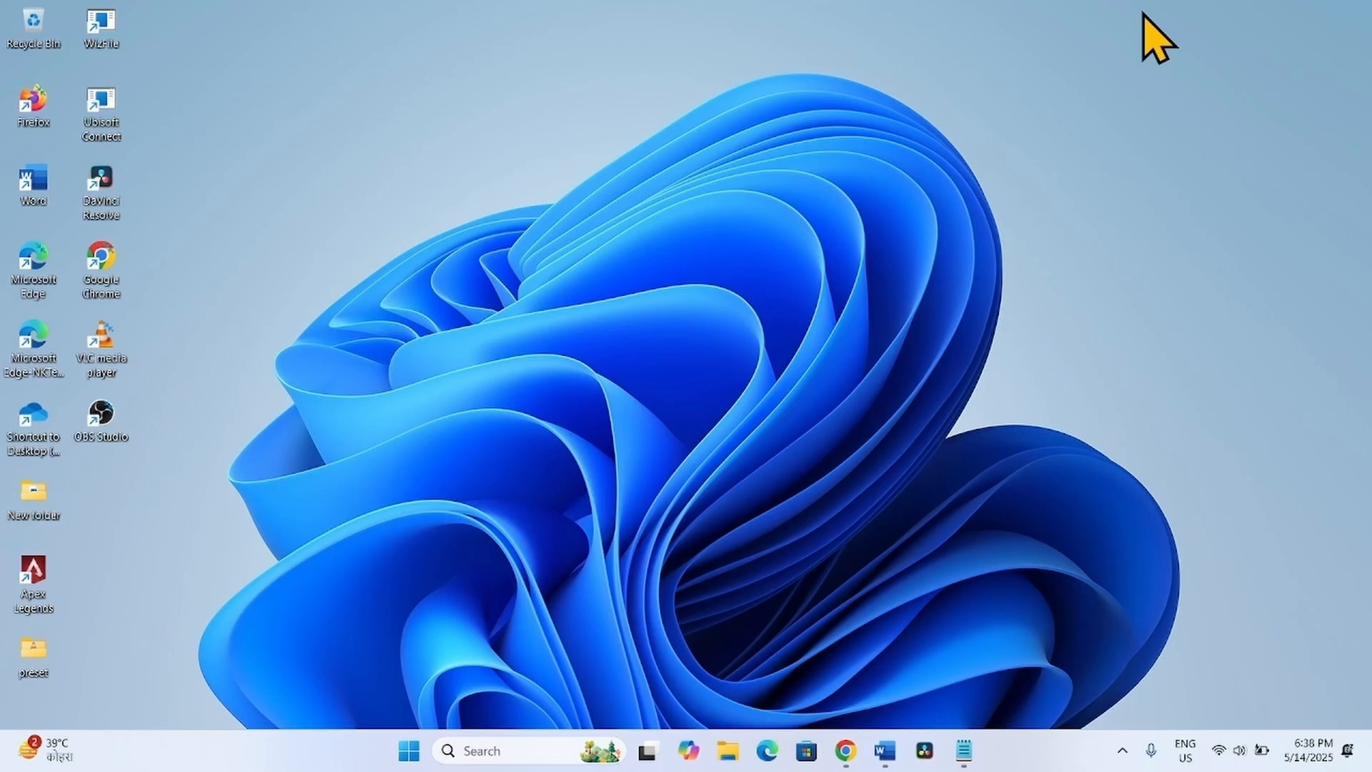
pyautogui.moveTo(1064, 48)
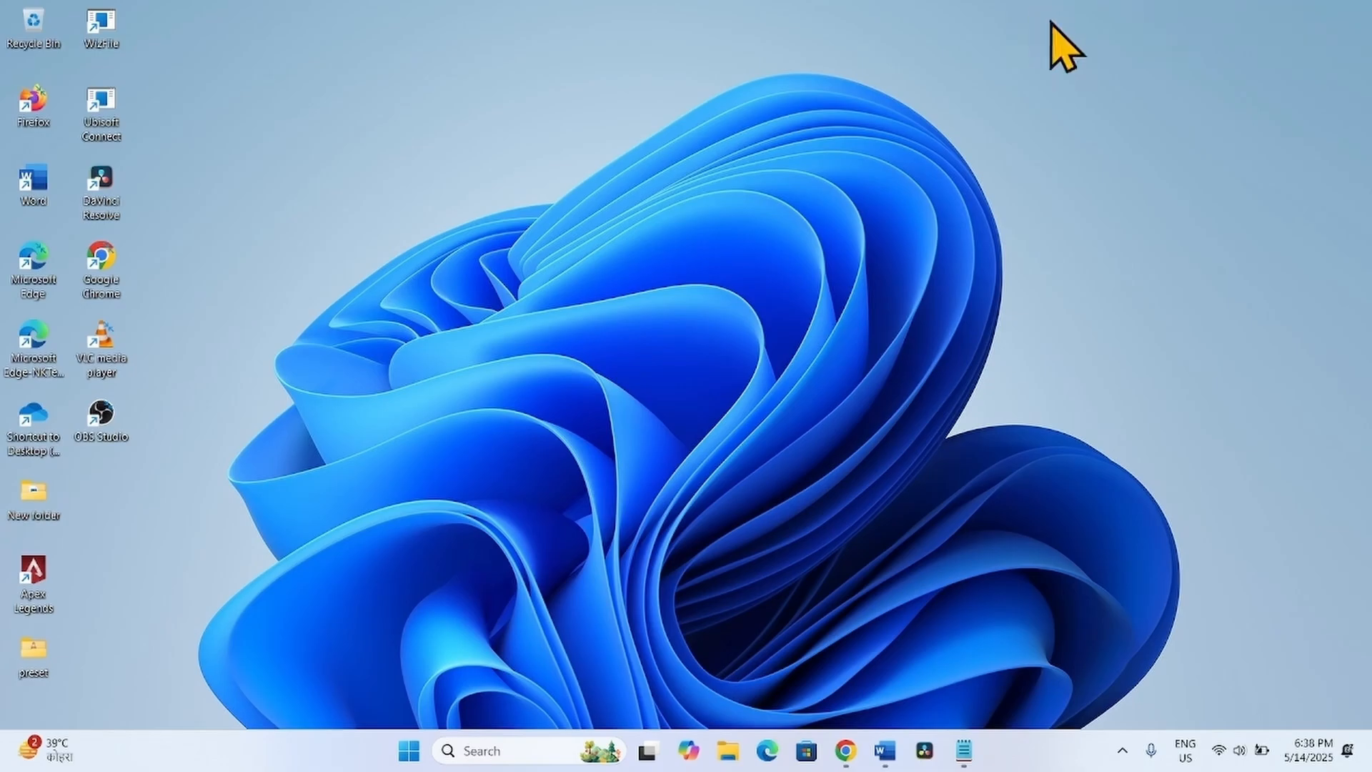
pyautogui.moveTo(1063, 65)
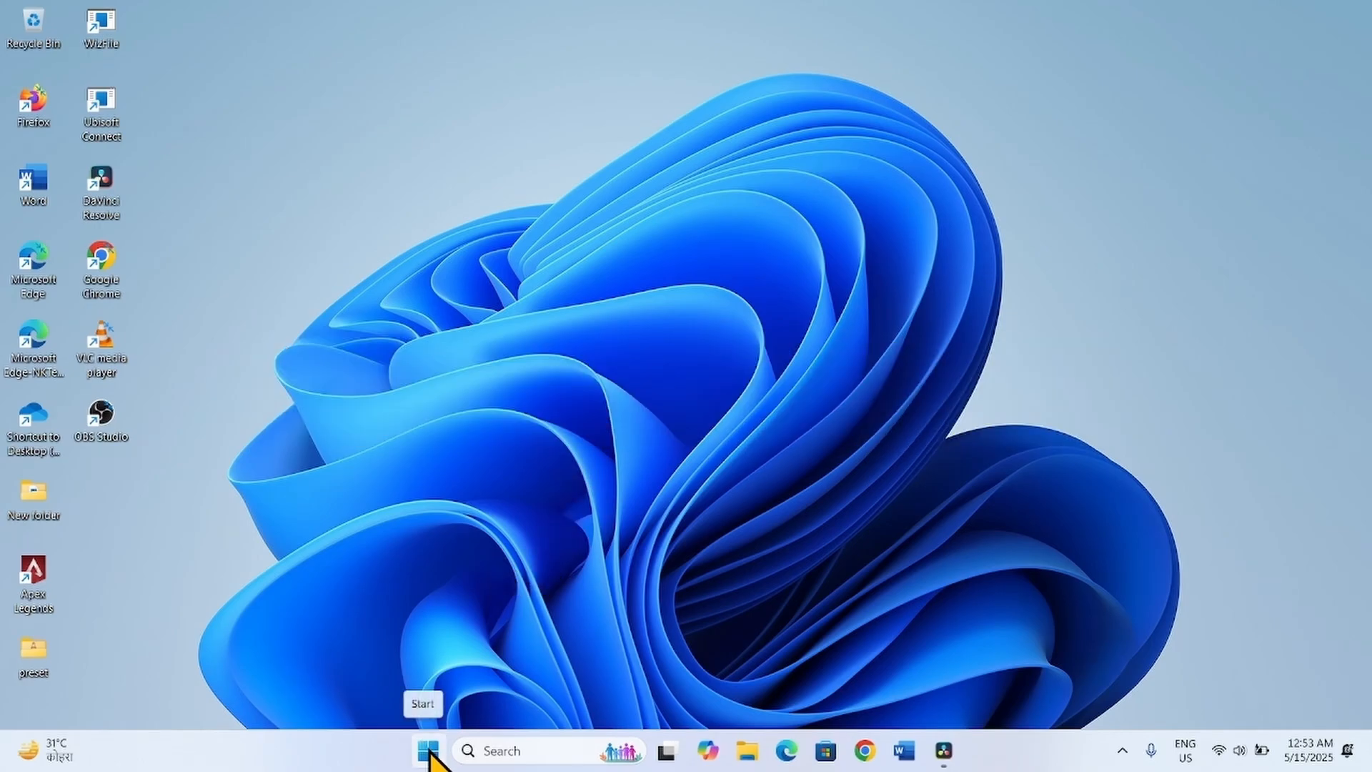
# - From Start, open Settings, go to System, and scroll down to Recovery
pyautogui.click(428, 751)
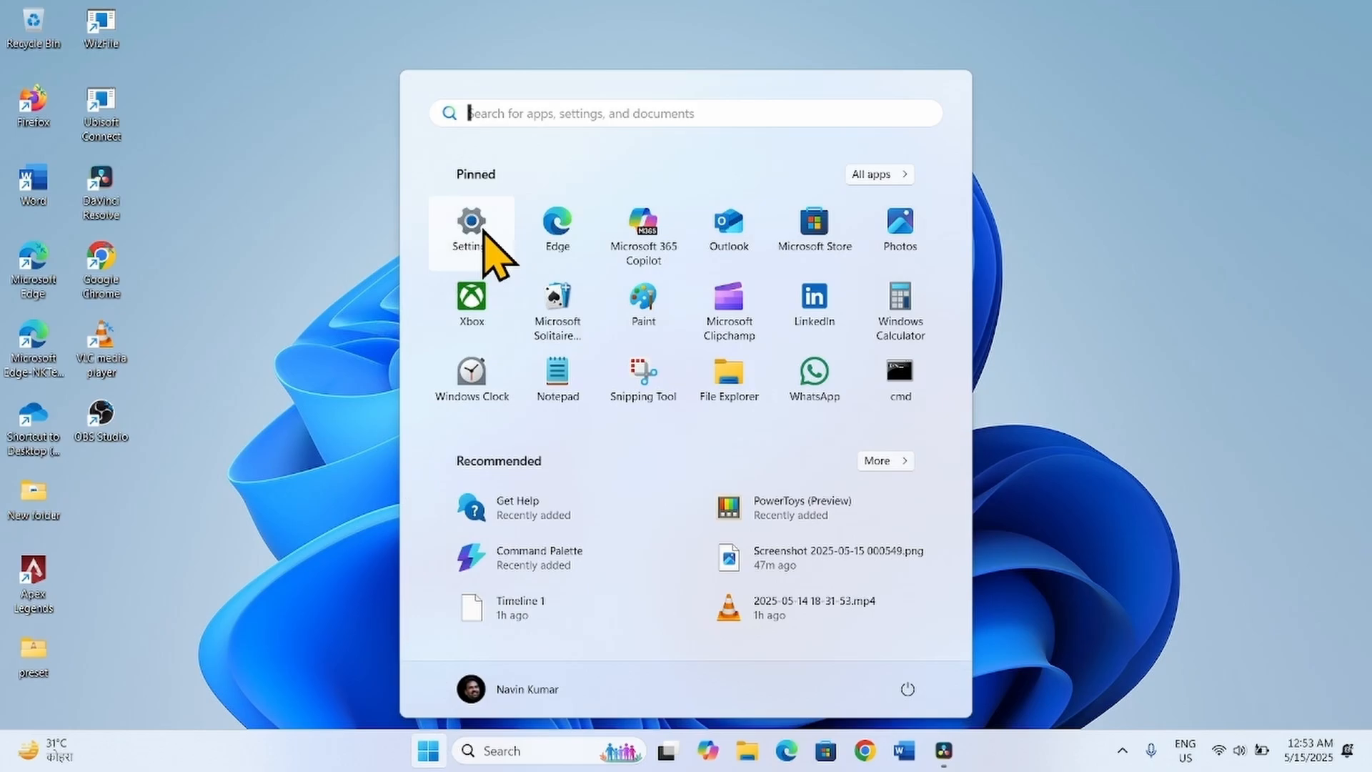
pyautogui.click(471, 230)
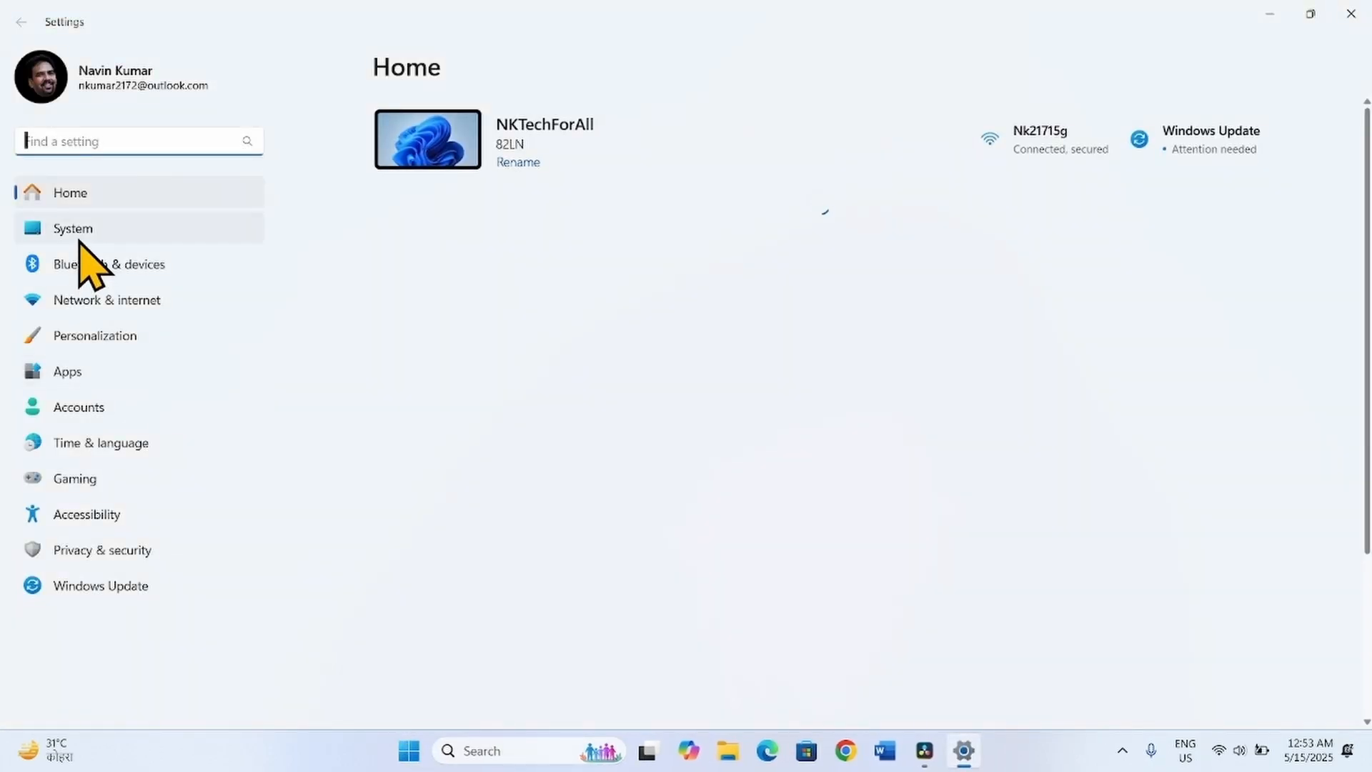
pyautogui.click(72, 229)
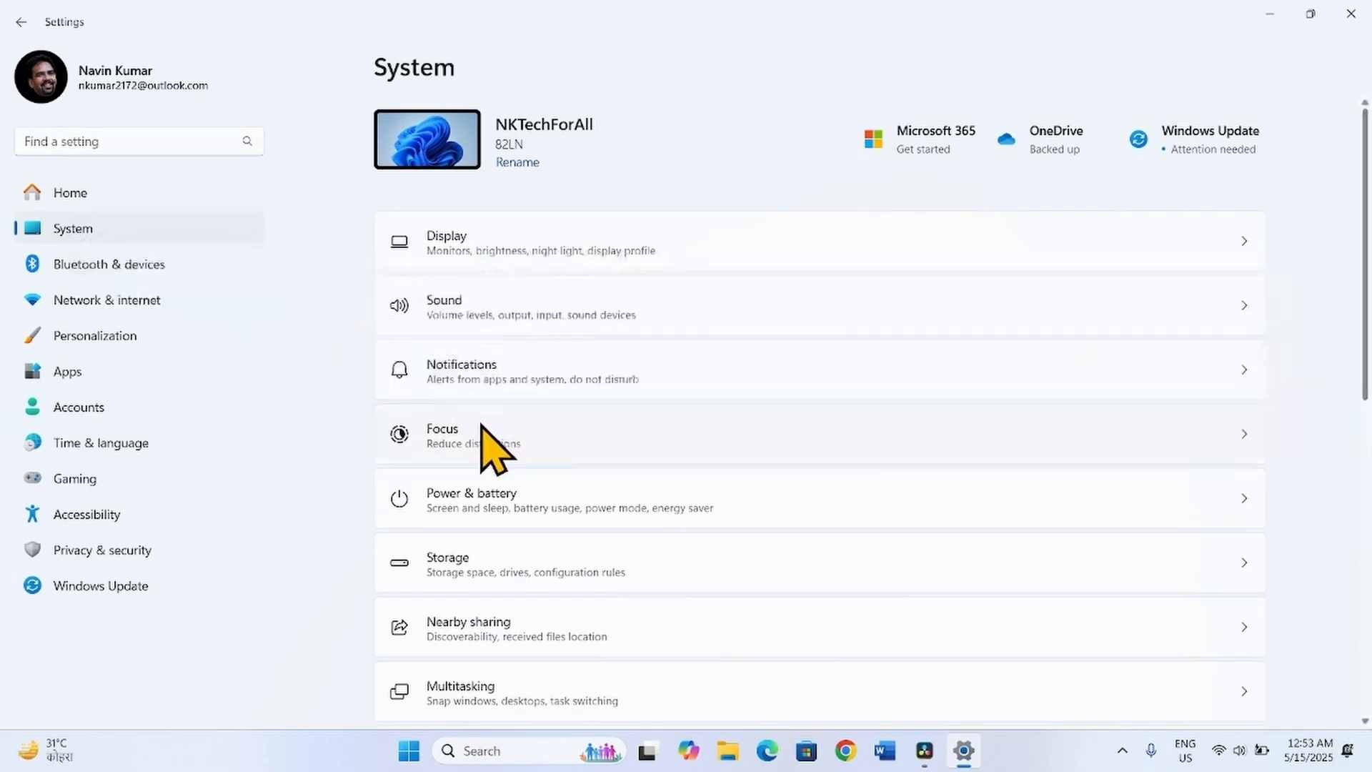
pyautogui.scroll(-3)
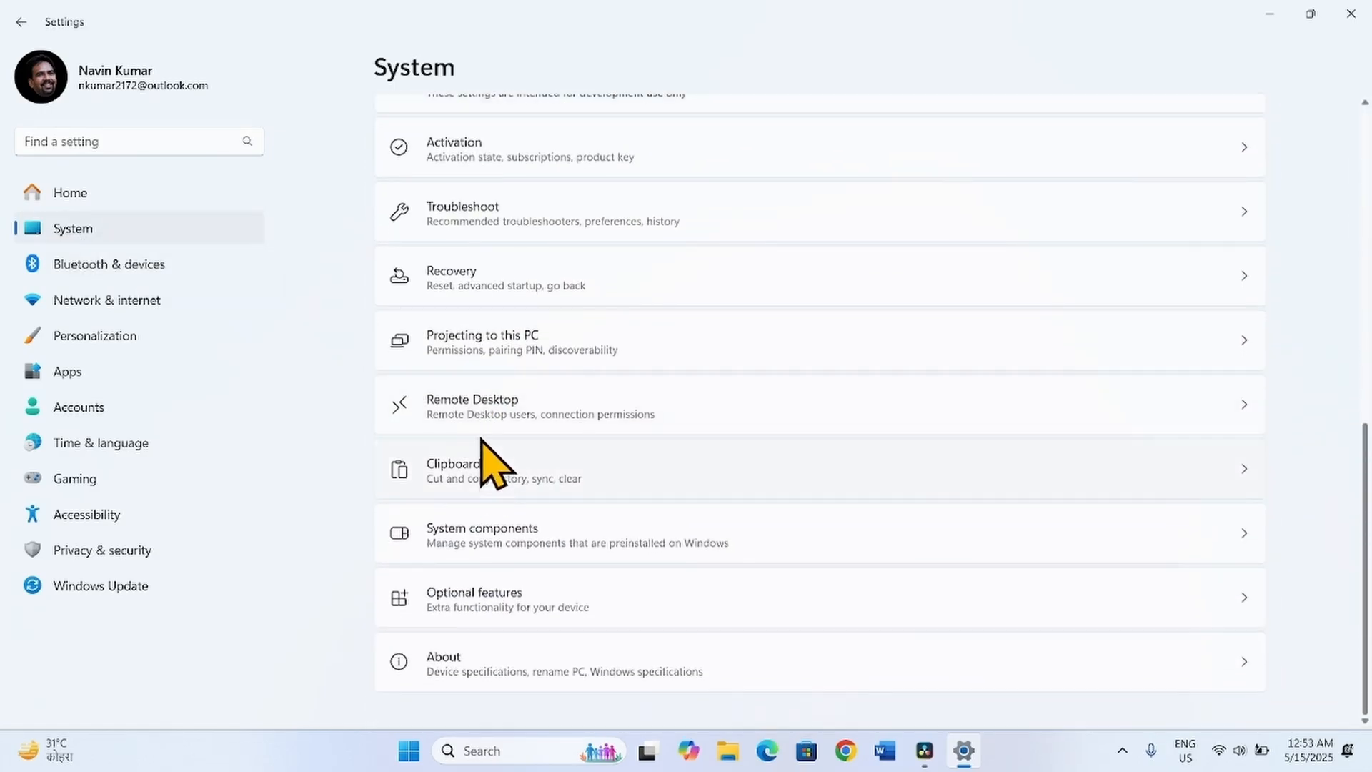
pyautogui.moveTo(462, 297)
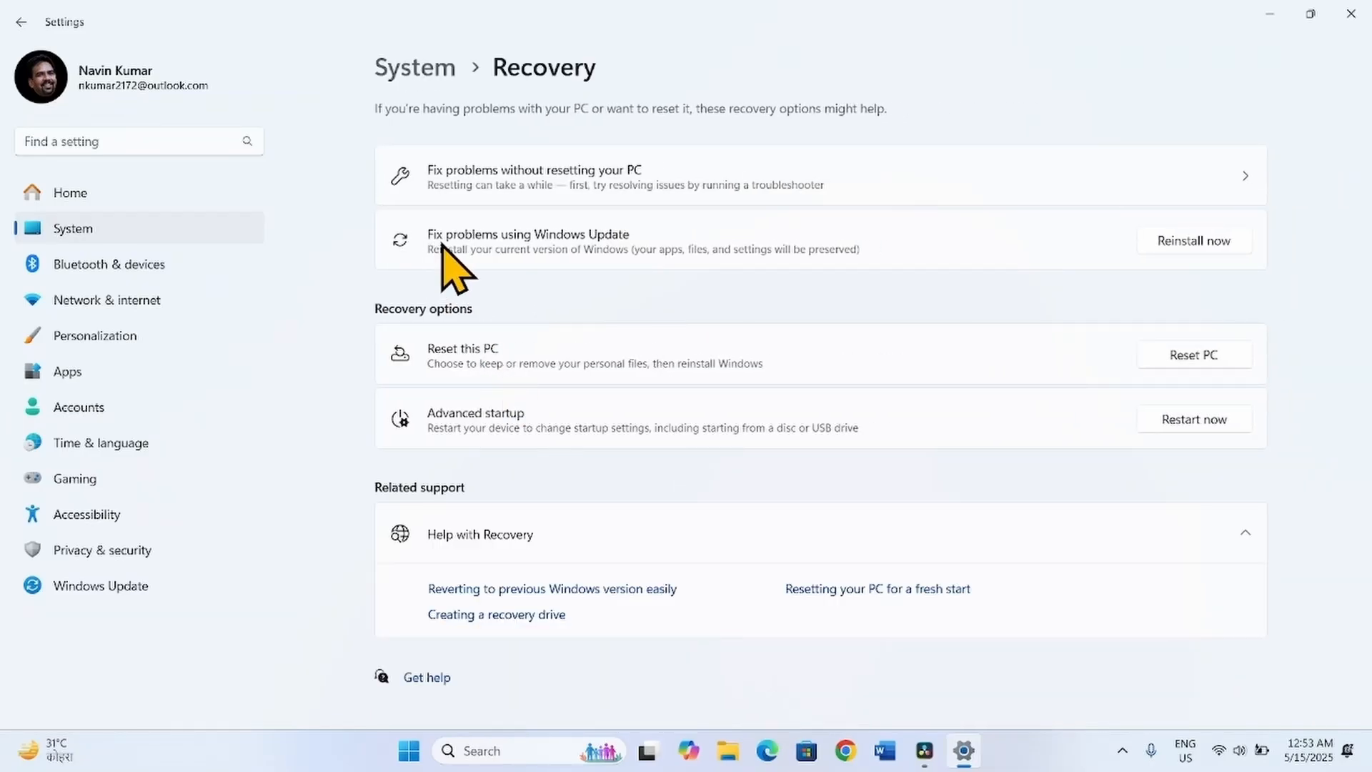
pyautogui.moveTo(604, 267)
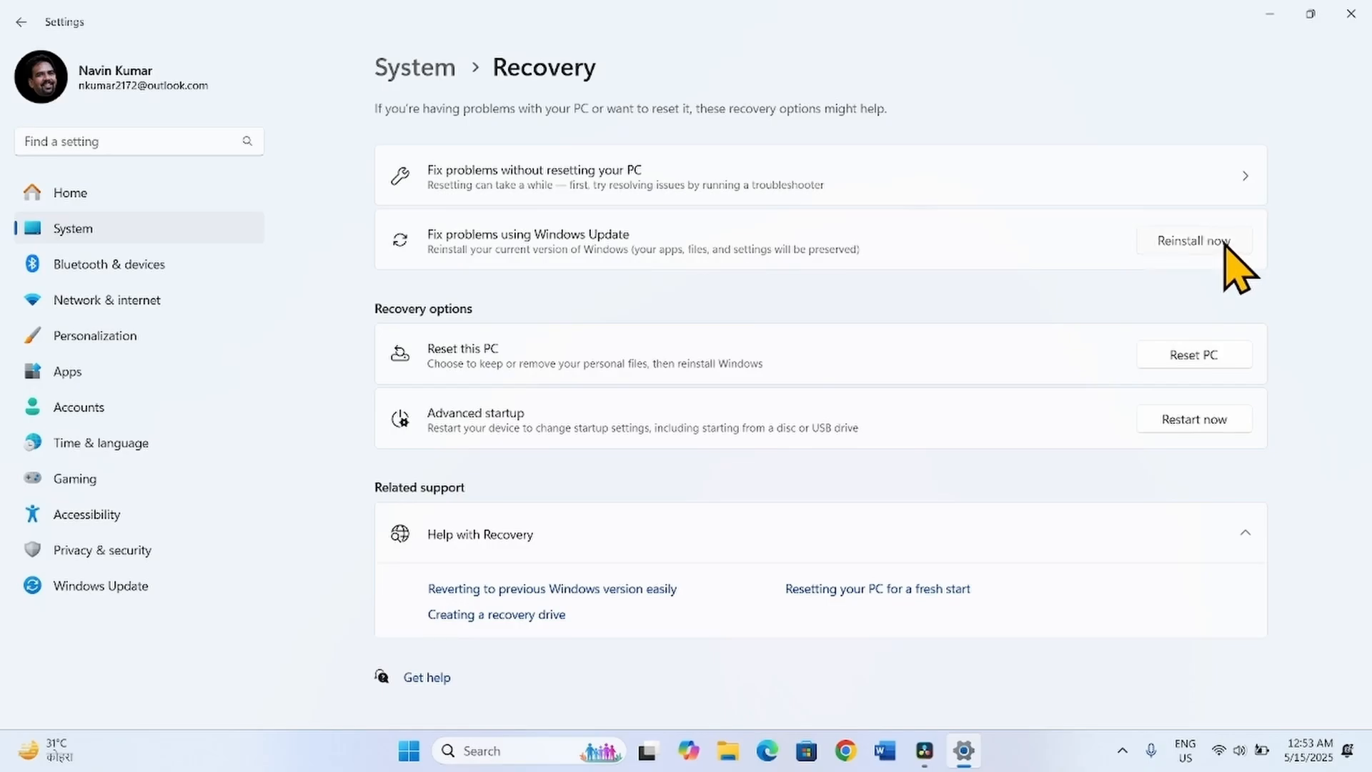
# - Start 'Reinstall now' under Fix problems using Windows Update and confirm the repair
pyautogui.click(1193, 241)
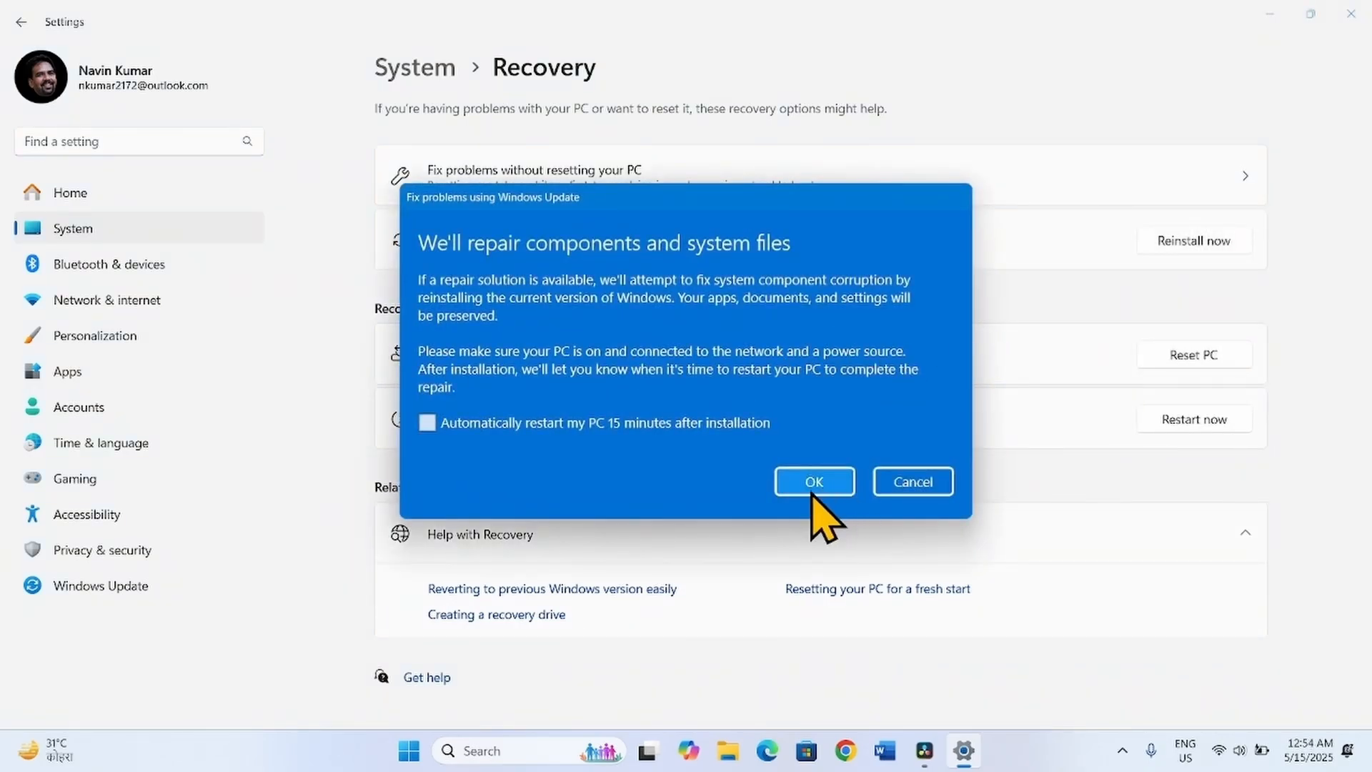
pyautogui.click(813, 481)
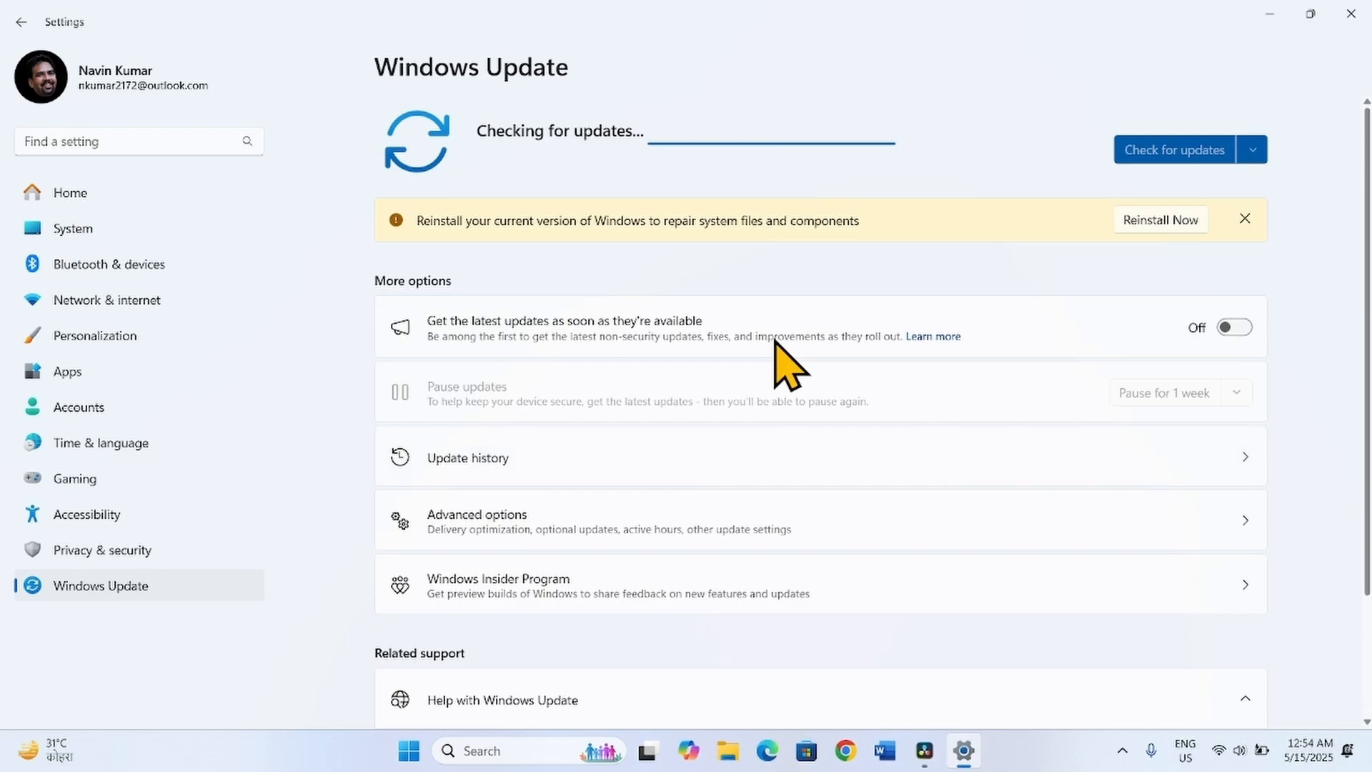
pyautogui.moveTo(777, 350)
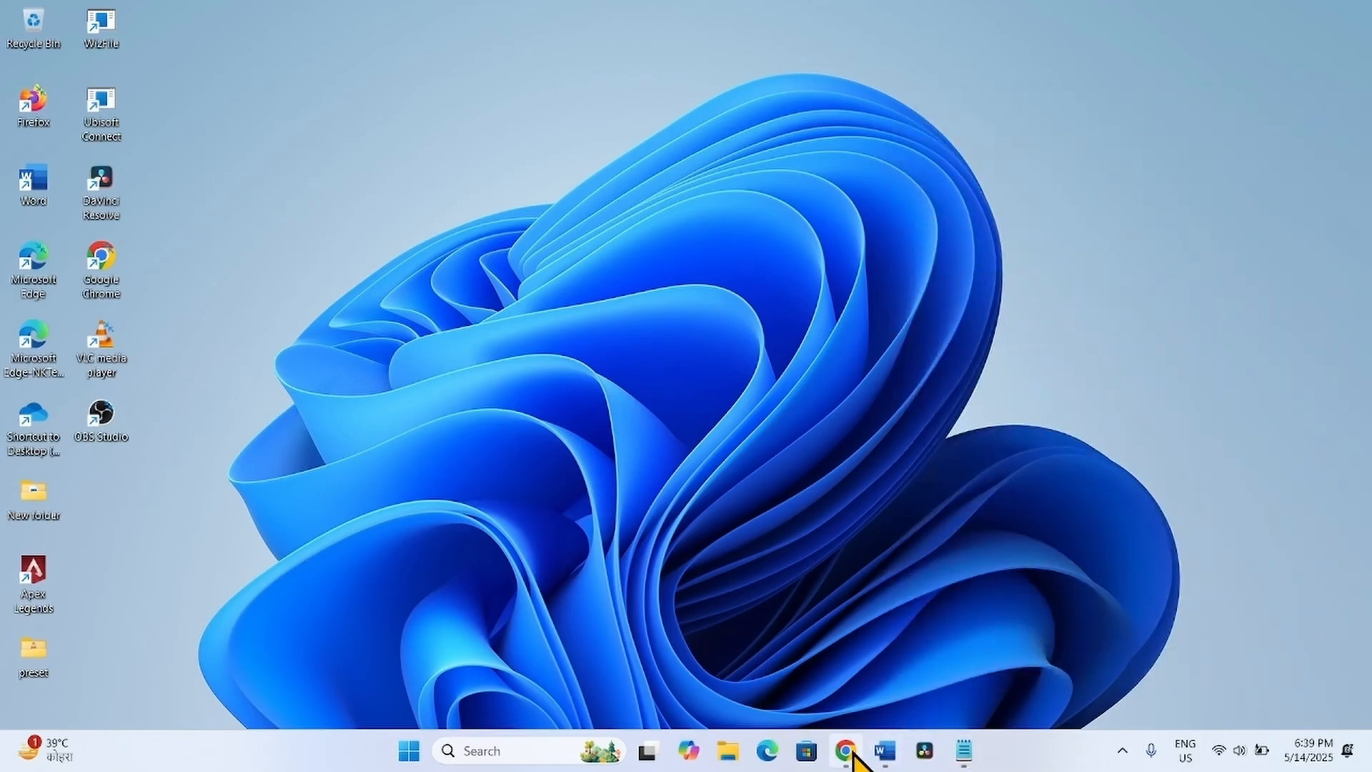
# - Download resetrepair.zip in Chrome from the copied link and view the downloads list
pyautogui.click(843, 751)
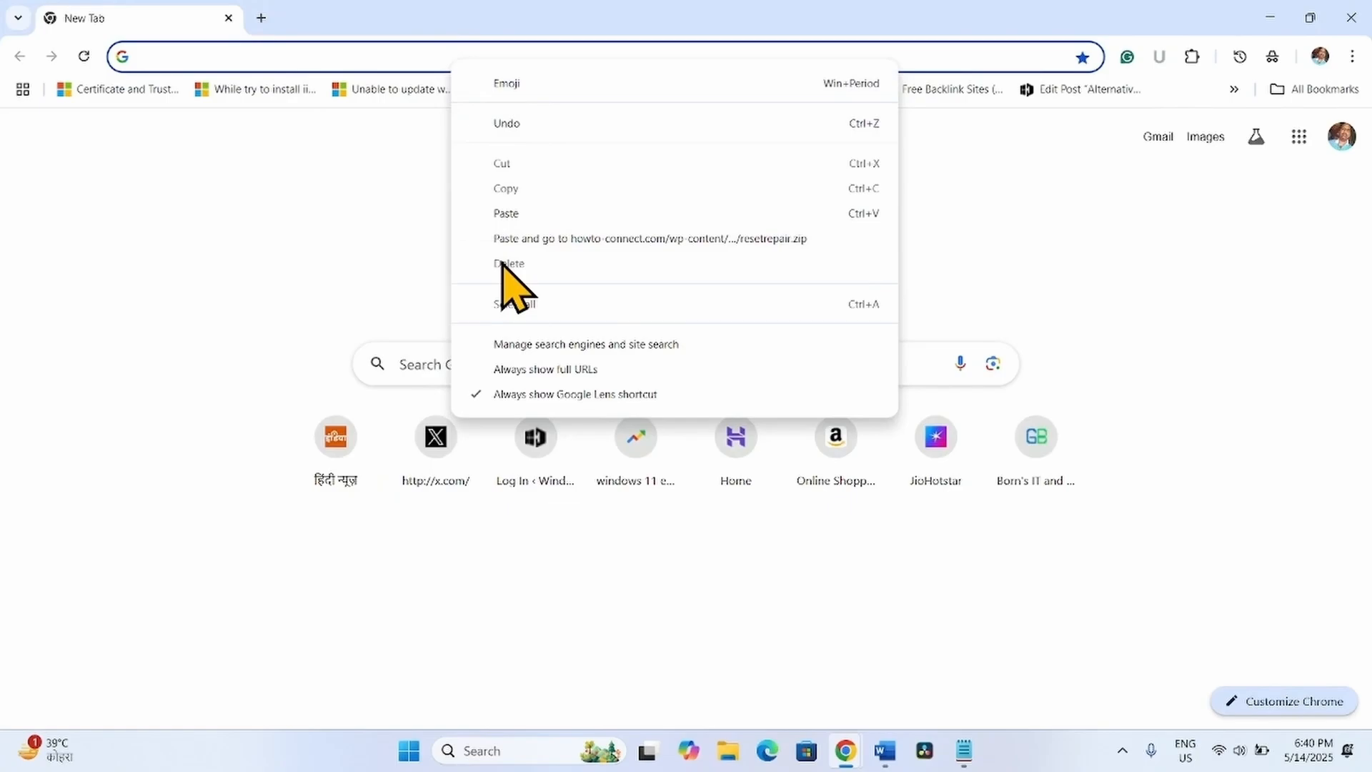
pyautogui.click(650, 238)
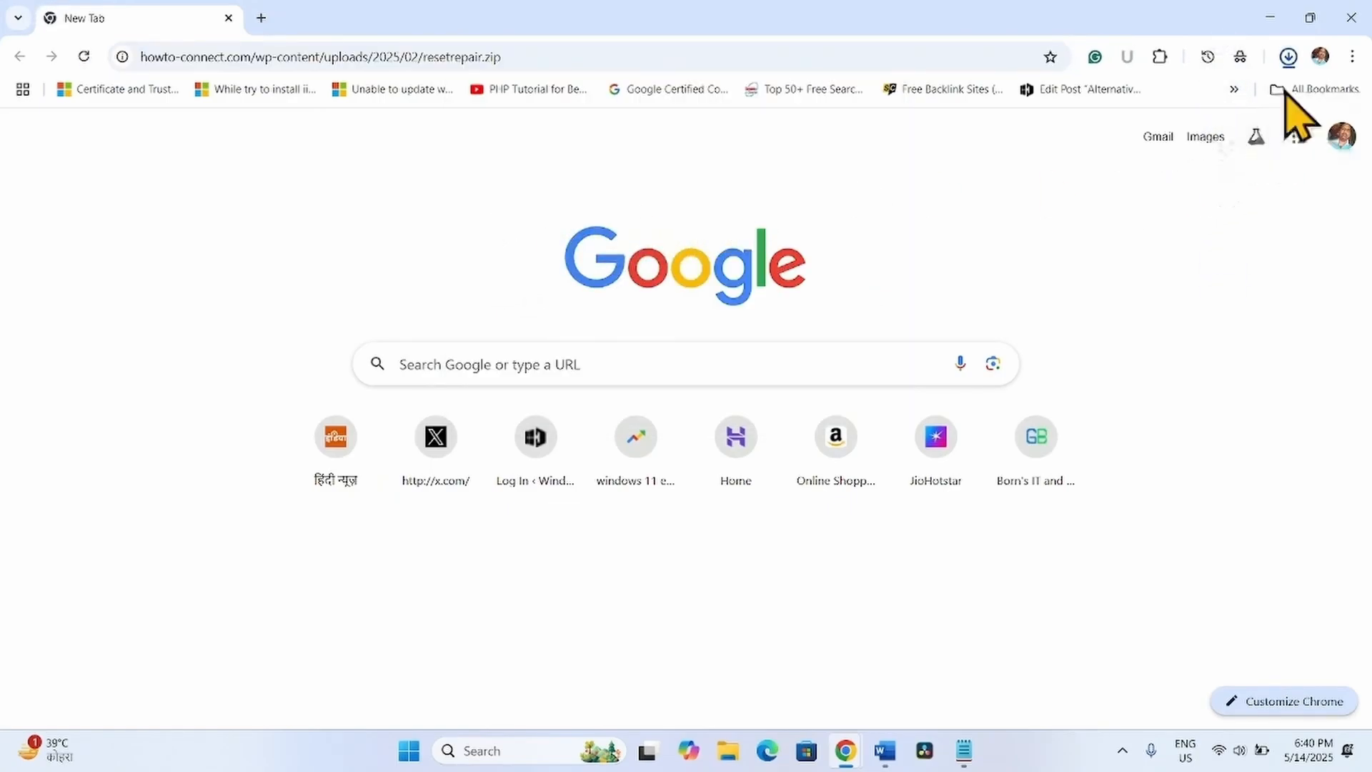
pyautogui.click(1286, 56)
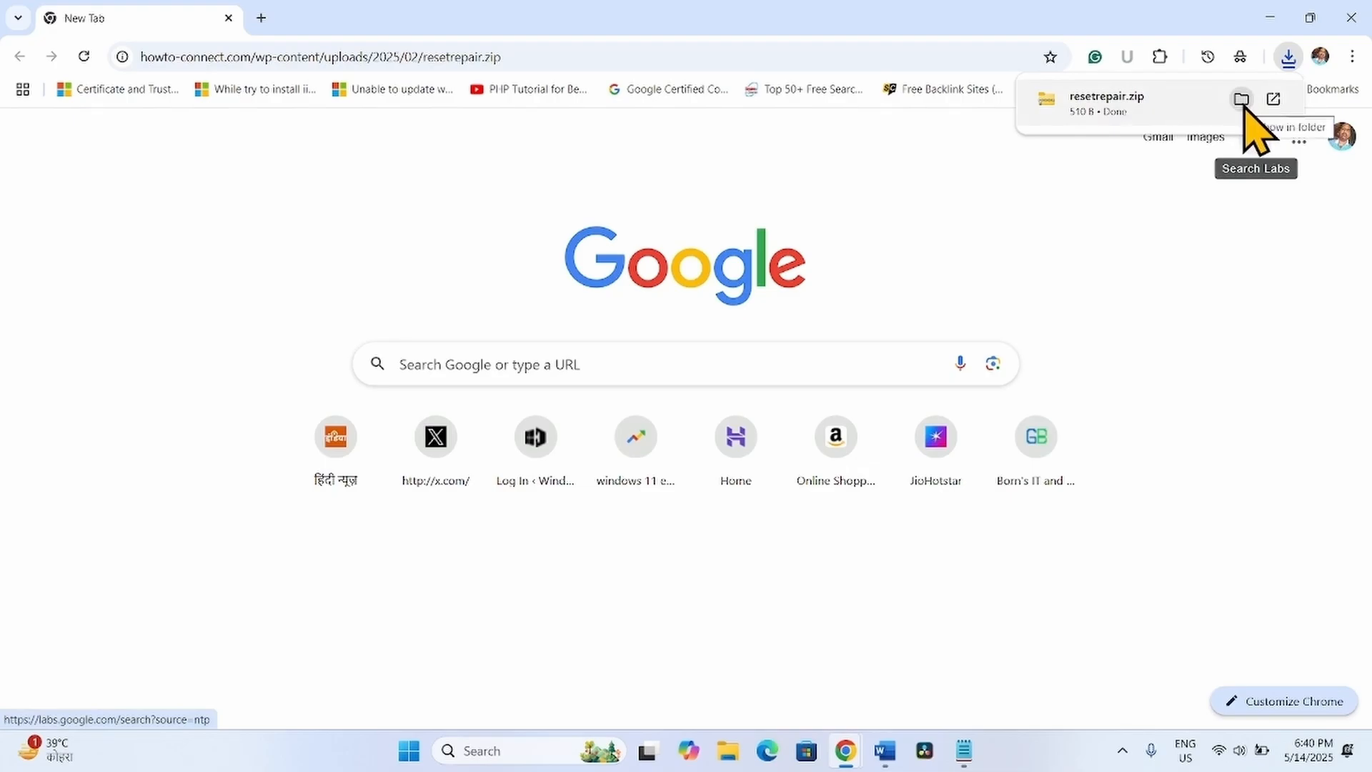
# - Show resetrepair.zip in Downloads and extract it into a resetrepair folder
pyautogui.click(1240, 98)
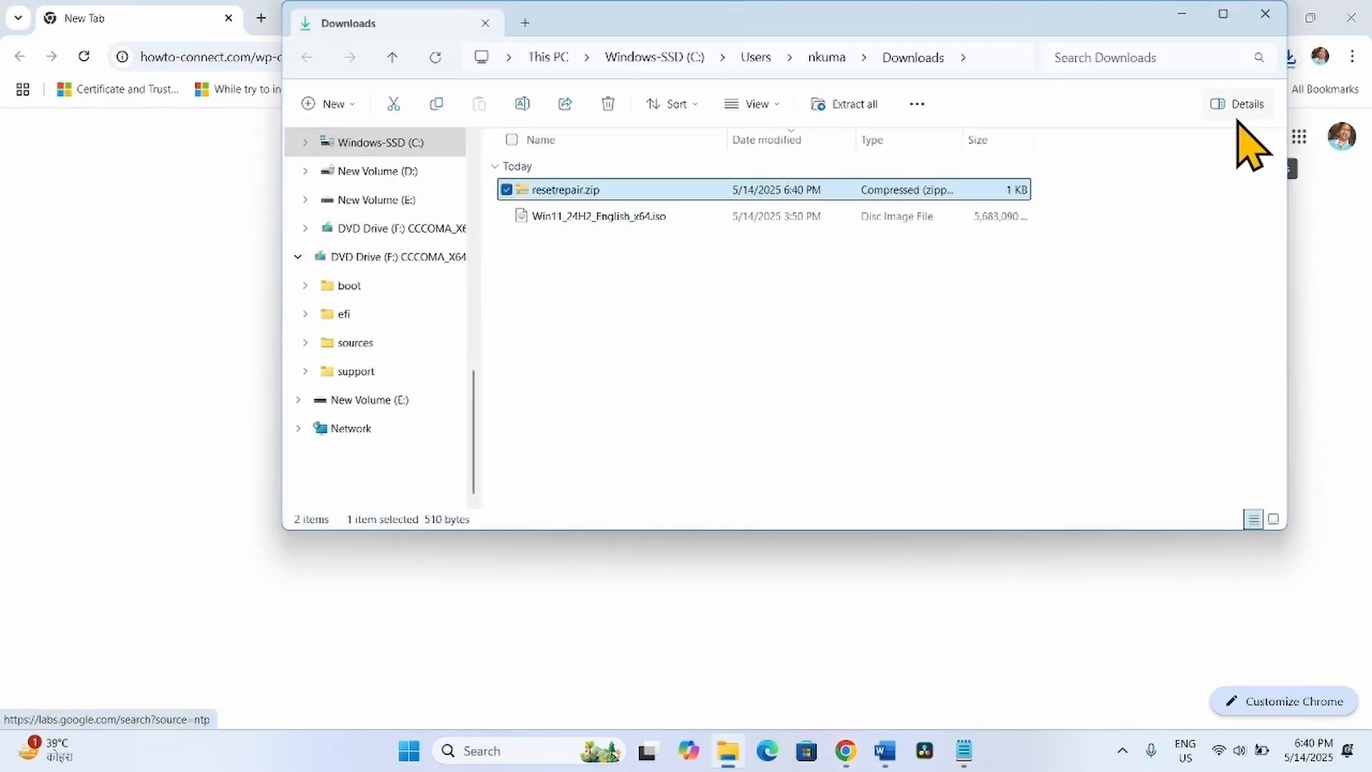
pyautogui.click(1222, 14)
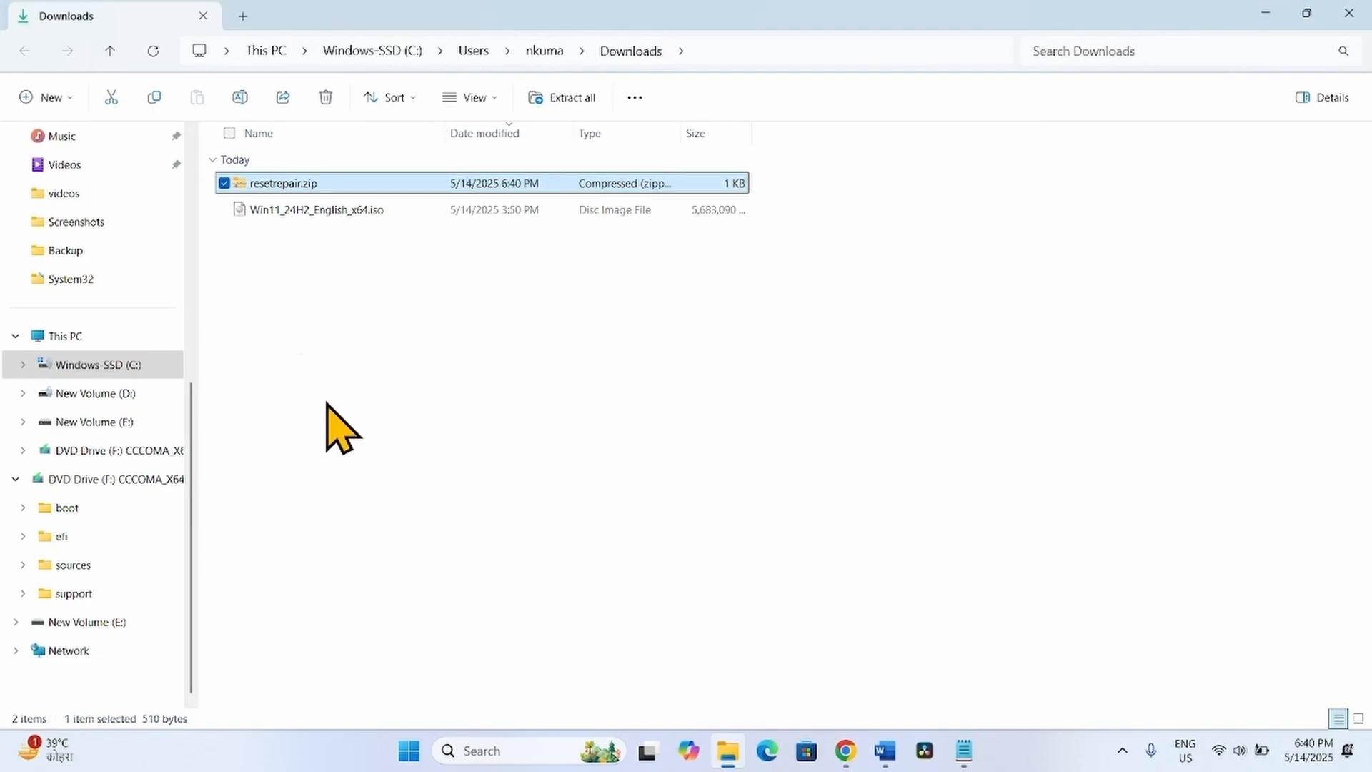
pyautogui.moveTo(573, 97)
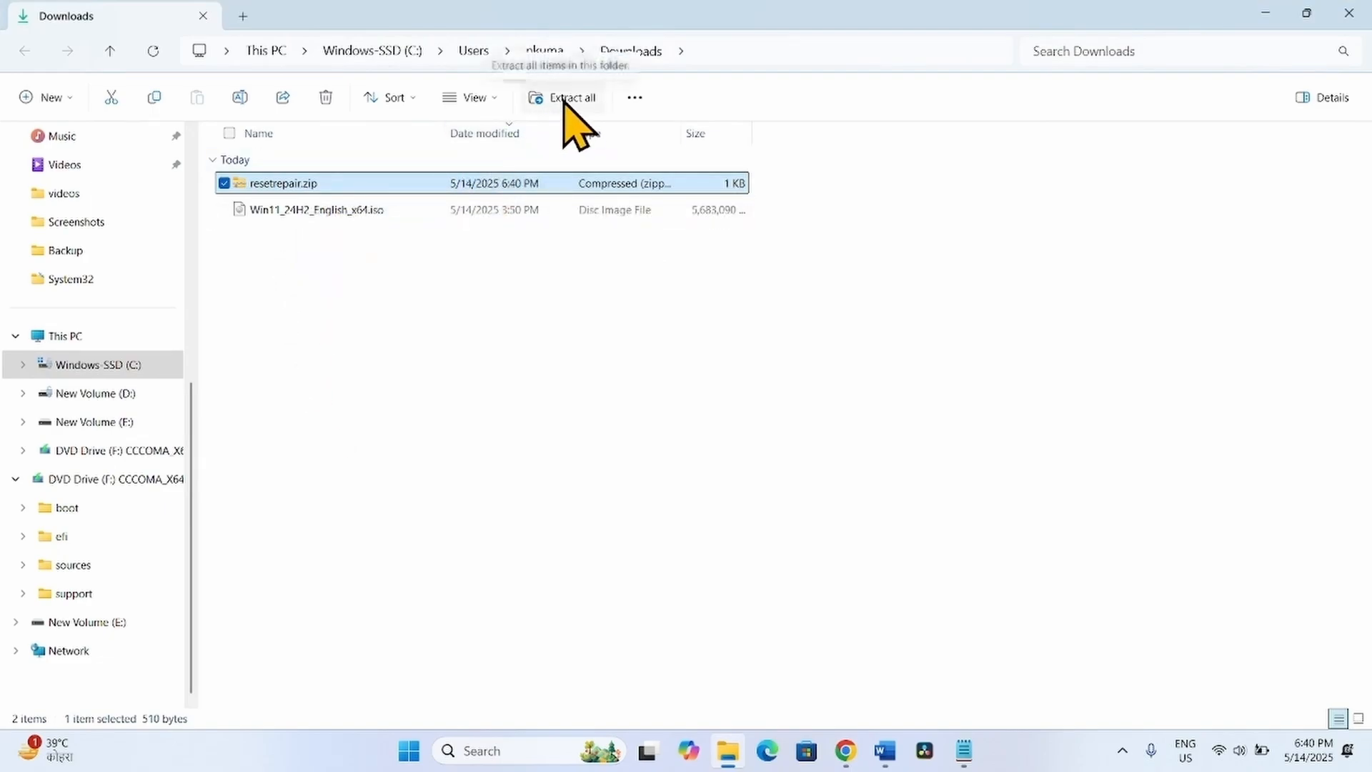
pyautogui.click(572, 97)
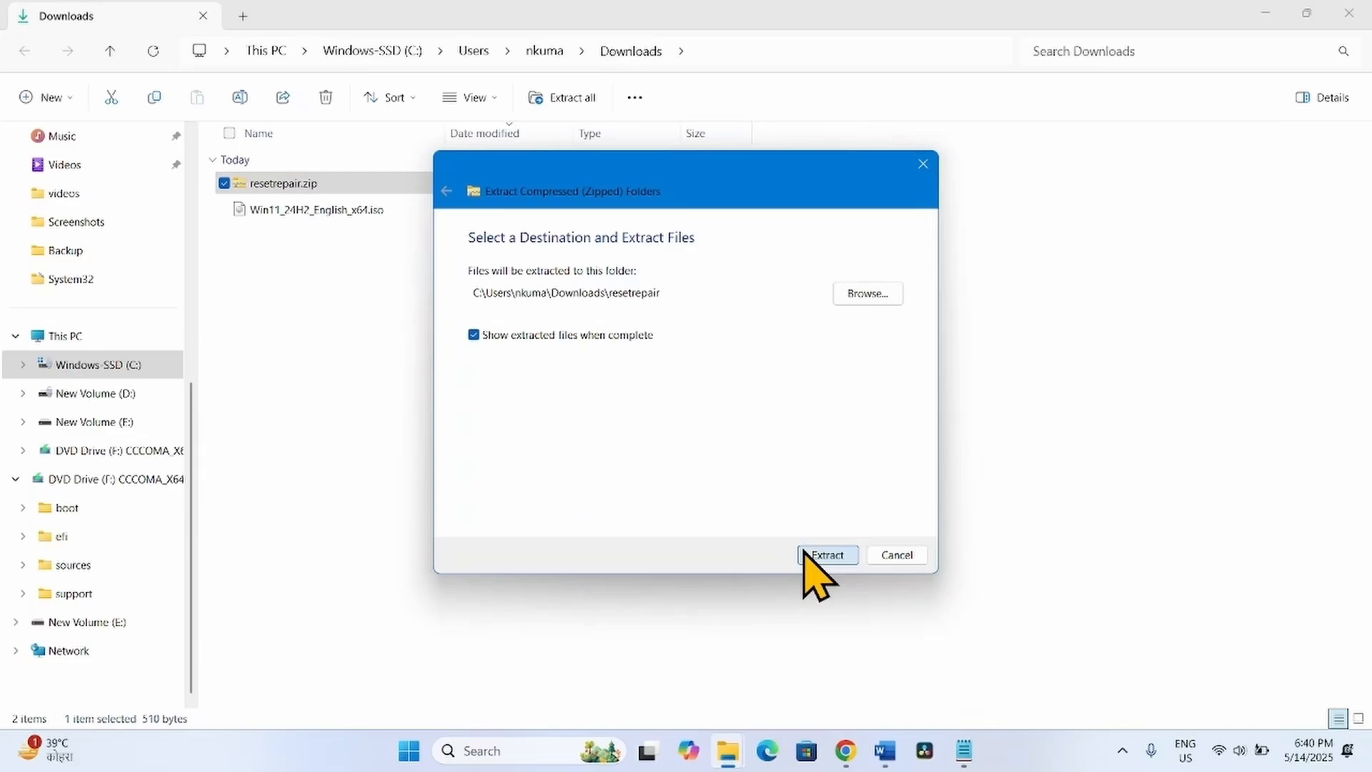
pyautogui.click(826, 554)
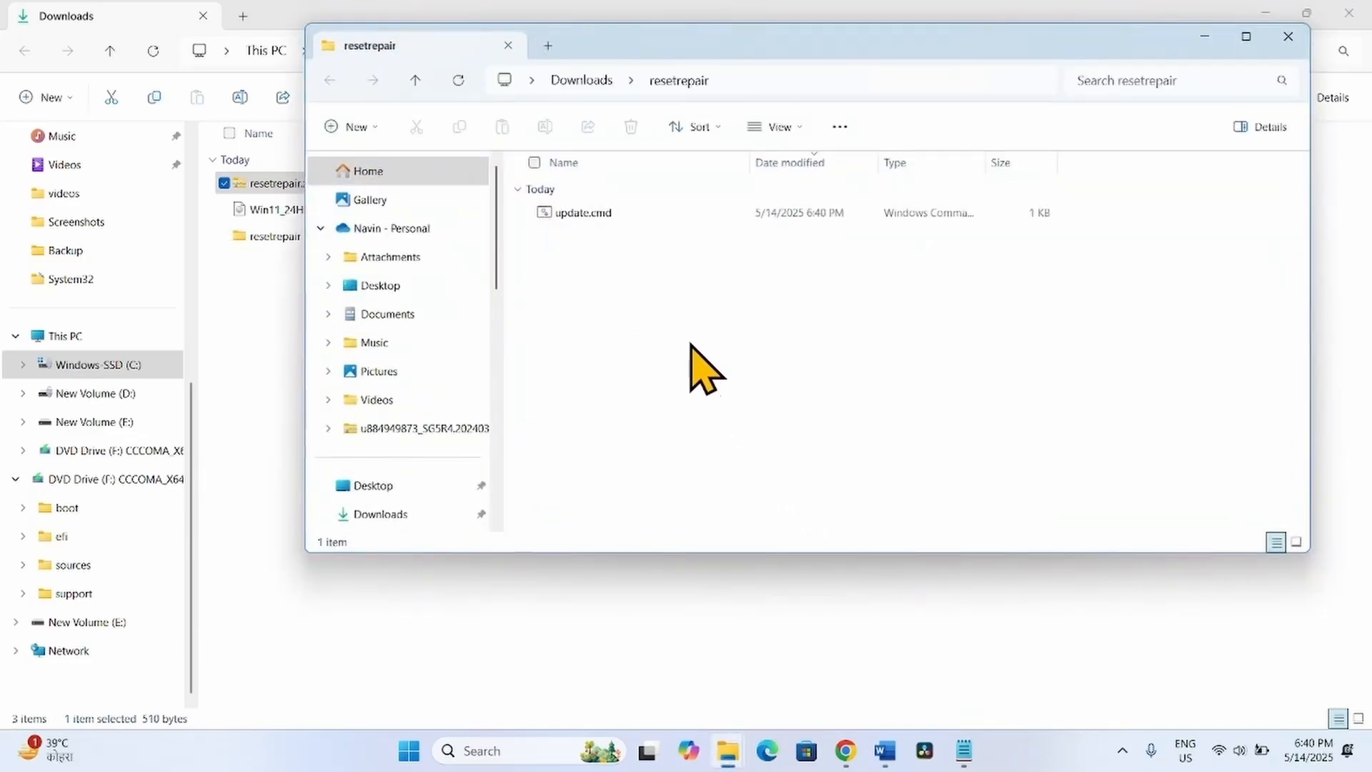
pyautogui.moveTo(591, 267)
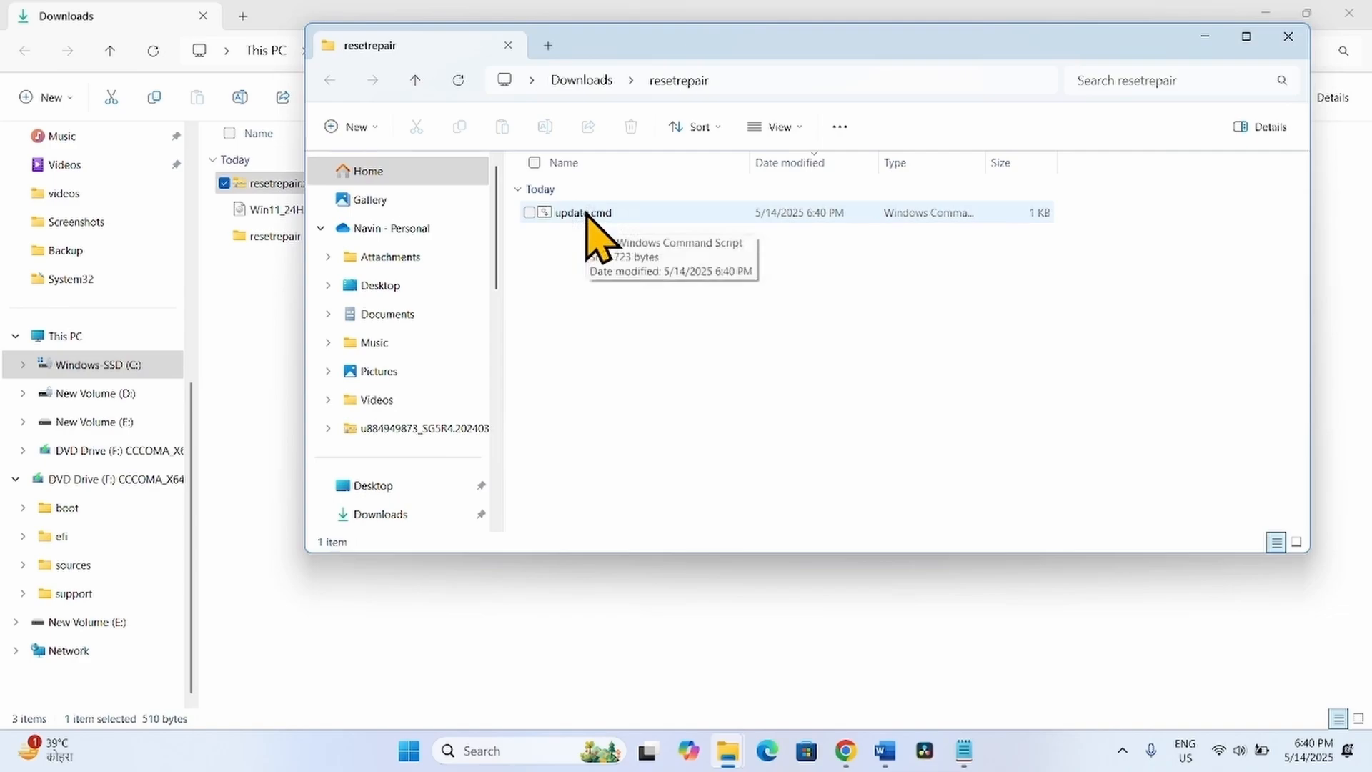
# - Run update.cmd as administrator and focus its command window
pyautogui.rightClick(578, 211)
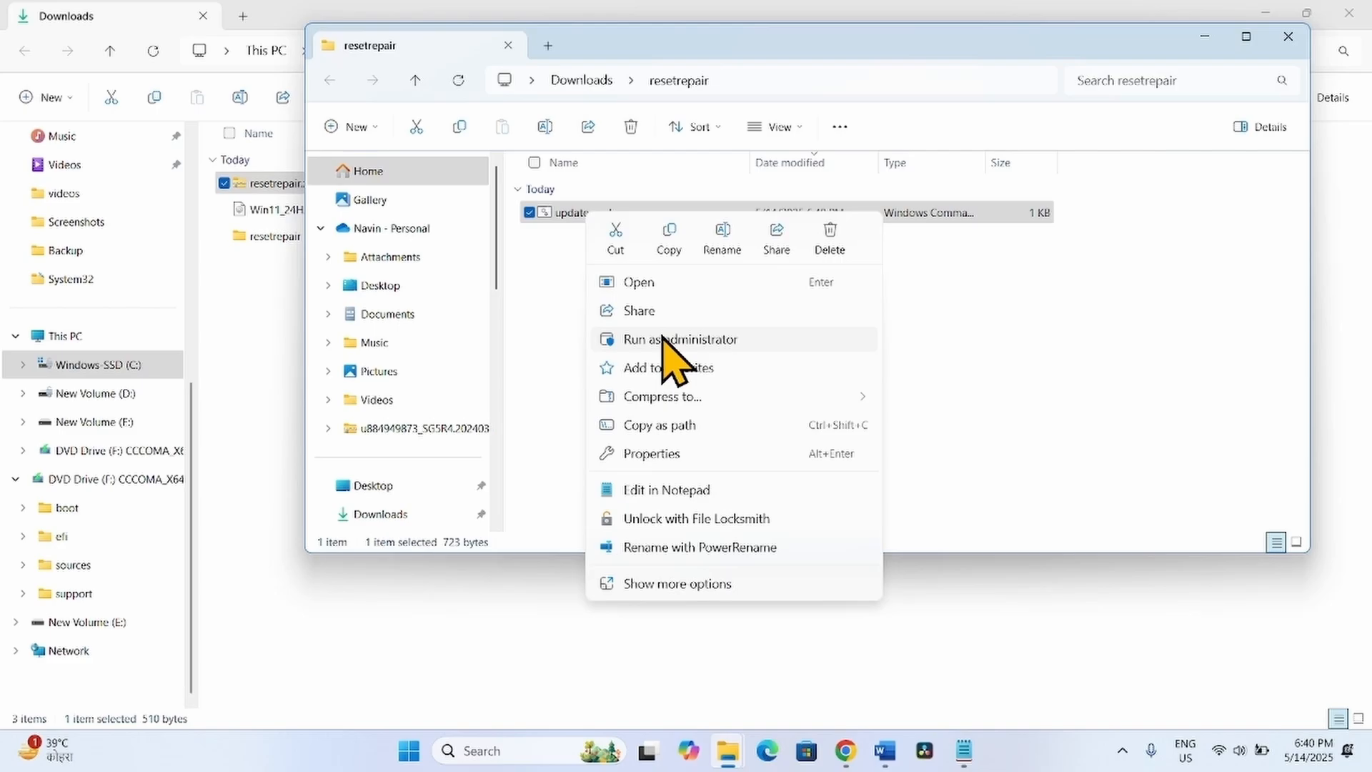
pyautogui.click(687, 340)
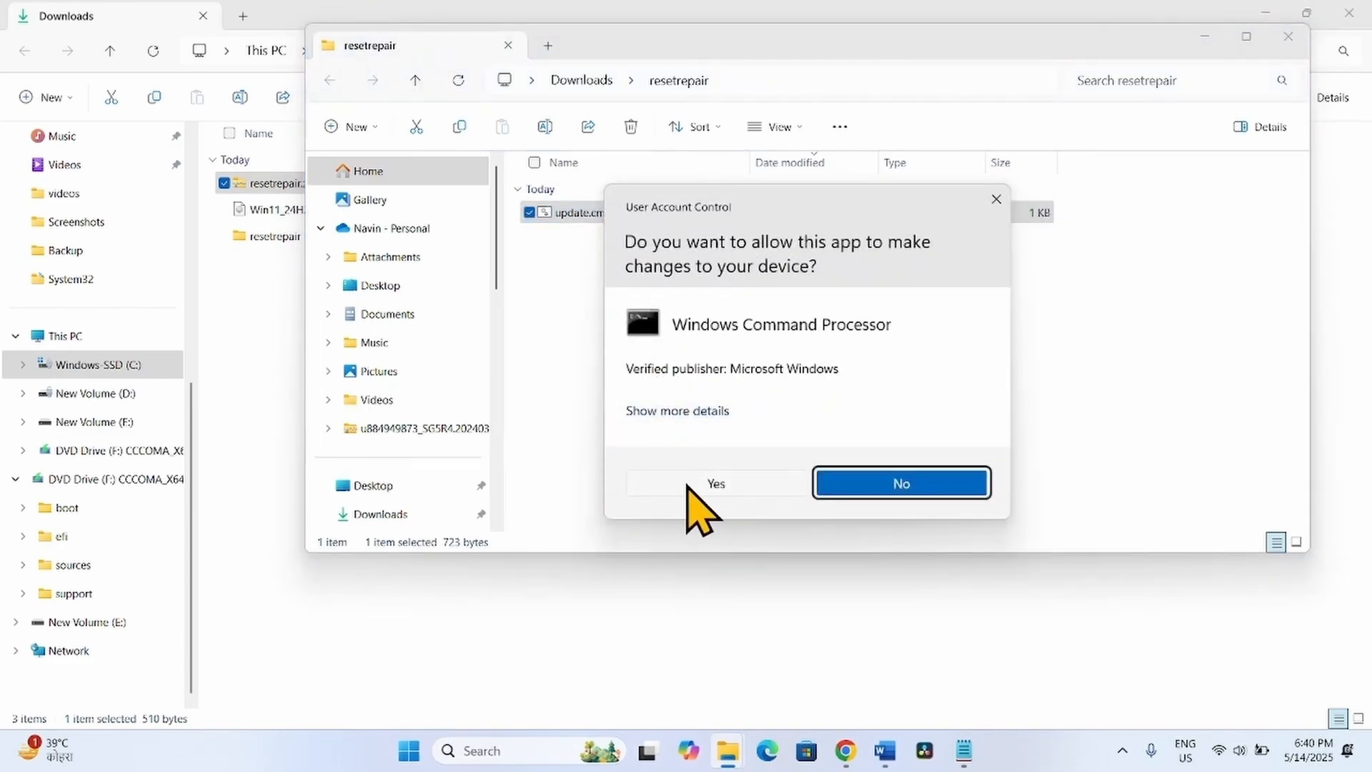
pyautogui.click(714, 483)
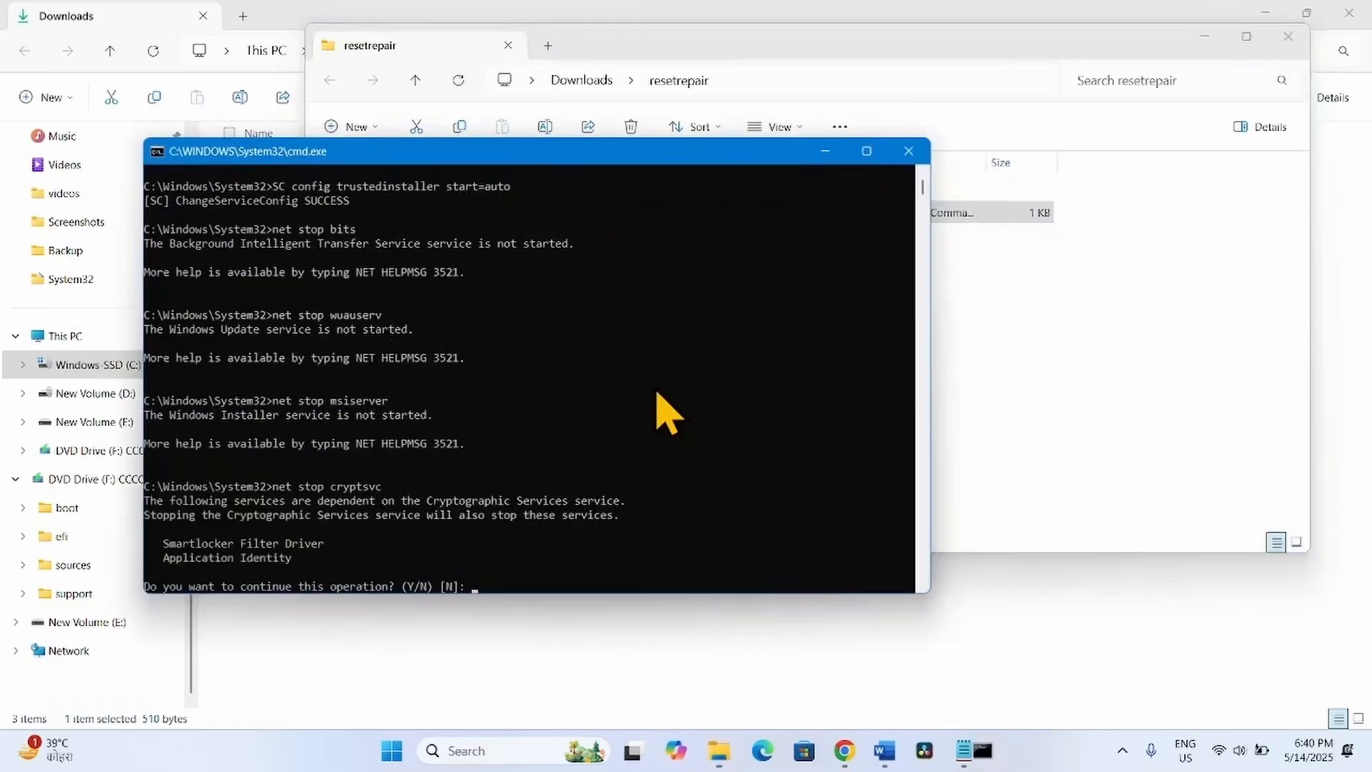
pyautogui.moveTo(604, 420)
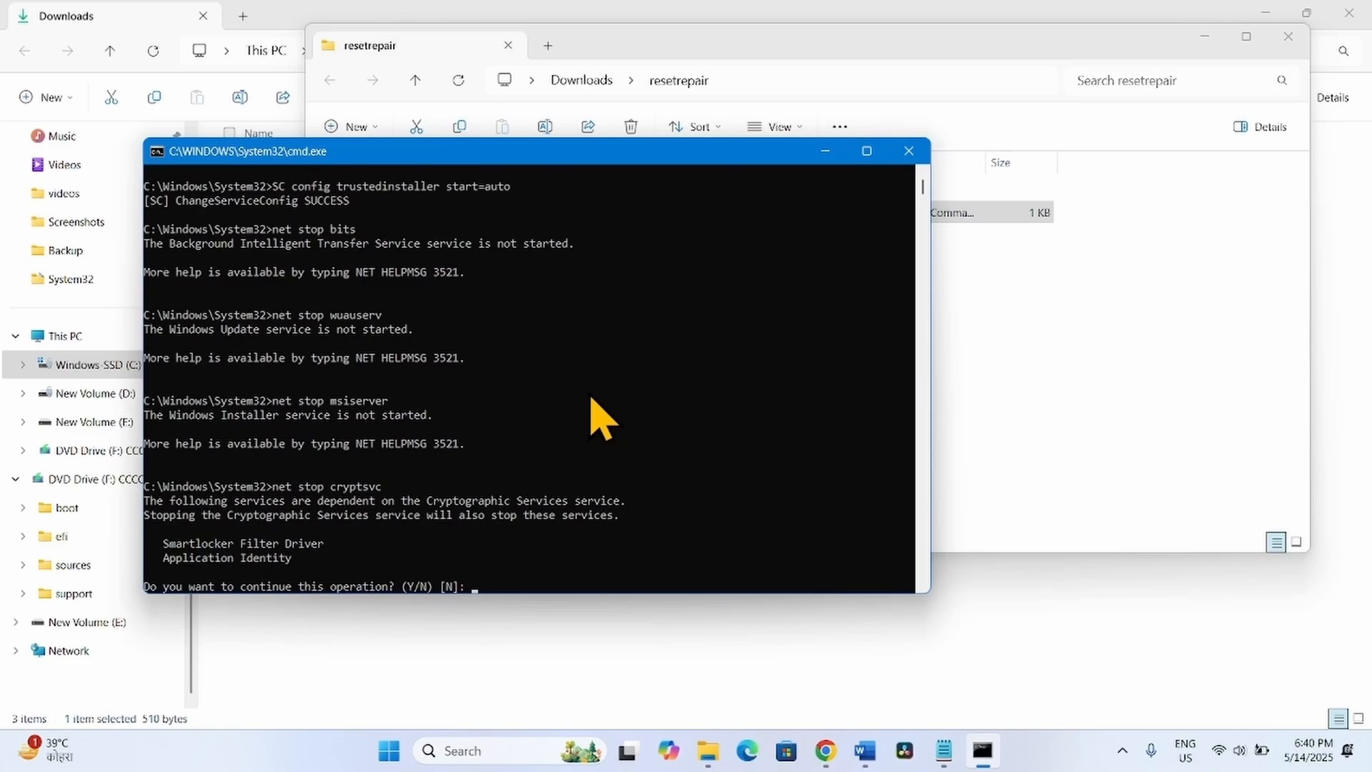
# - Answer Y to stop Cryptographic Services, let the repairs run, then close Command Prompt
pyautogui.write('Y')
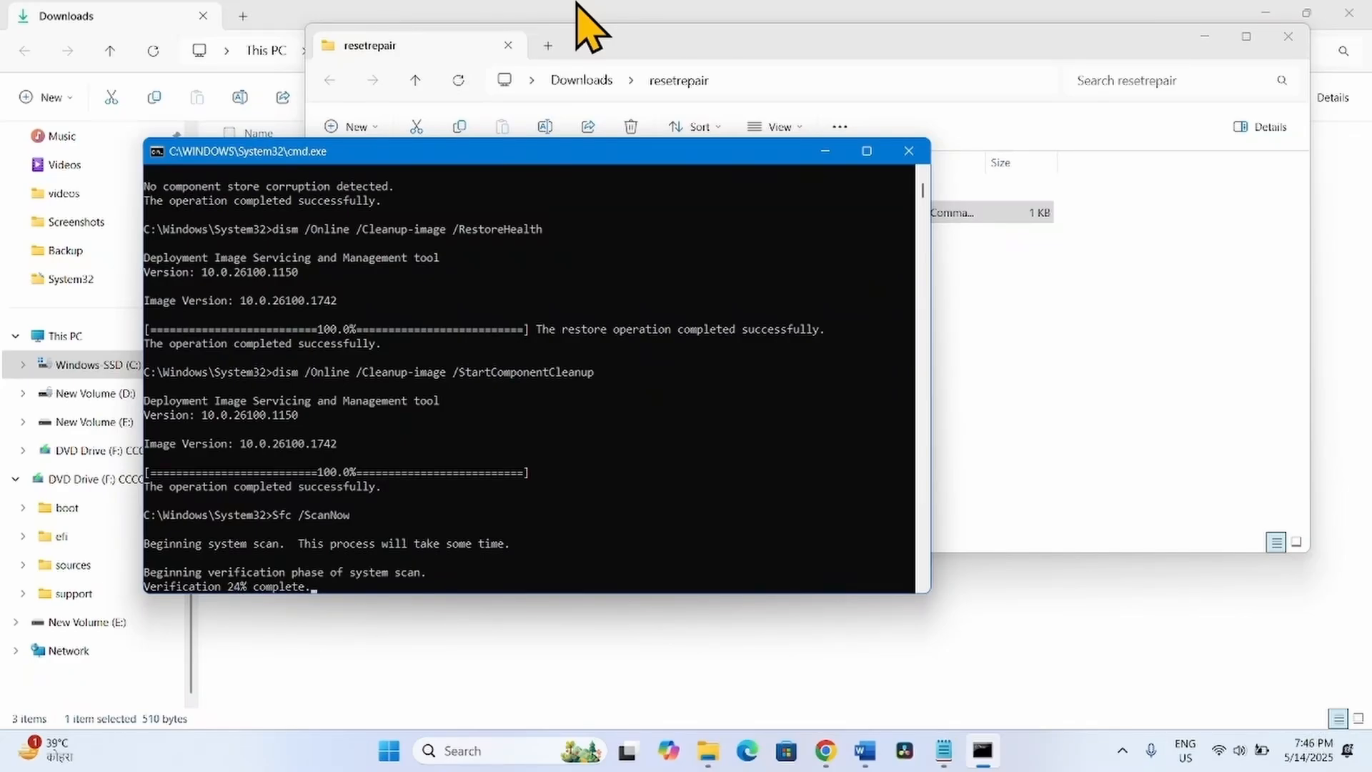
pyautogui.moveTo(444, 33)
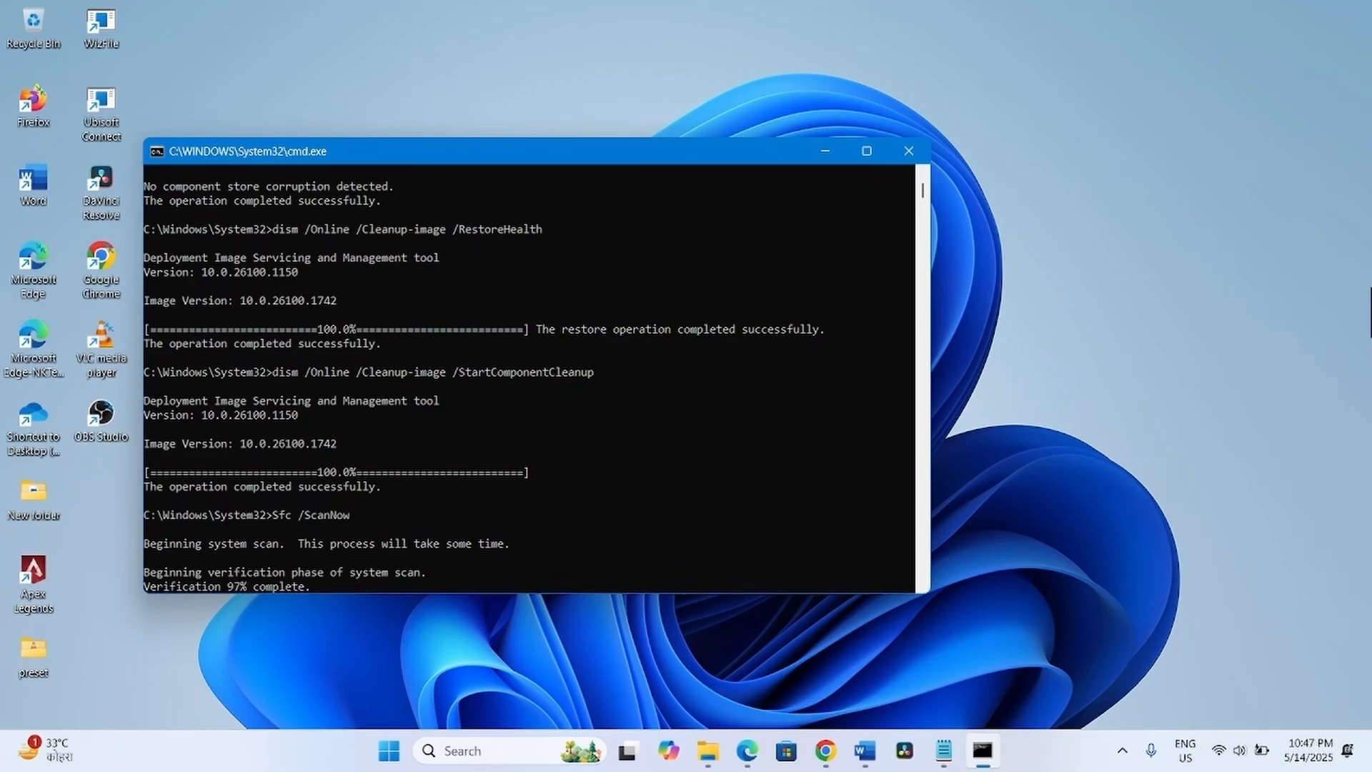
pyautogui.click(907, 152)
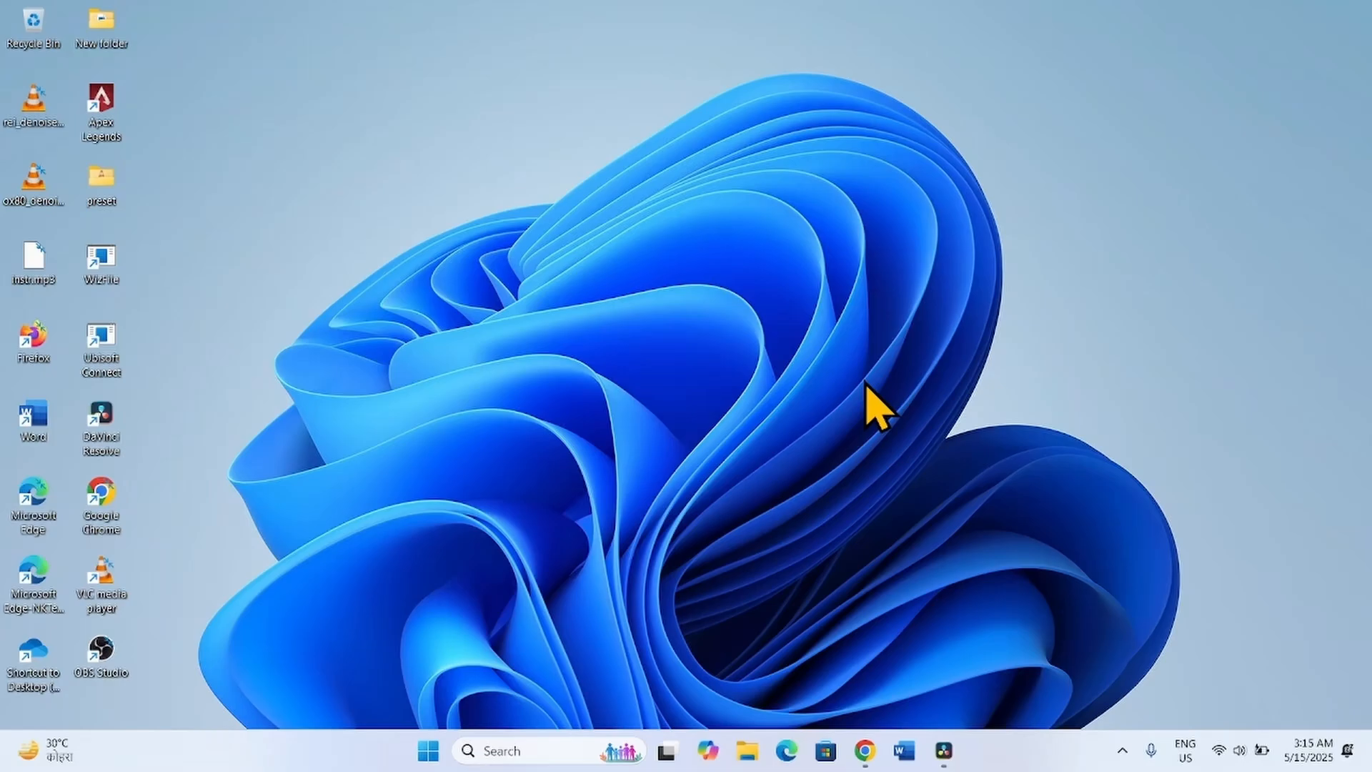
pyautogui.moveTo(875, 412)
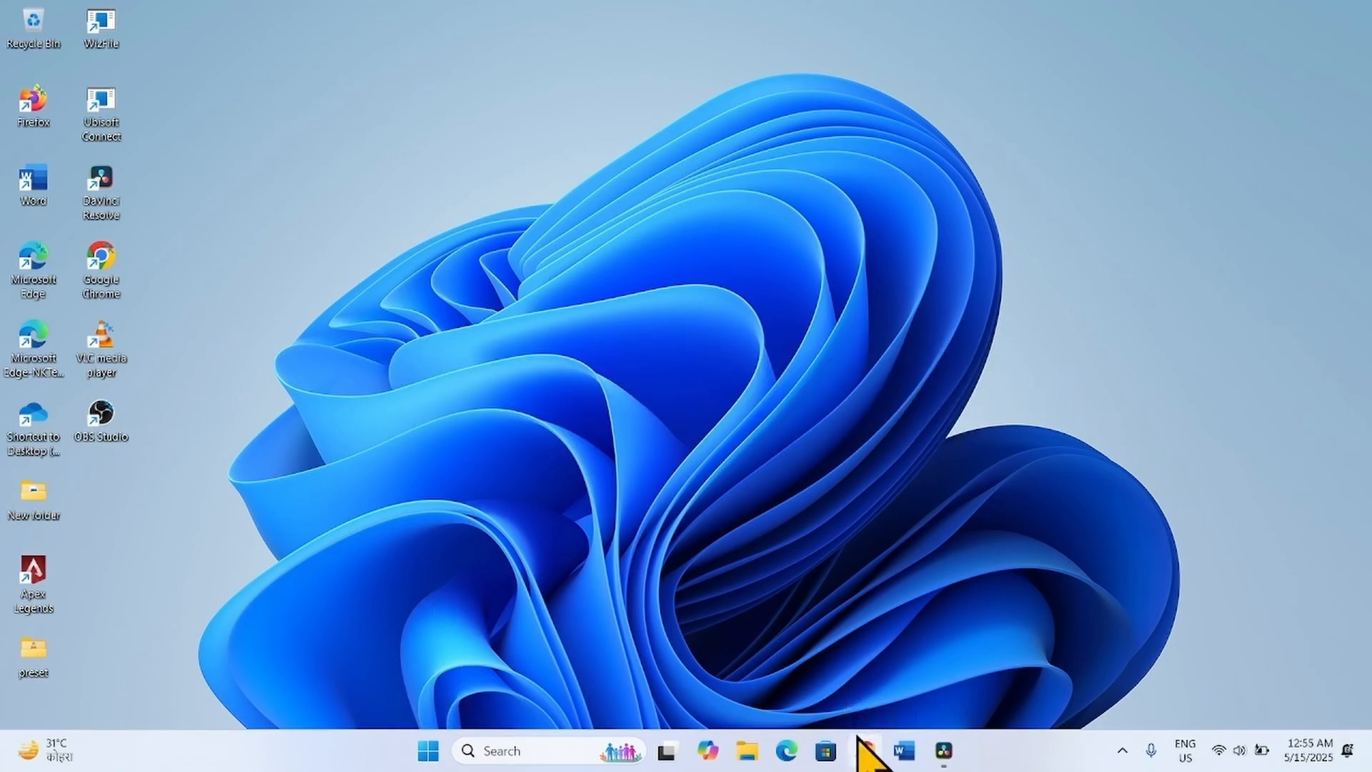
# - Open a new Chrome window from the taskbar to search 'windows 11 download'
pyautogui.rightClick(864, 751)
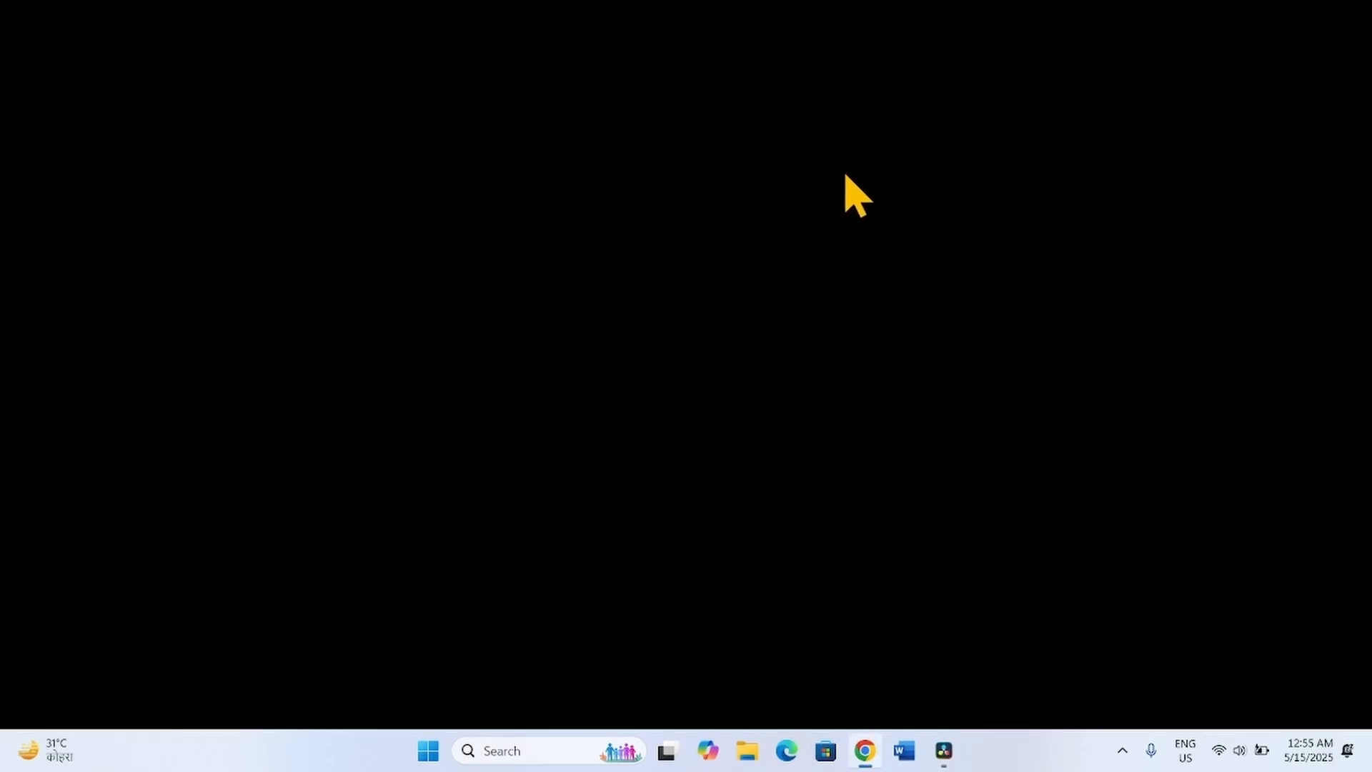
pyautogui.click(864, 752)
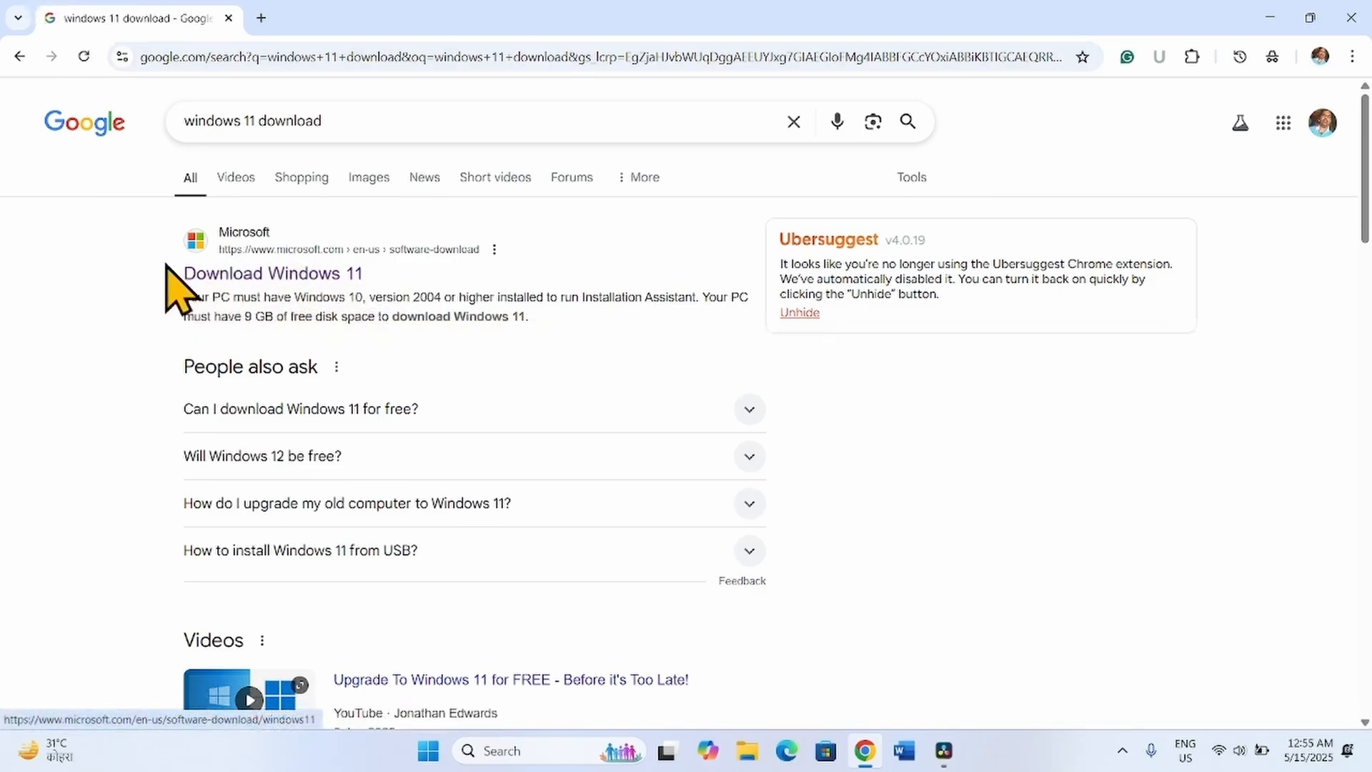
# - Open Microsoft's Download Windows 11 page and expand the Disk Image (ISO) download choices
pyautogui.click(273, 273)
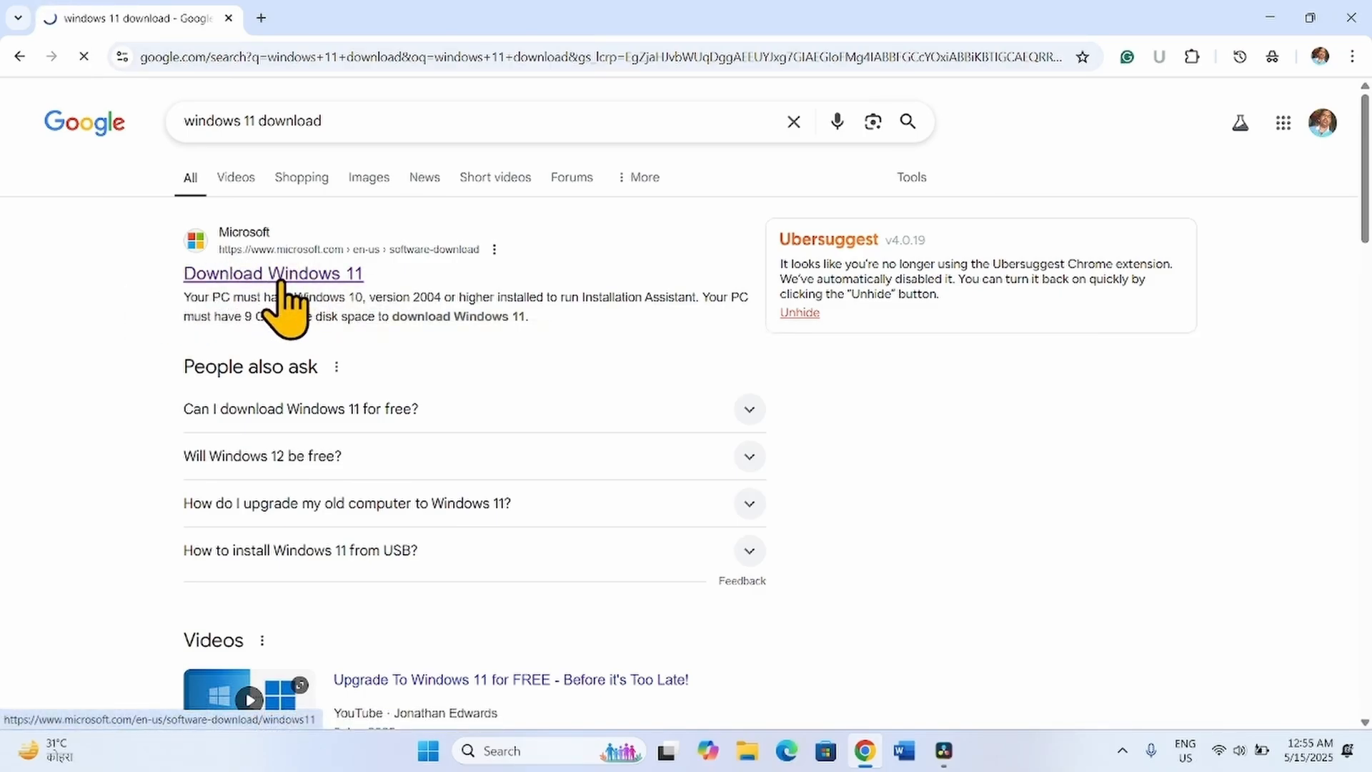
pyautogui.click(273, 273)
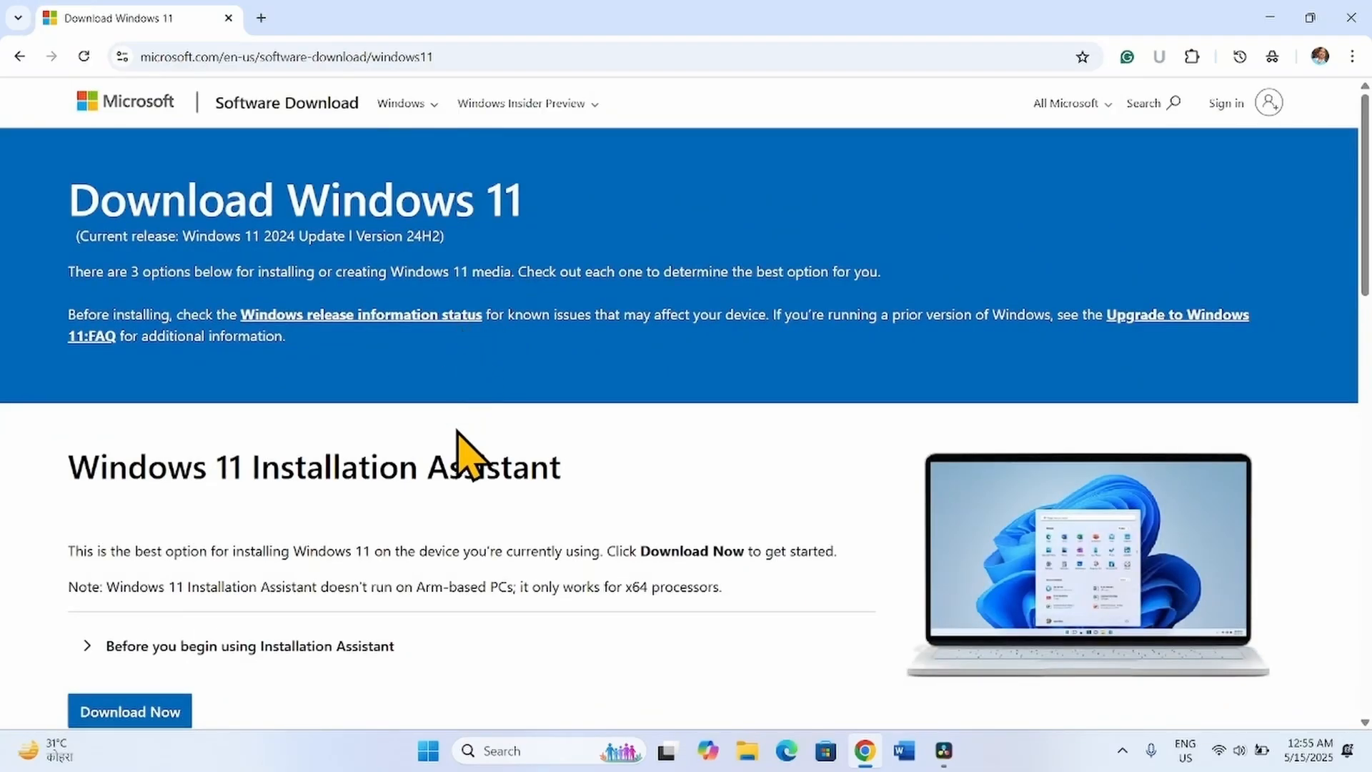
pyautogui.scroll(-3)
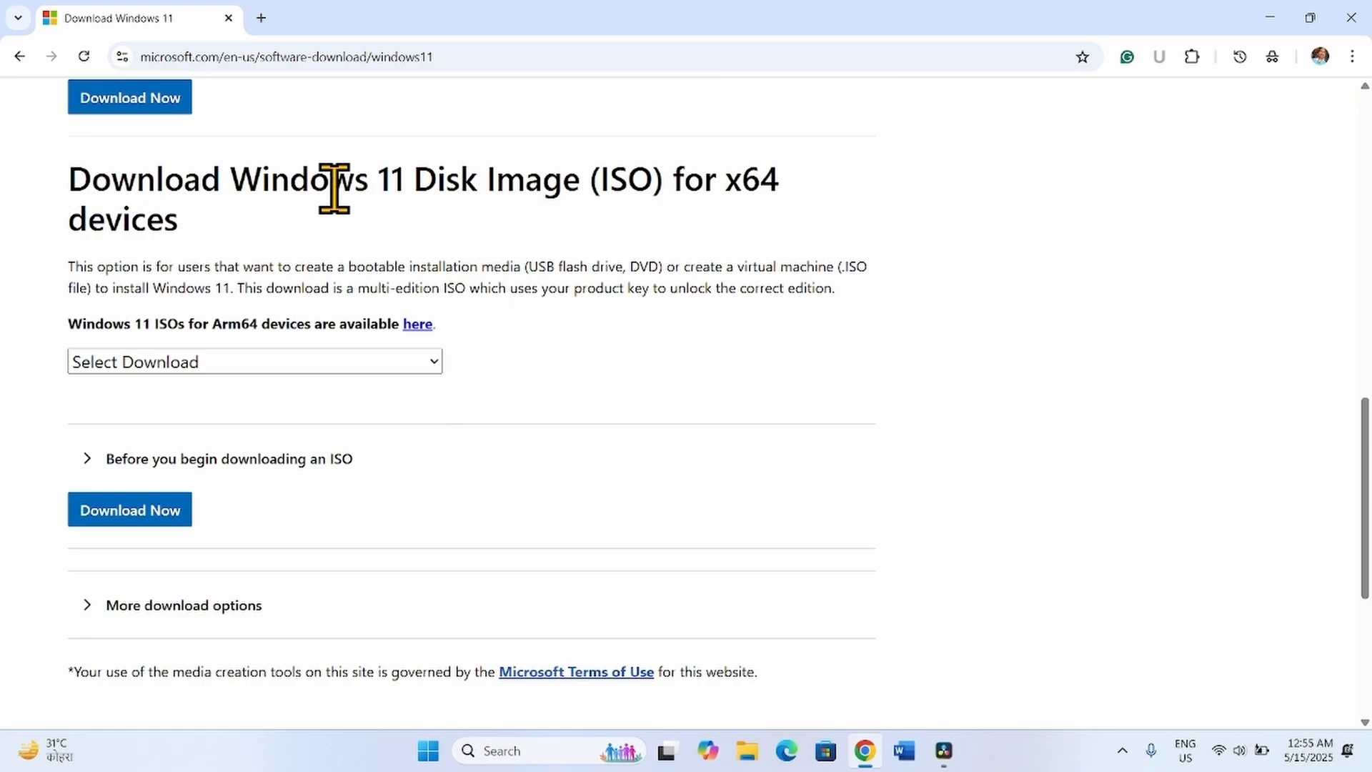
pyautogui.moveTo(735, 231)
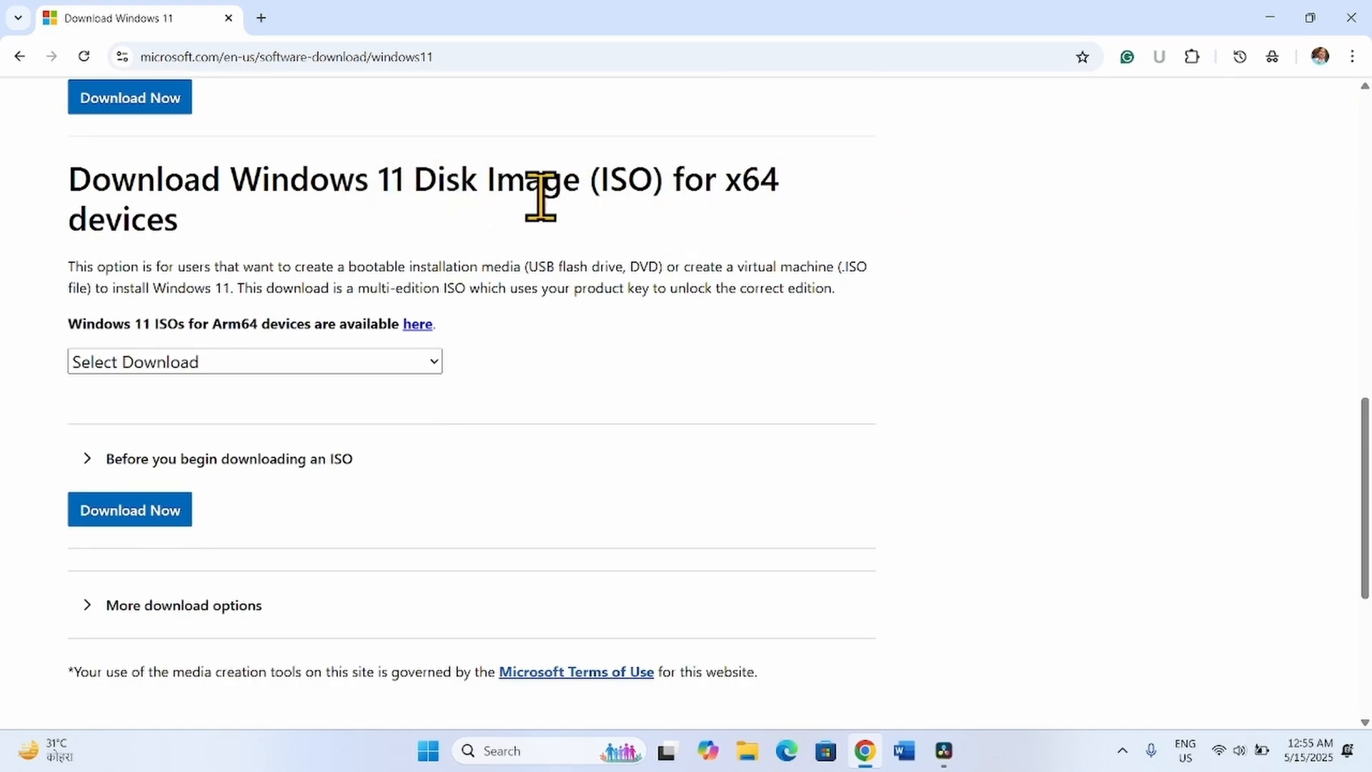
pyautogui.moveTo(221, 376)
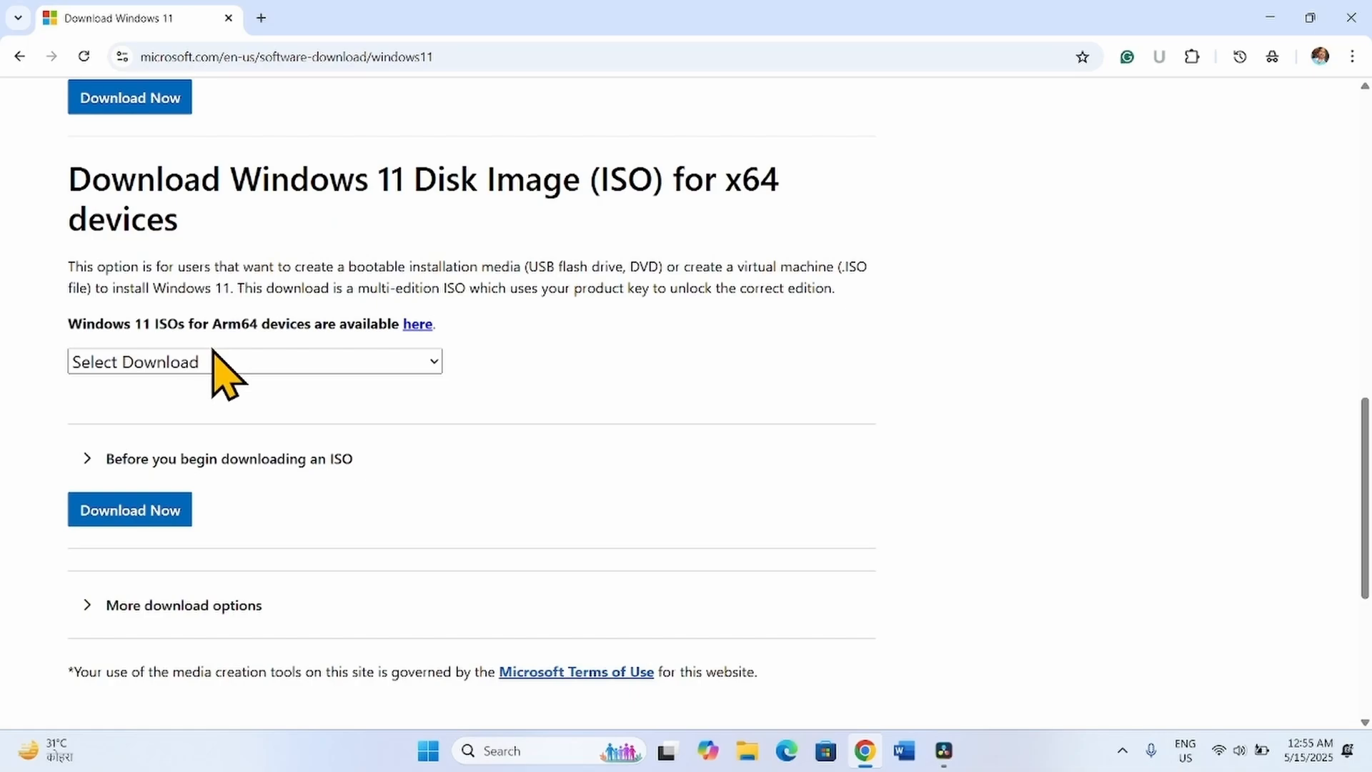
pyautogui.click(254, 362)
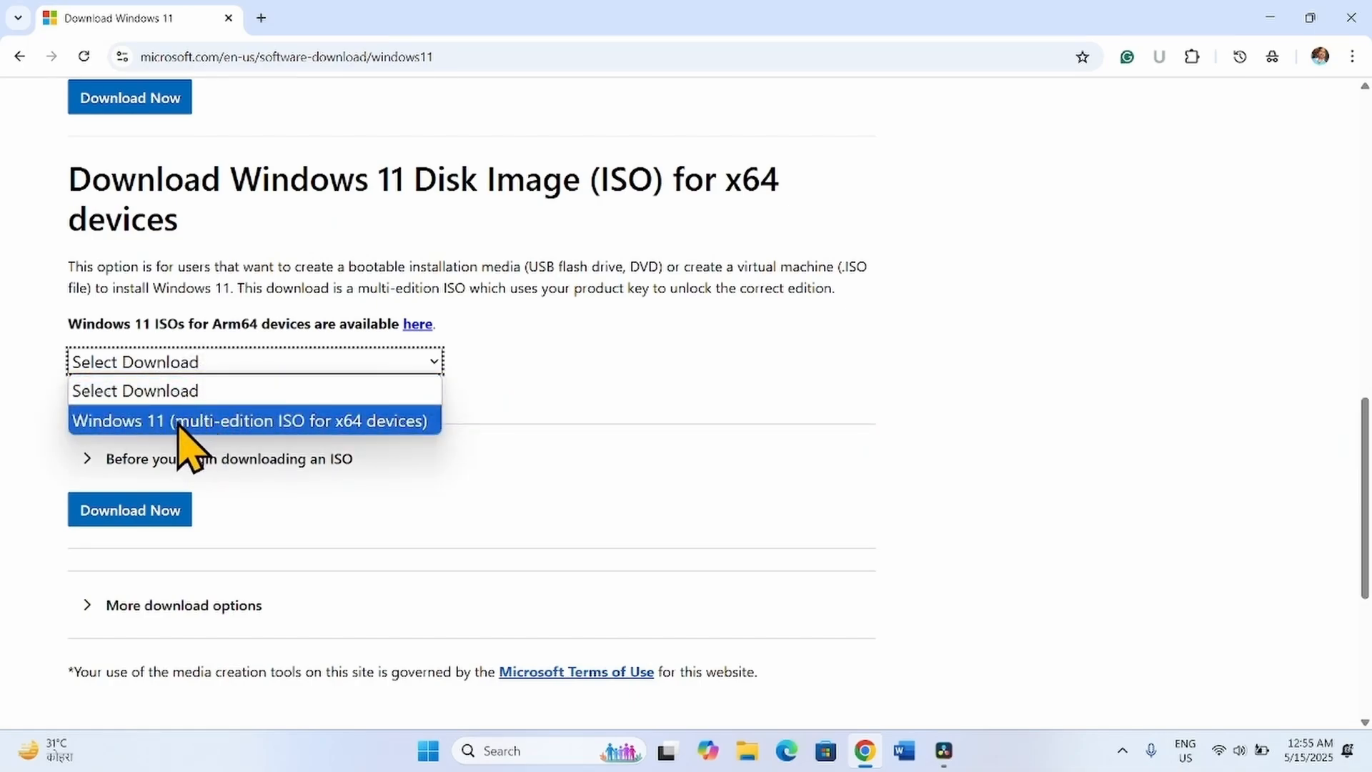
# - Select 'Windows 11 (multi-edition ISO for x64 devices)' and submit with Download Now
pyautogui.click(251, 420)
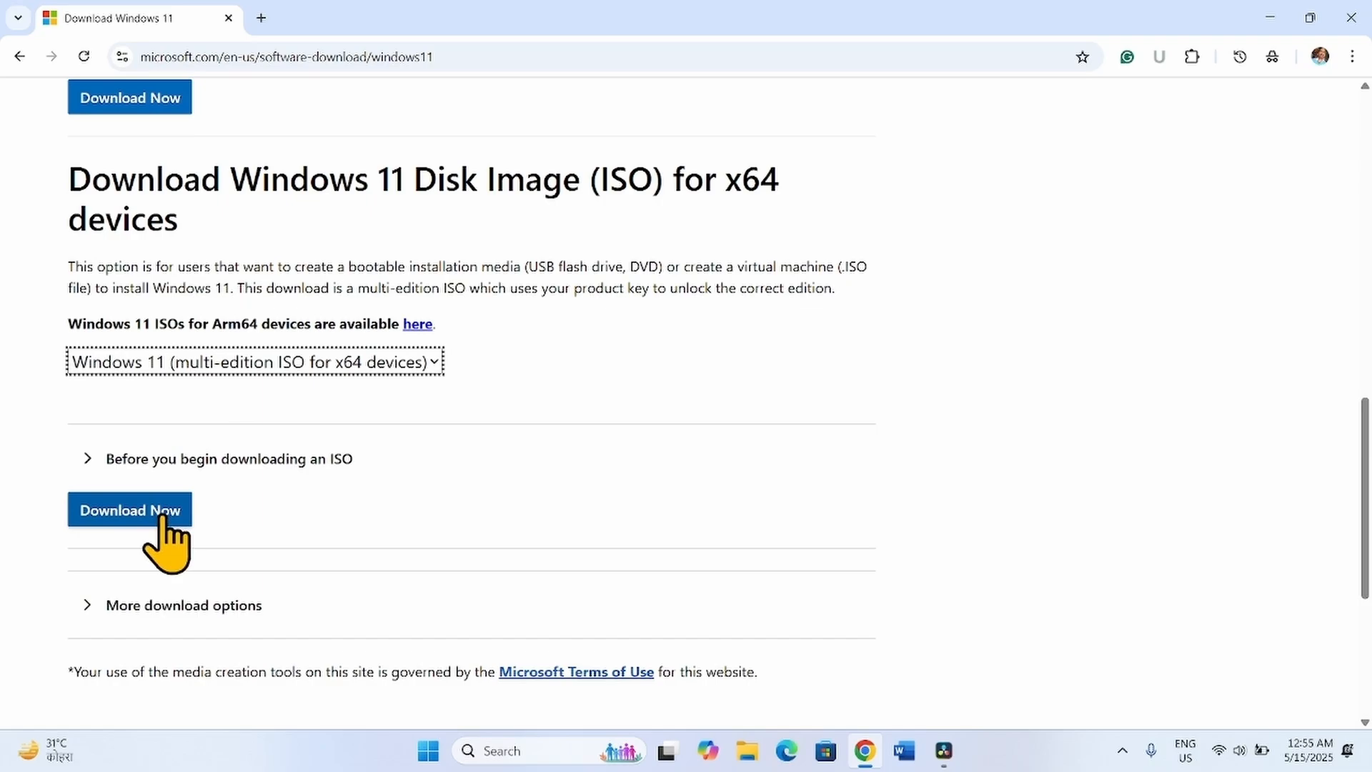
pyautogui.click(129, 510)
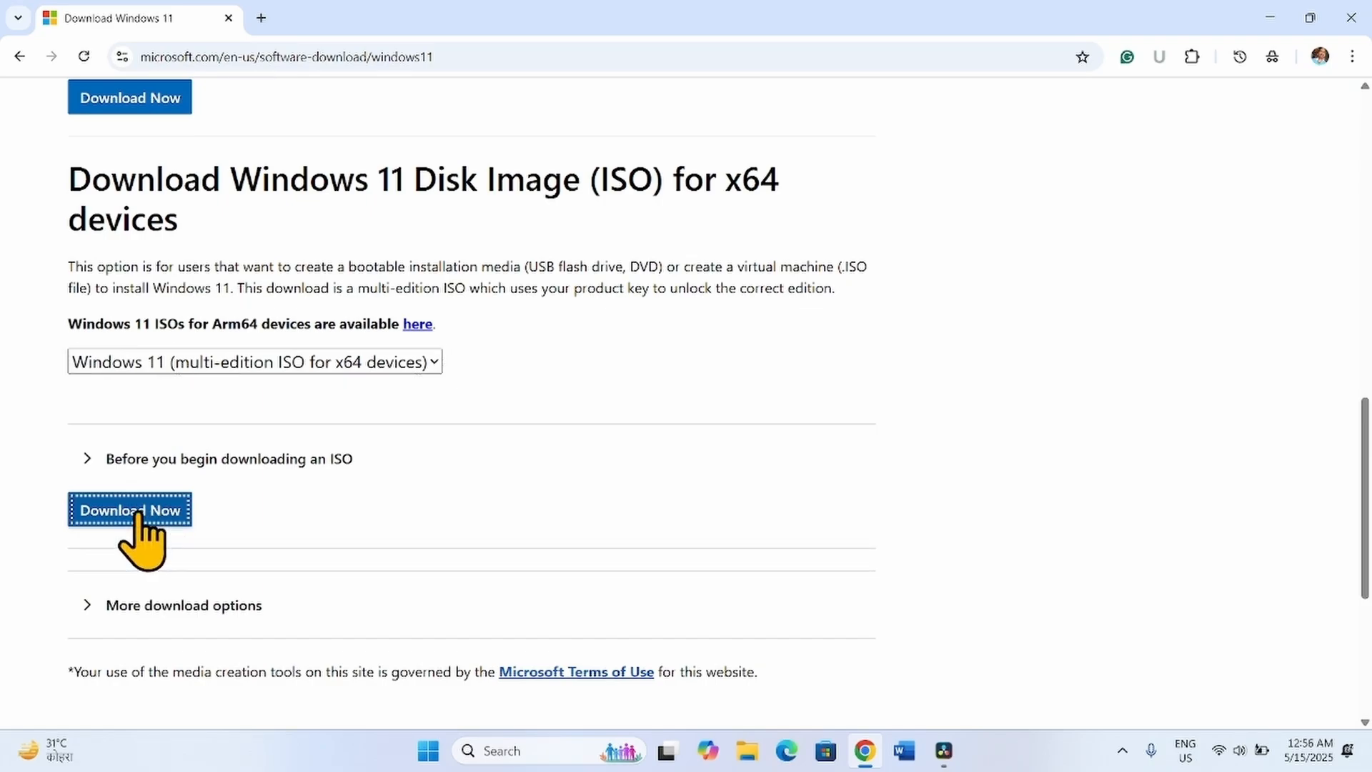
pyautogui.click(129, 511)
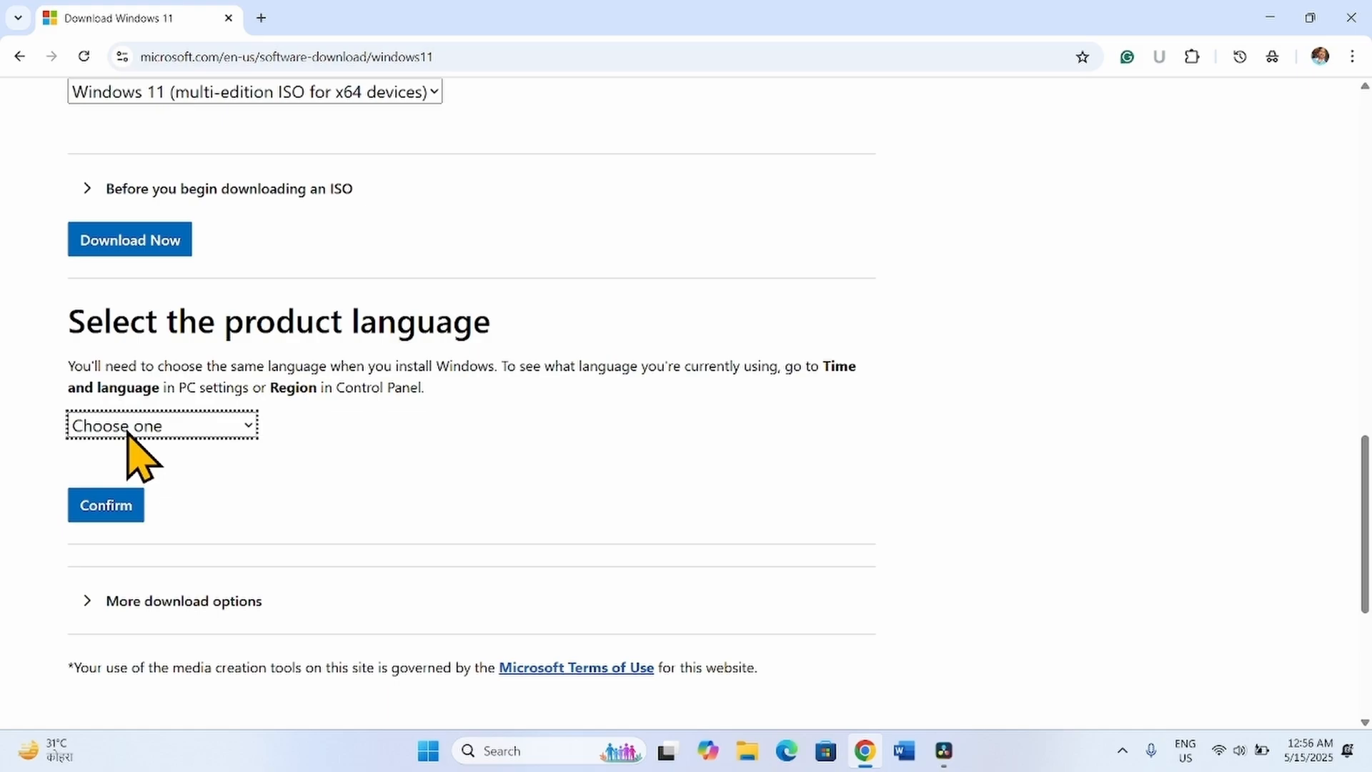
pyautogui.moveTo(78, 321)
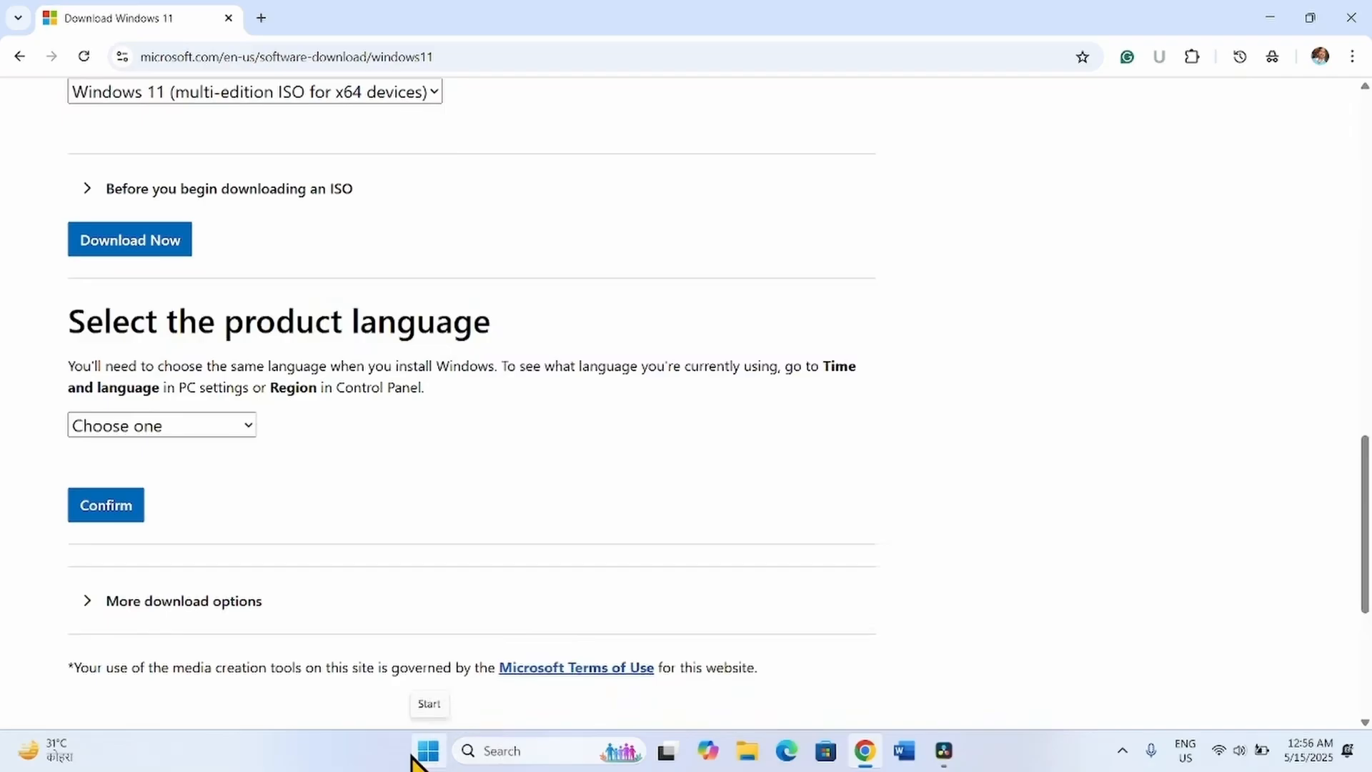
pyautogui.moveTo(442, 757)
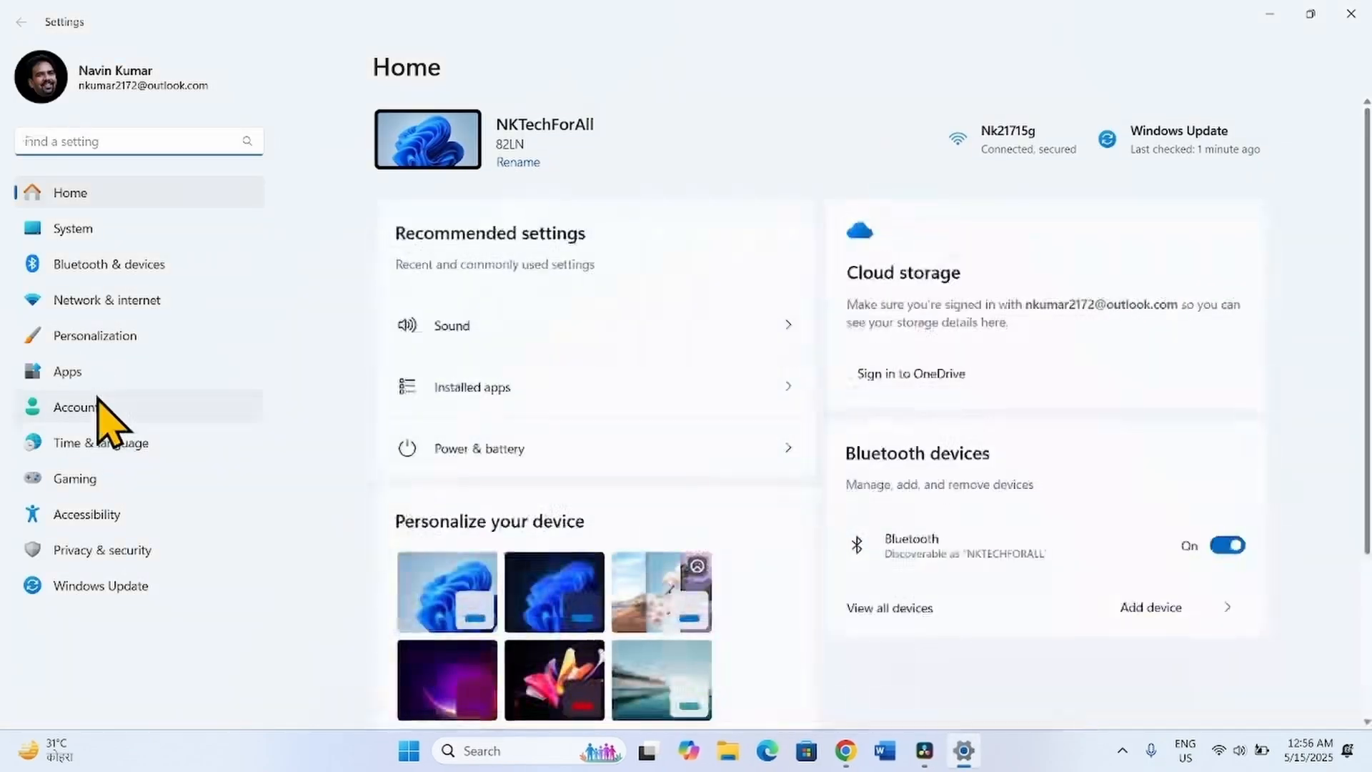
# - Open Time & language, then Language & region, showing English (United States) display language
pyautogui.click(100, 442)
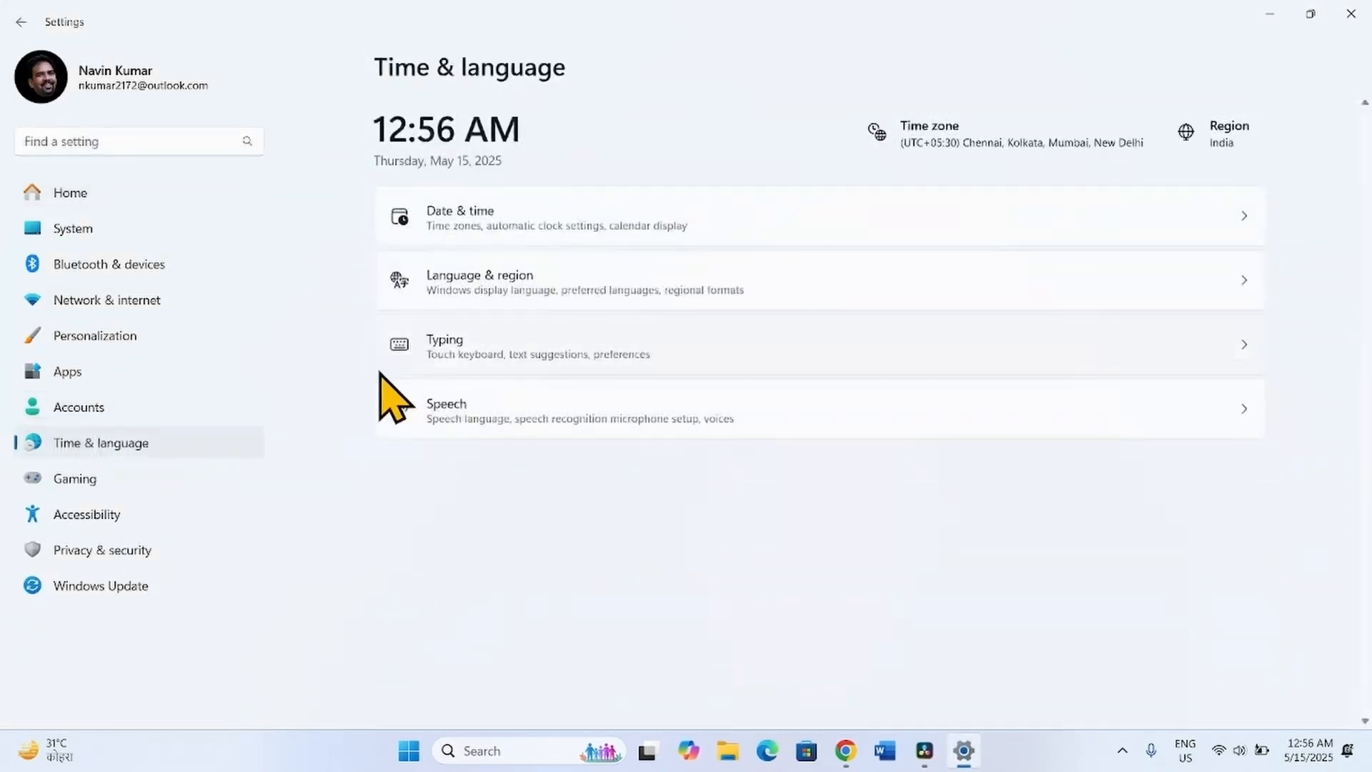
pyautogui.moveTo(498, 311)
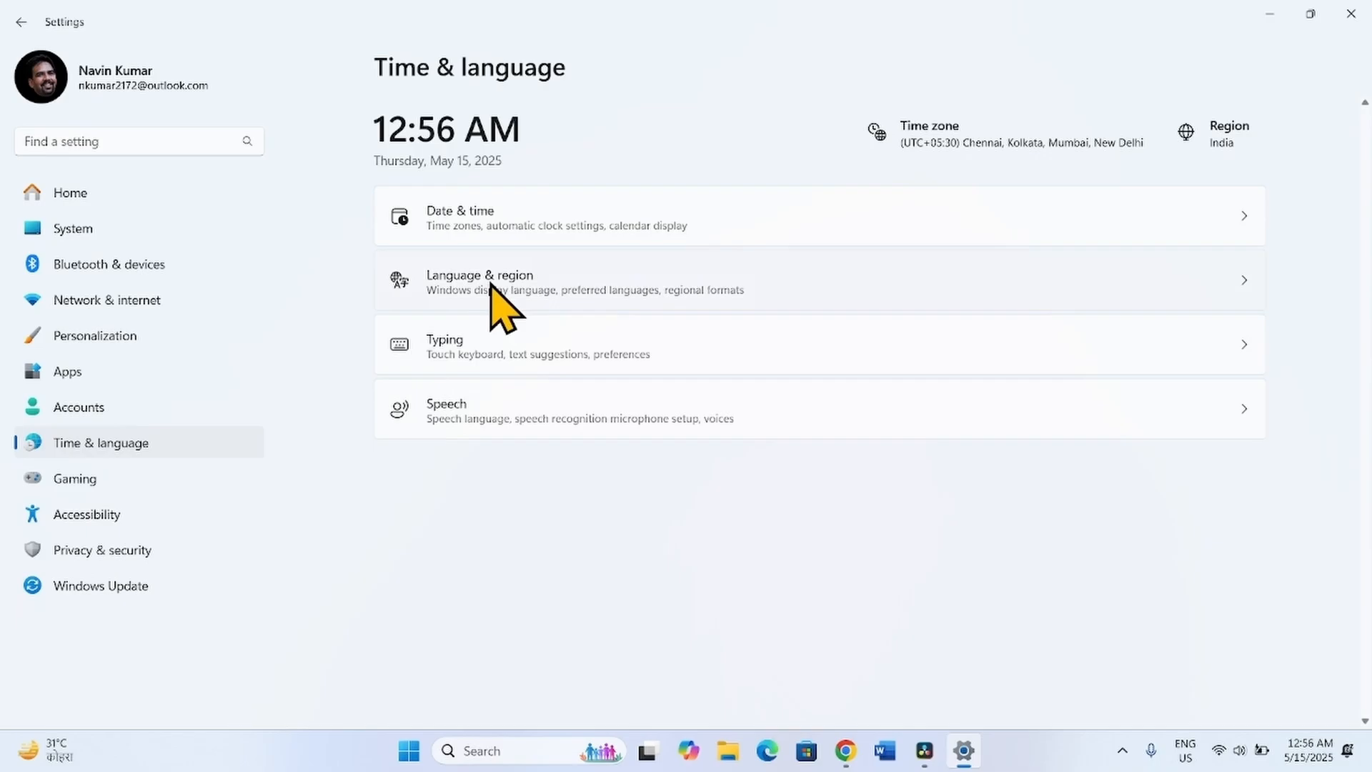
pyautogui.click(480, 280)
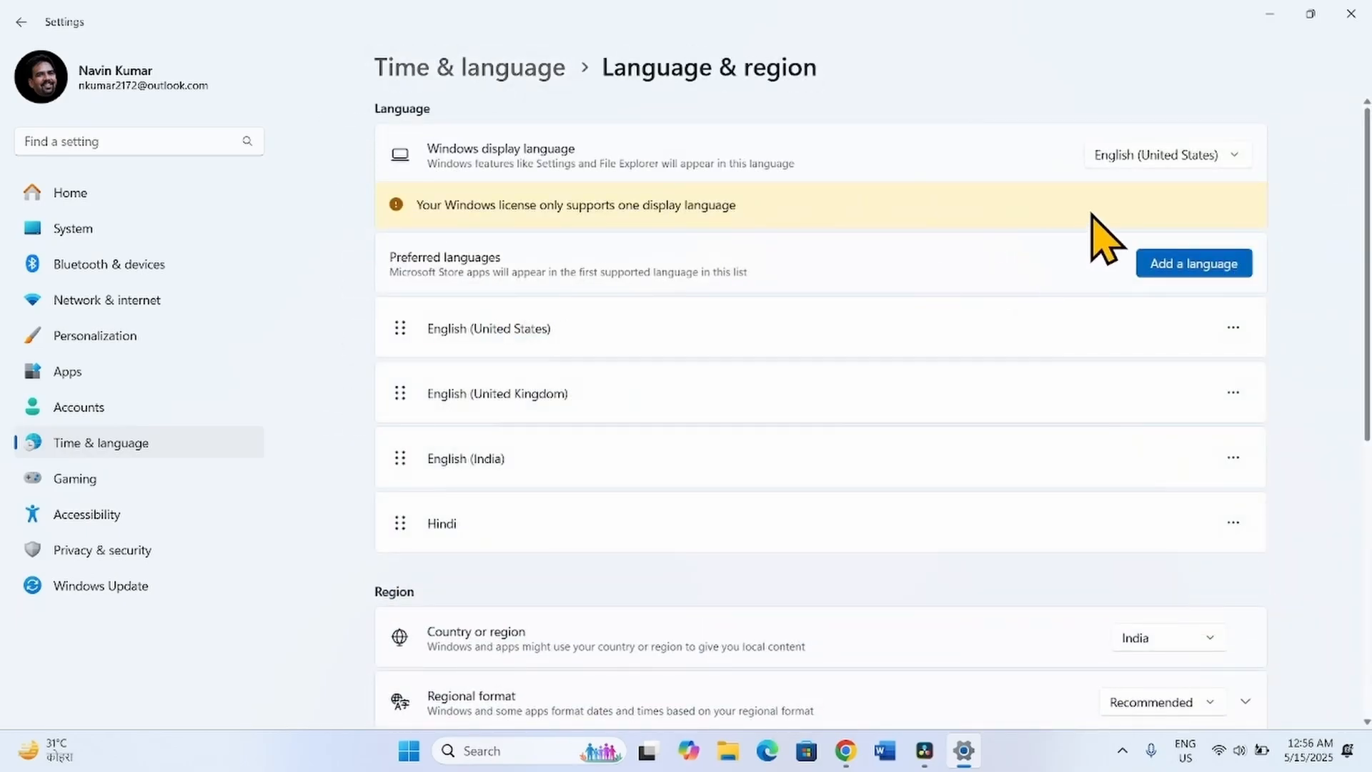
pyautogui.moveTo(879, 214)
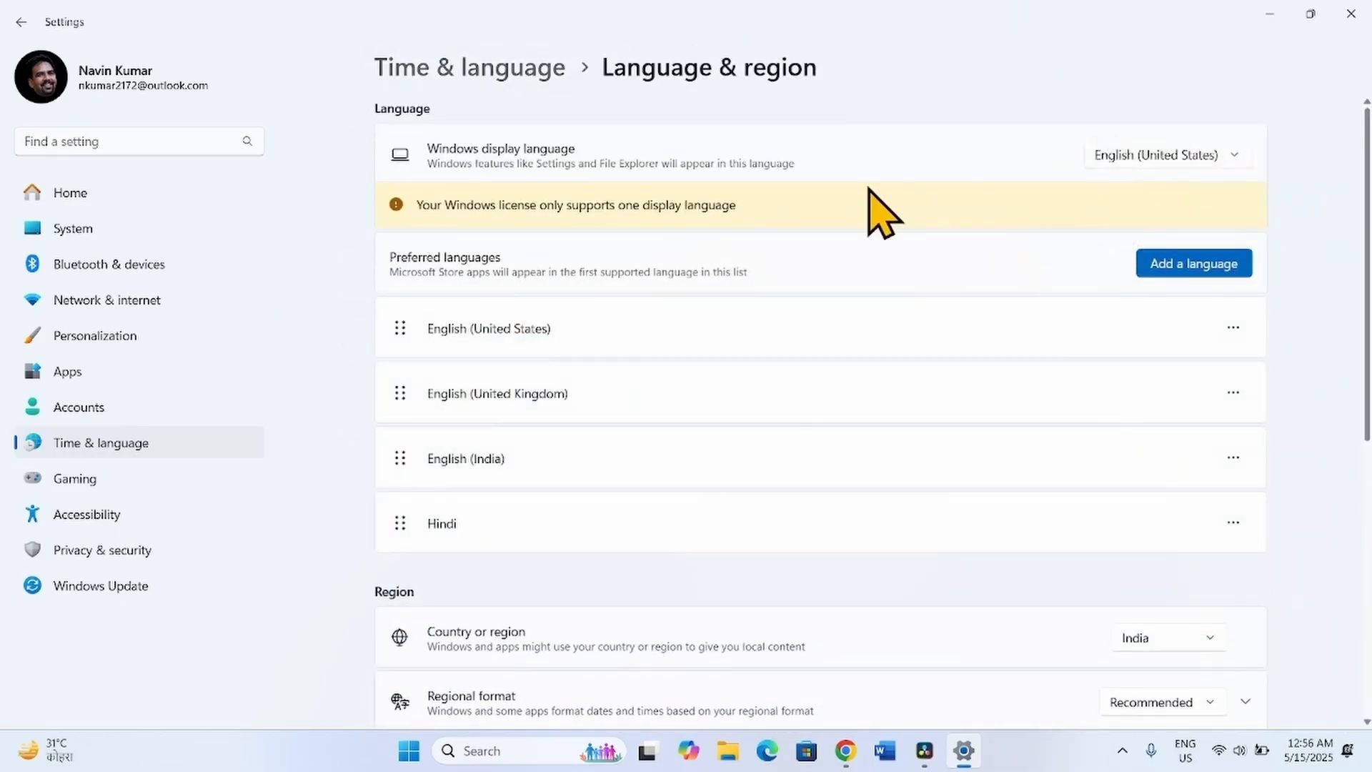
pyautogui.moveTo(1350, 13)
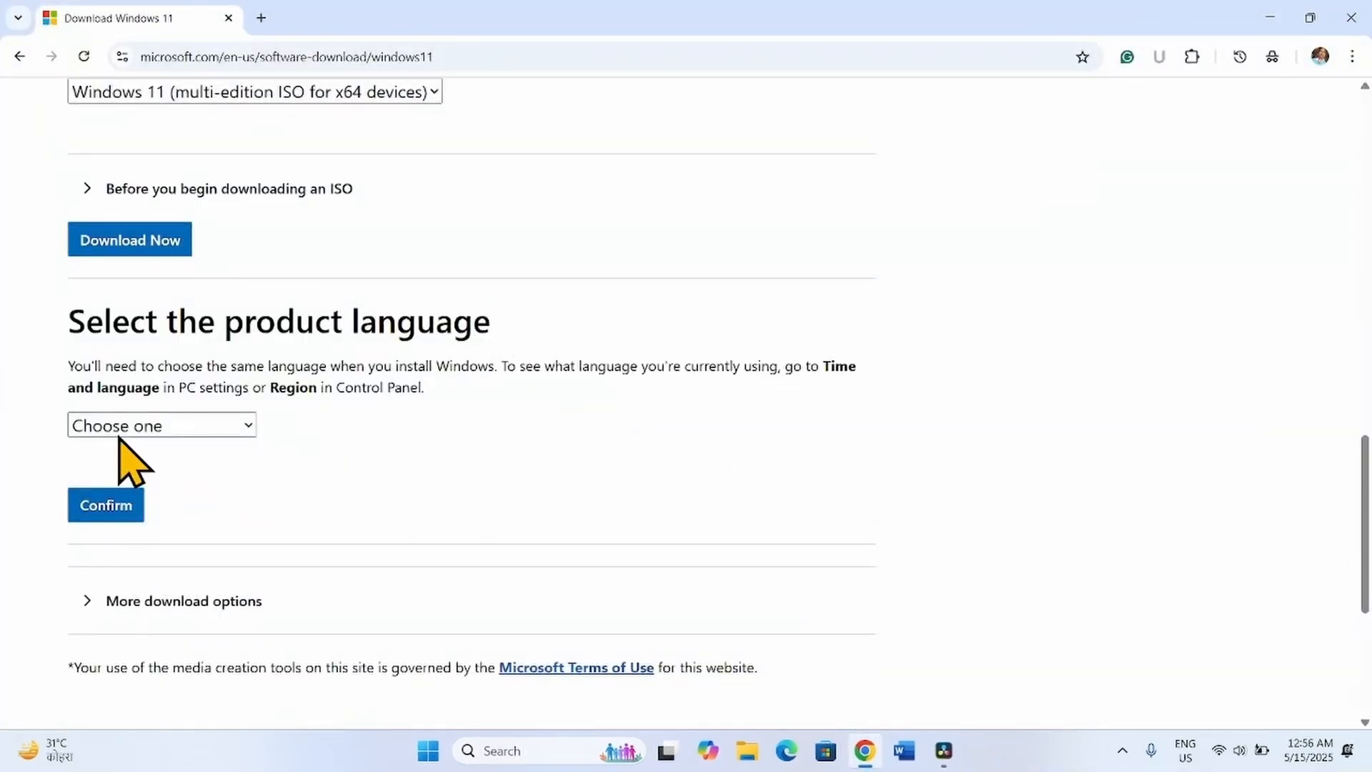
# - Confirm English (United States) as the product language and start the 64-bit Windows 11 ISO download
pyautogui.click(162, 425)
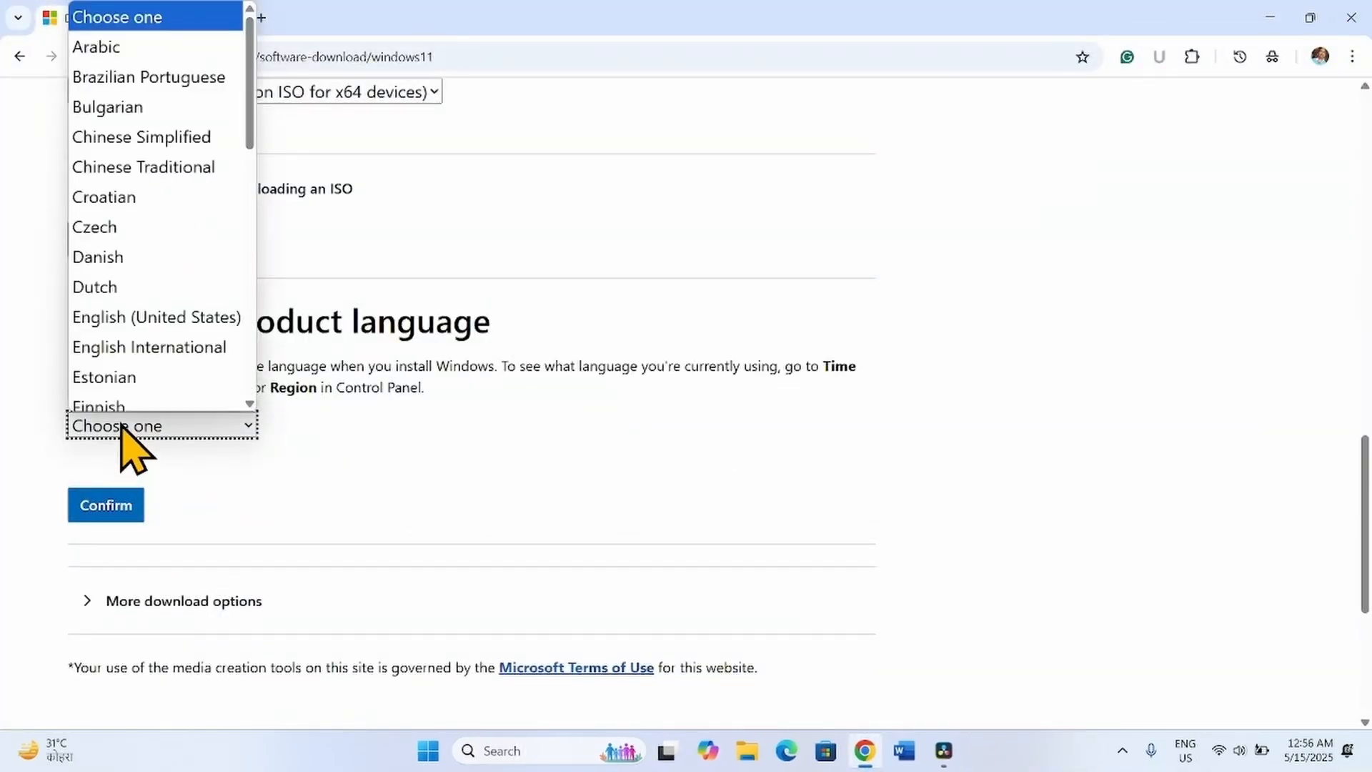
pyautogui.moveTo(156, 308)
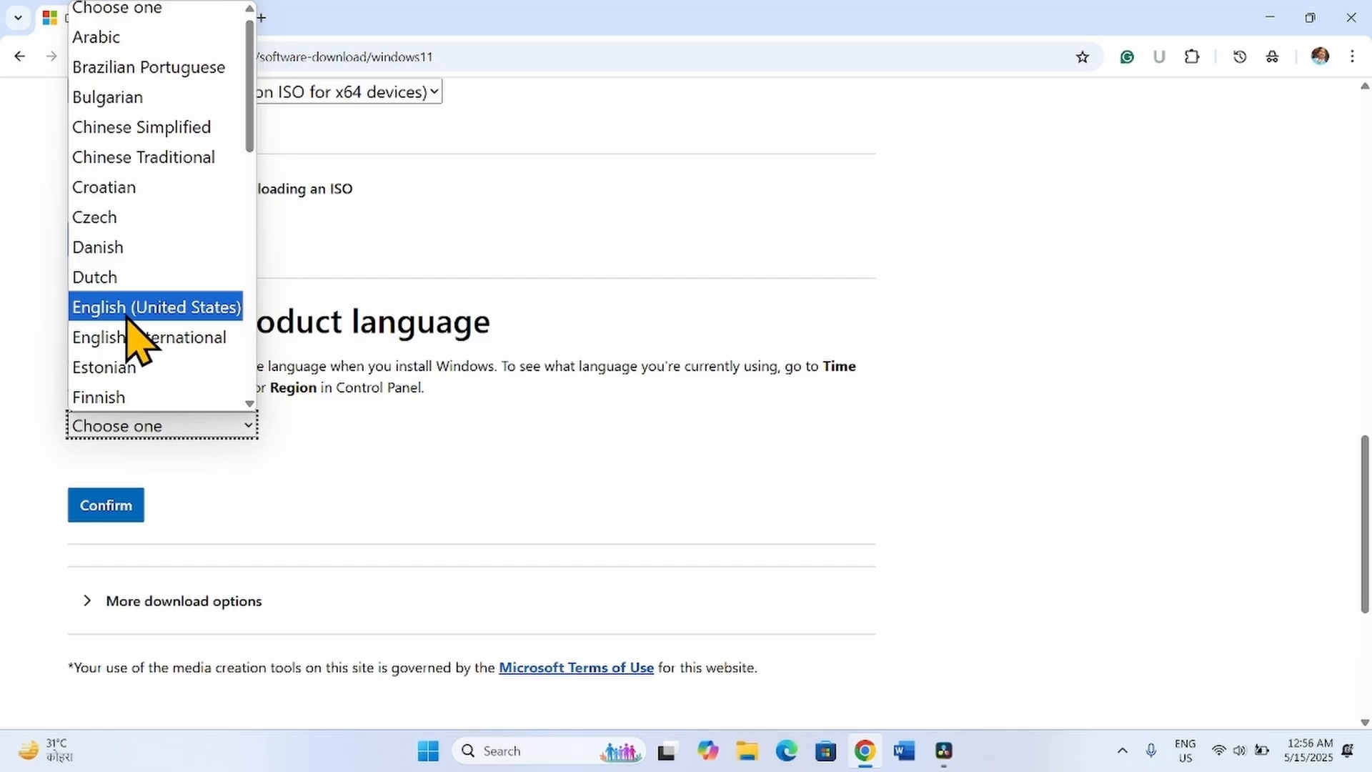
pyautogui.click(155, 307)
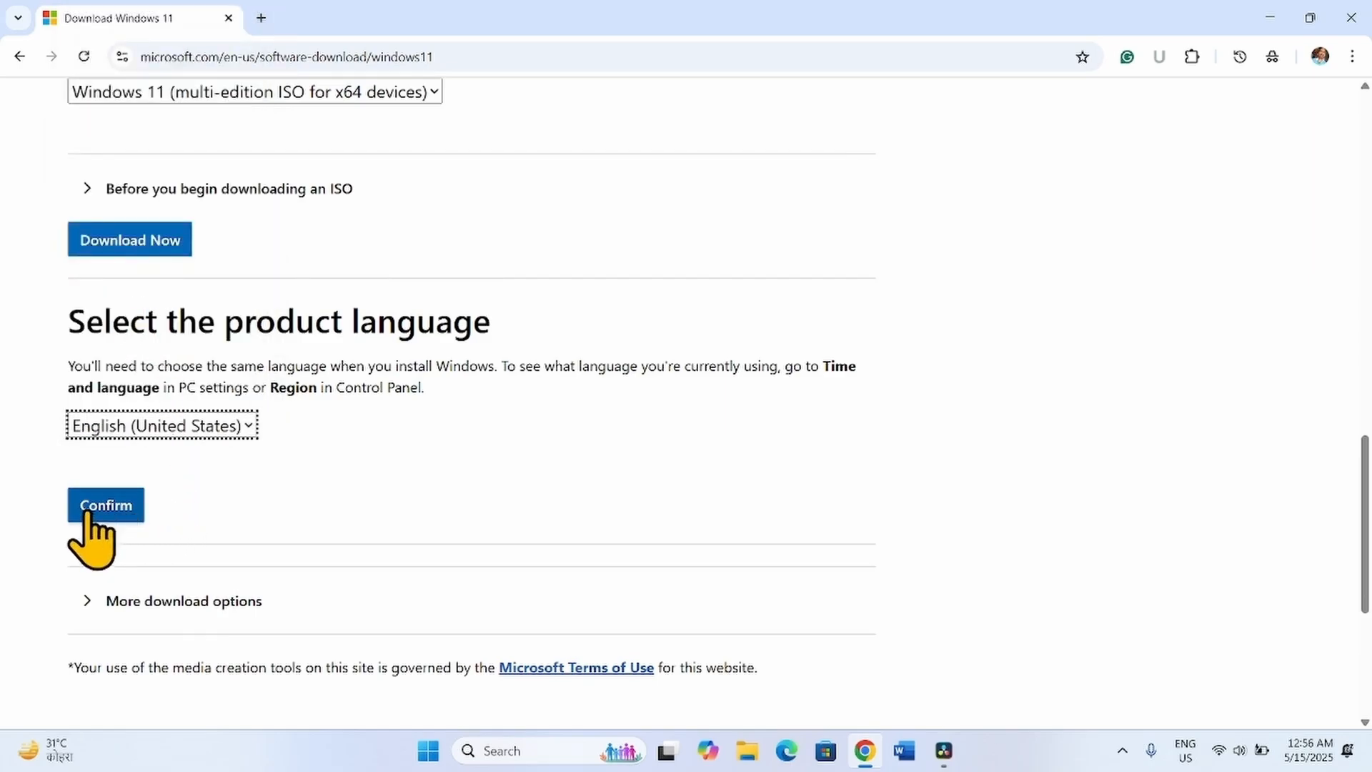
pyautogui.click(105, 505)
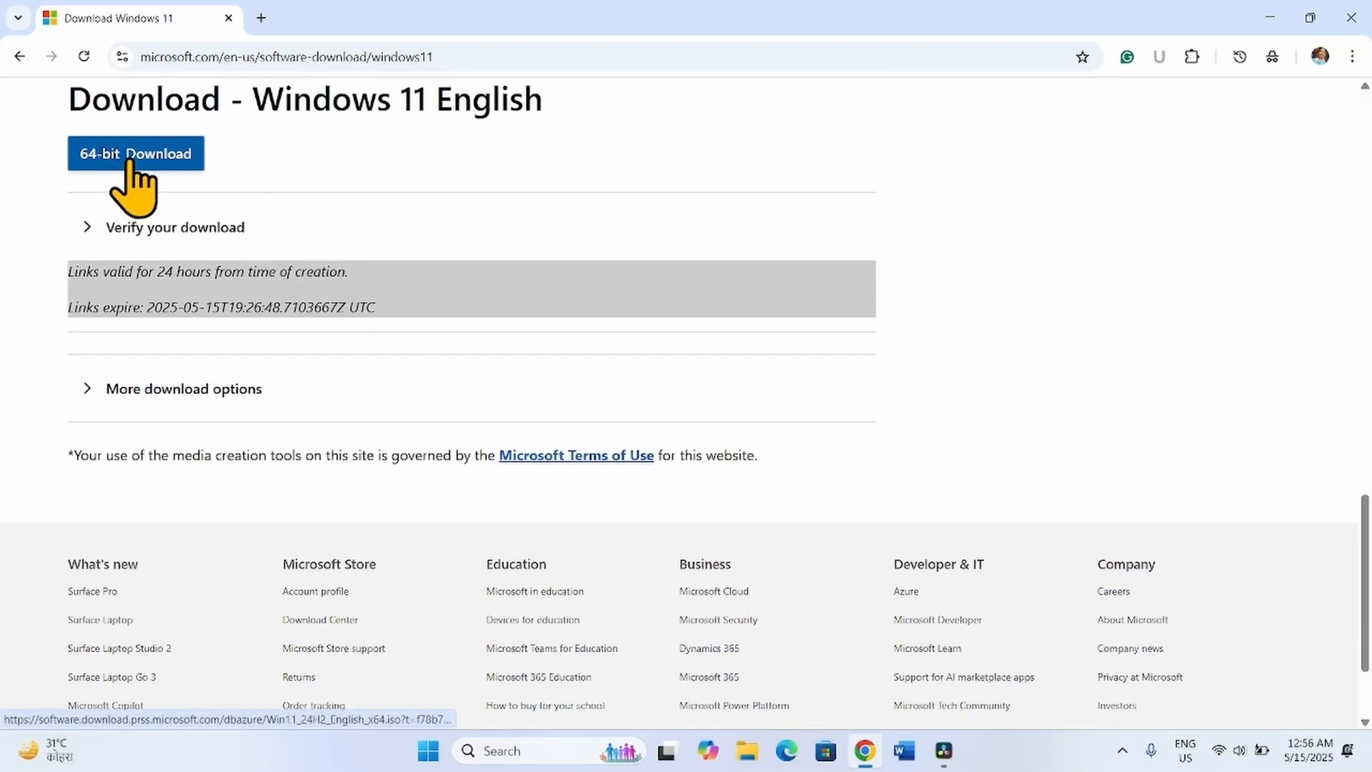
pyautogui.click(136, 153)
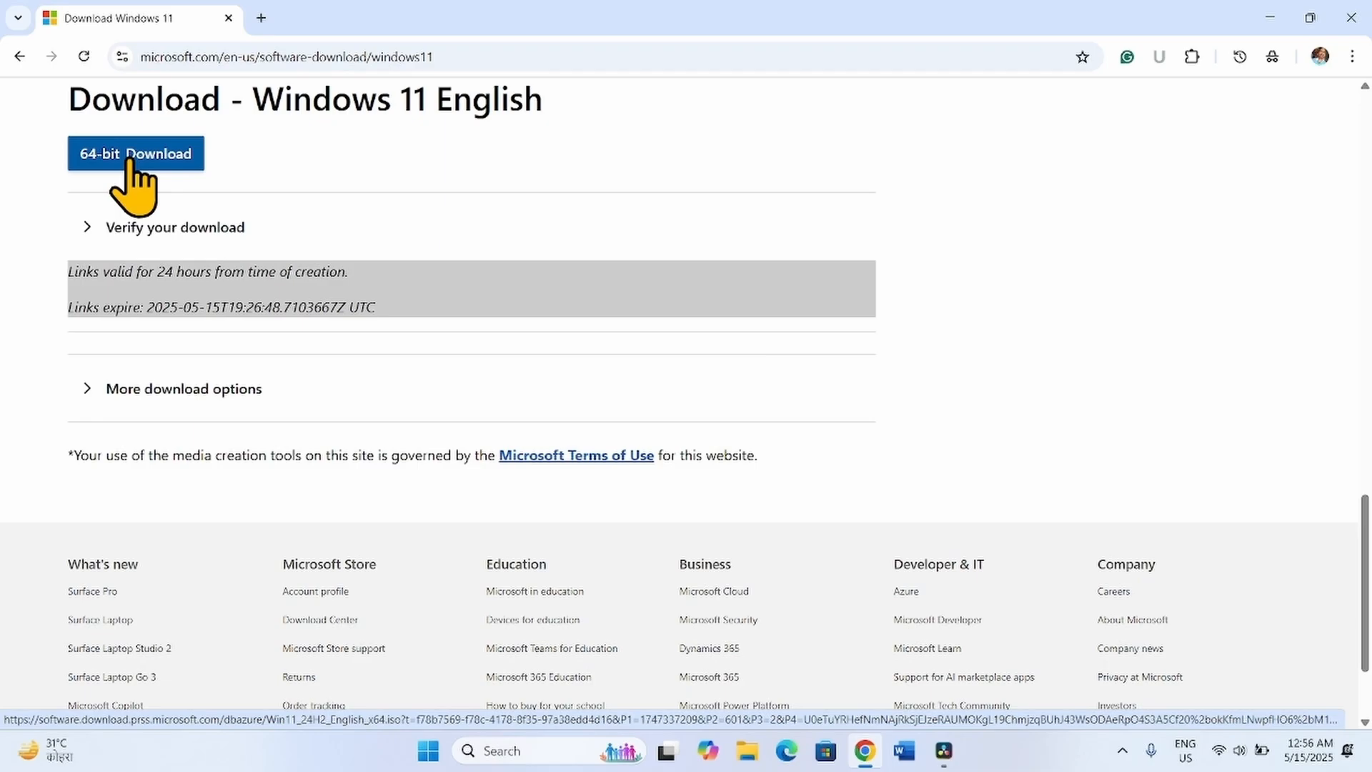
pyautogui.click(136, 153)
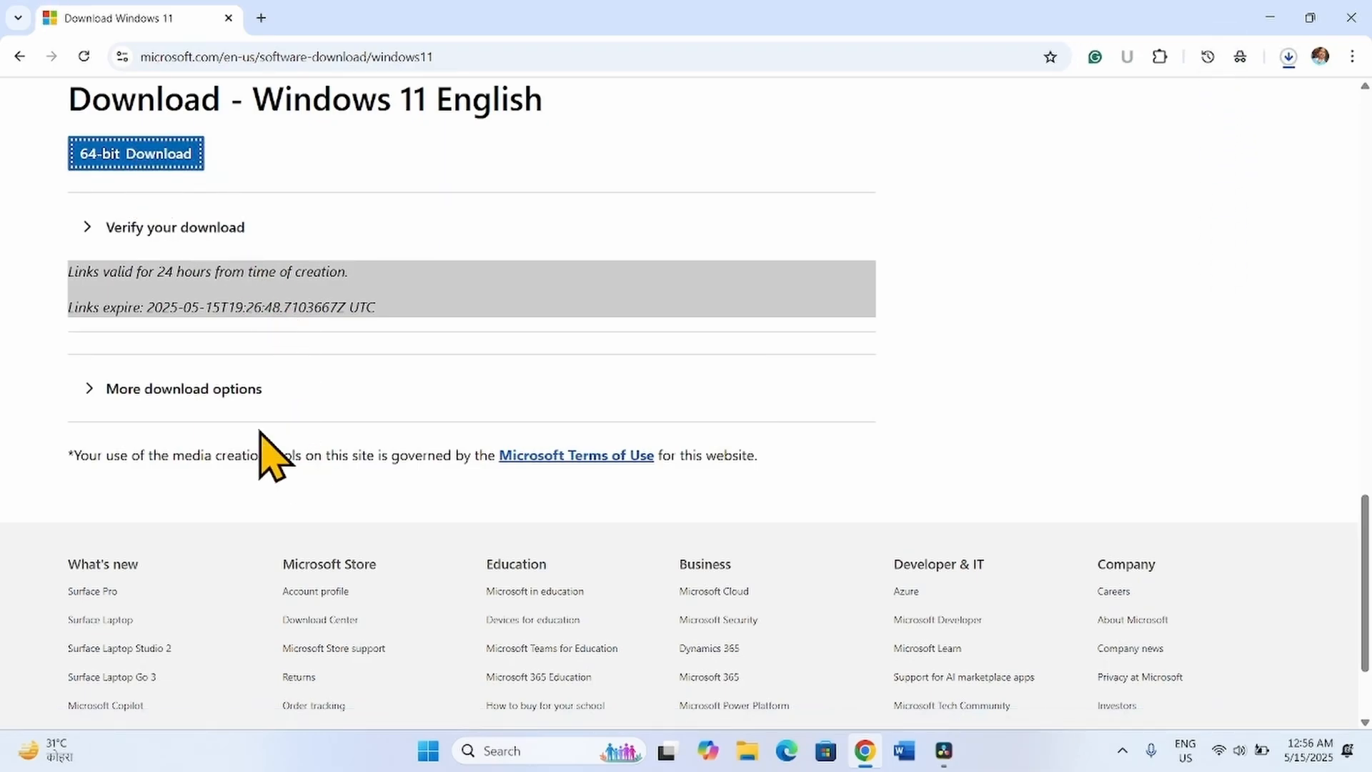
pyautogui.moveTo(1324, 157)
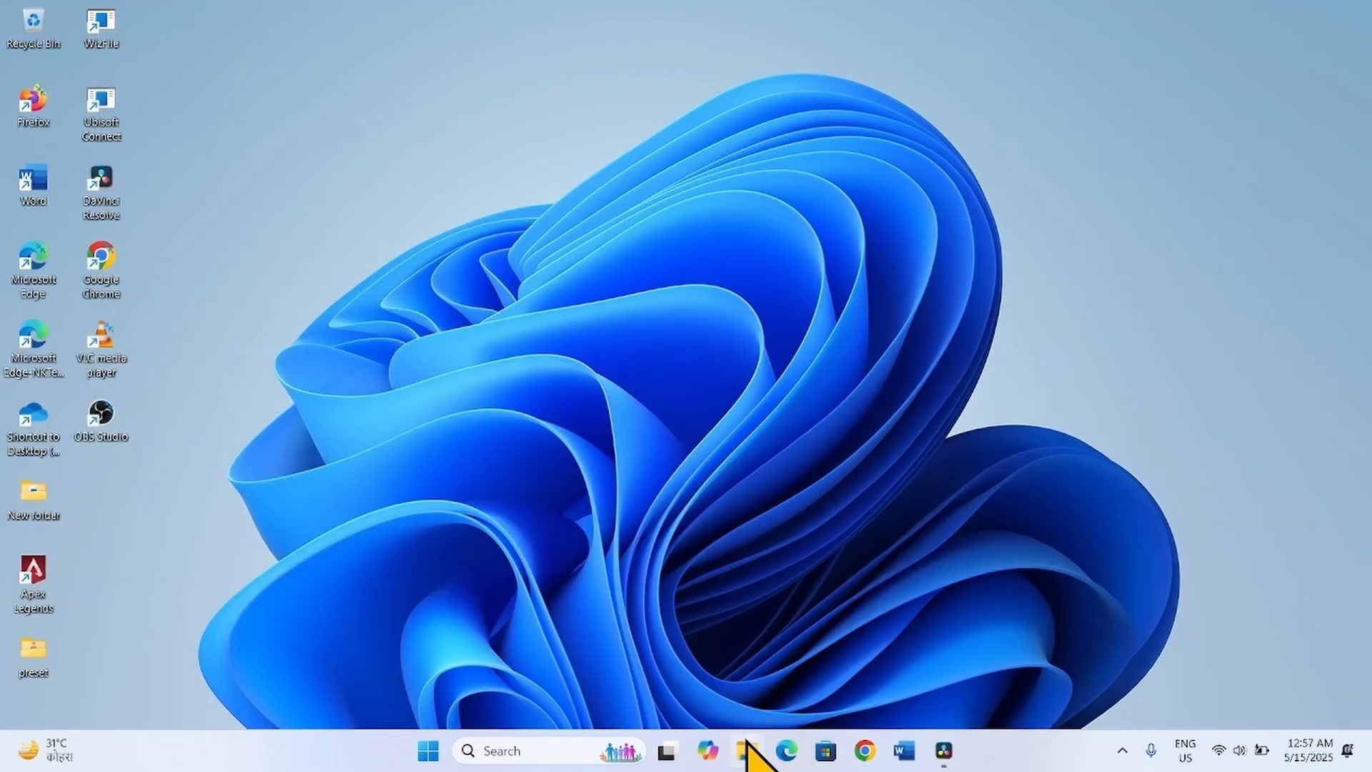
pyautogui.moveTo(745, 751)
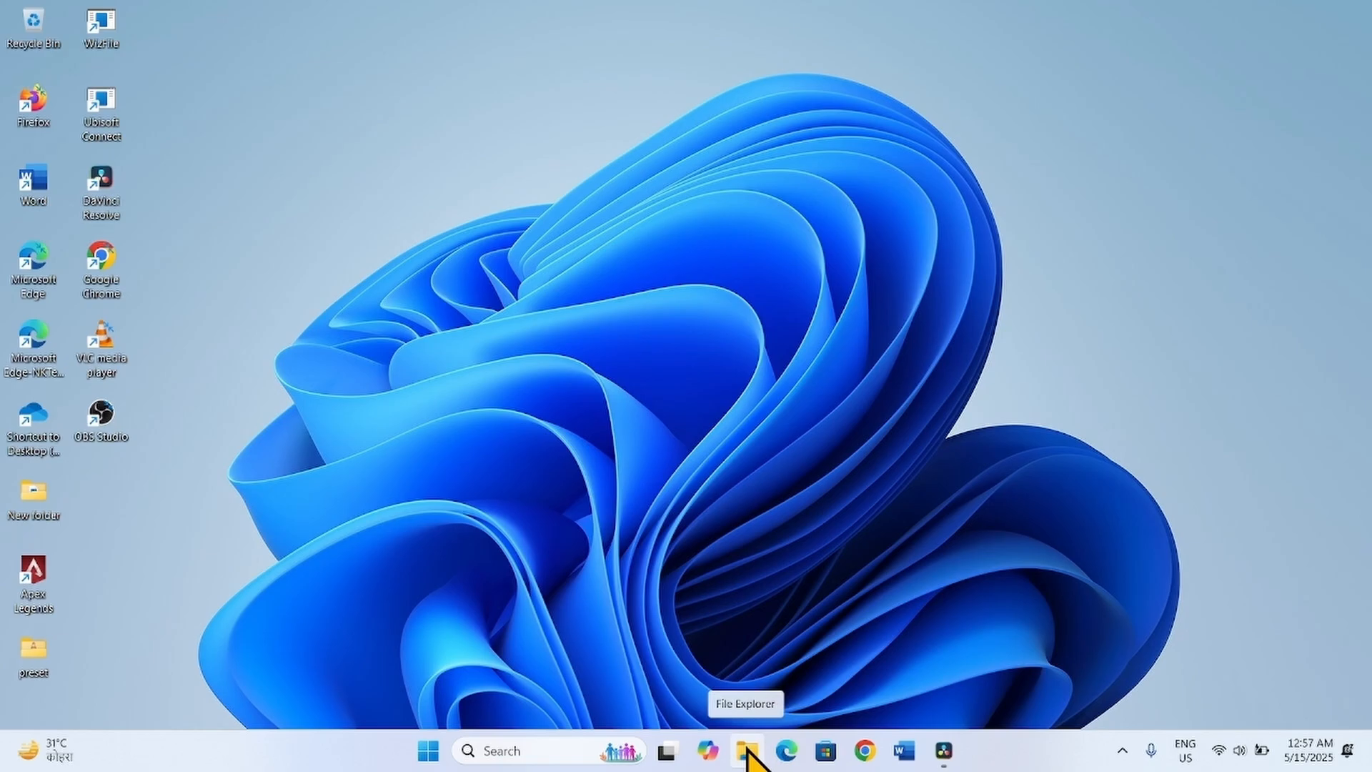
# - Mount the Windows 11 ISO from Downloads and accept the security warning to open it
pyautogui.click(747, 751)
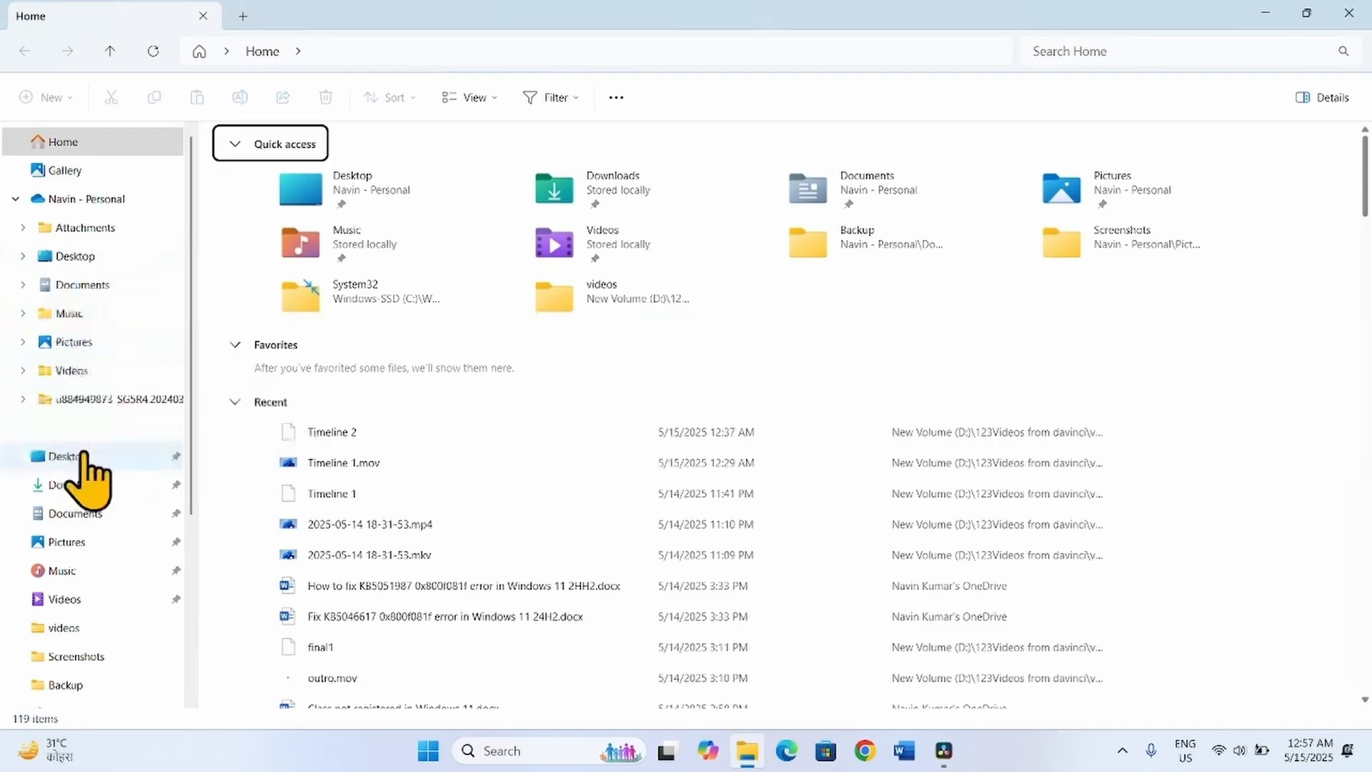
pyautogui.click(75, 484)
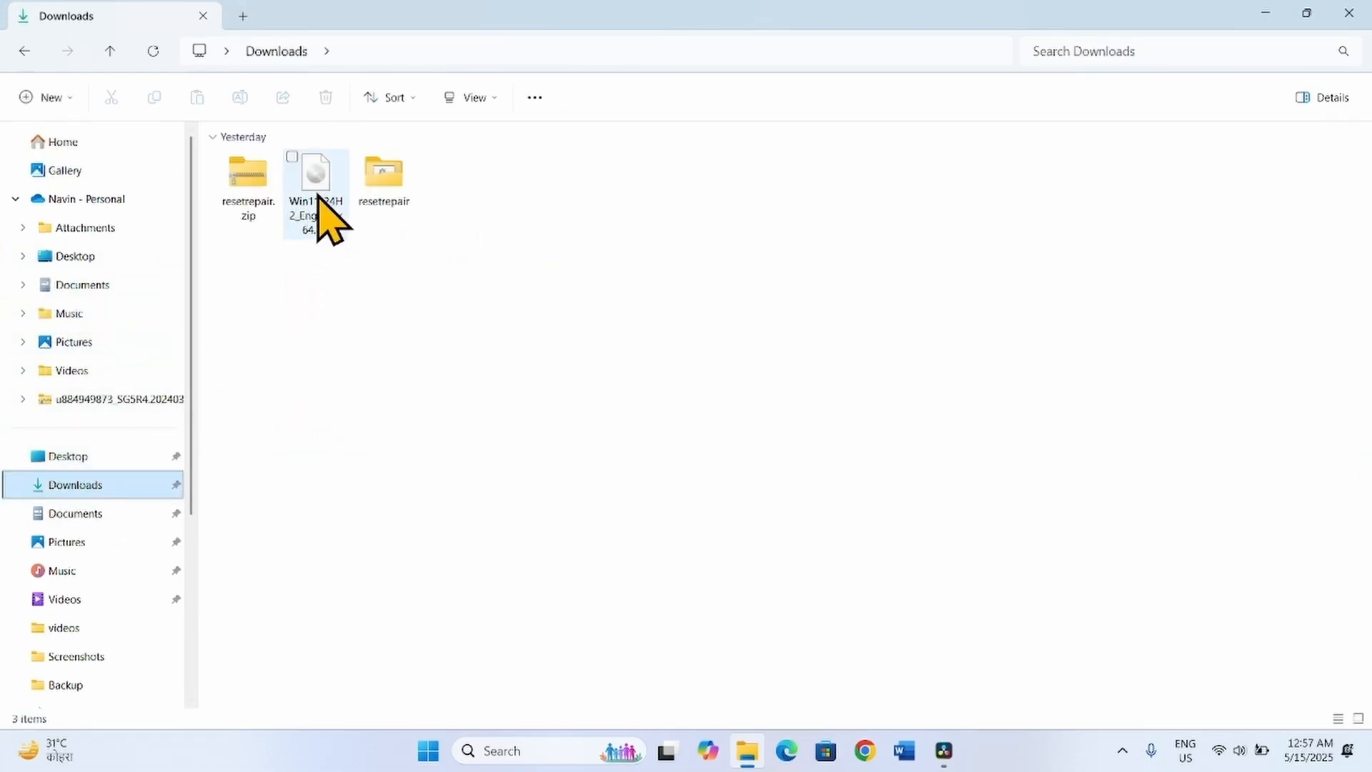
pyautogui.moveTo(315, 184)
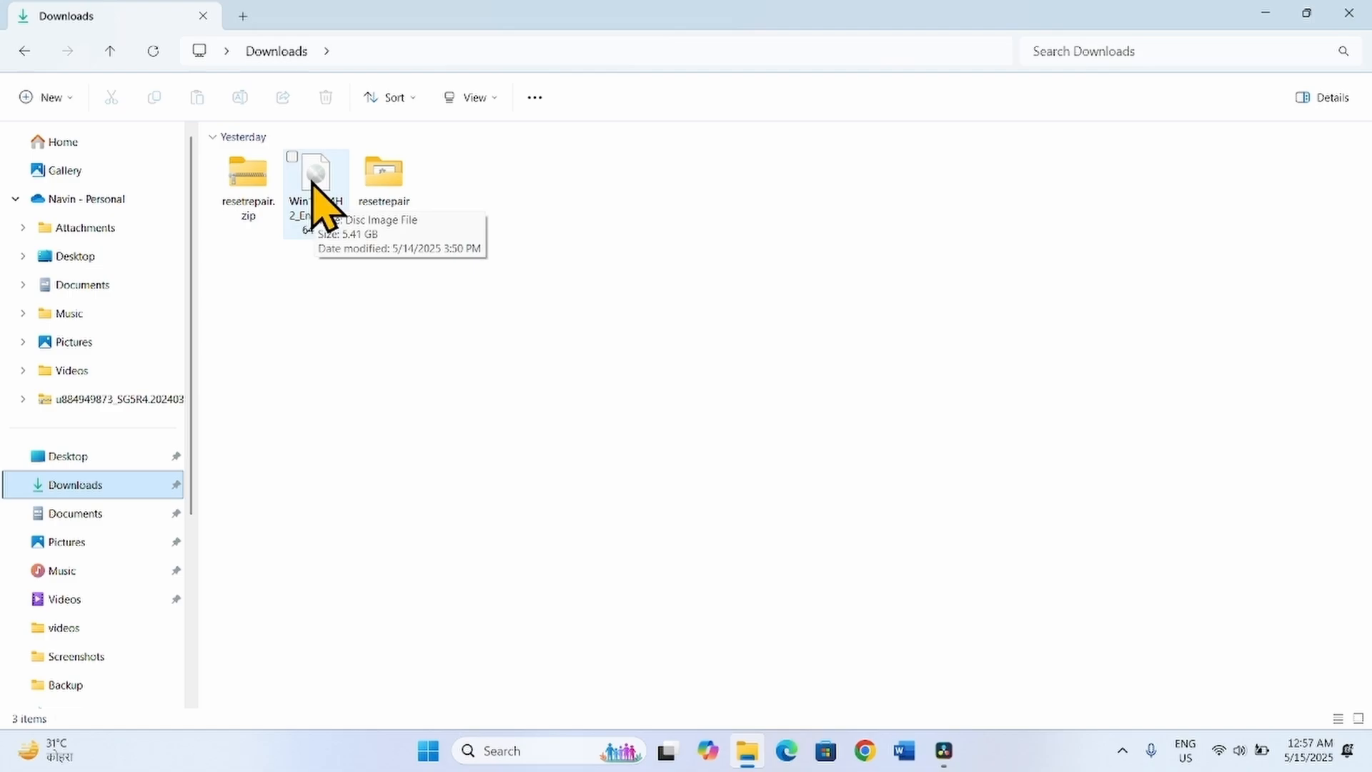
pyautogui.click(315, 179)
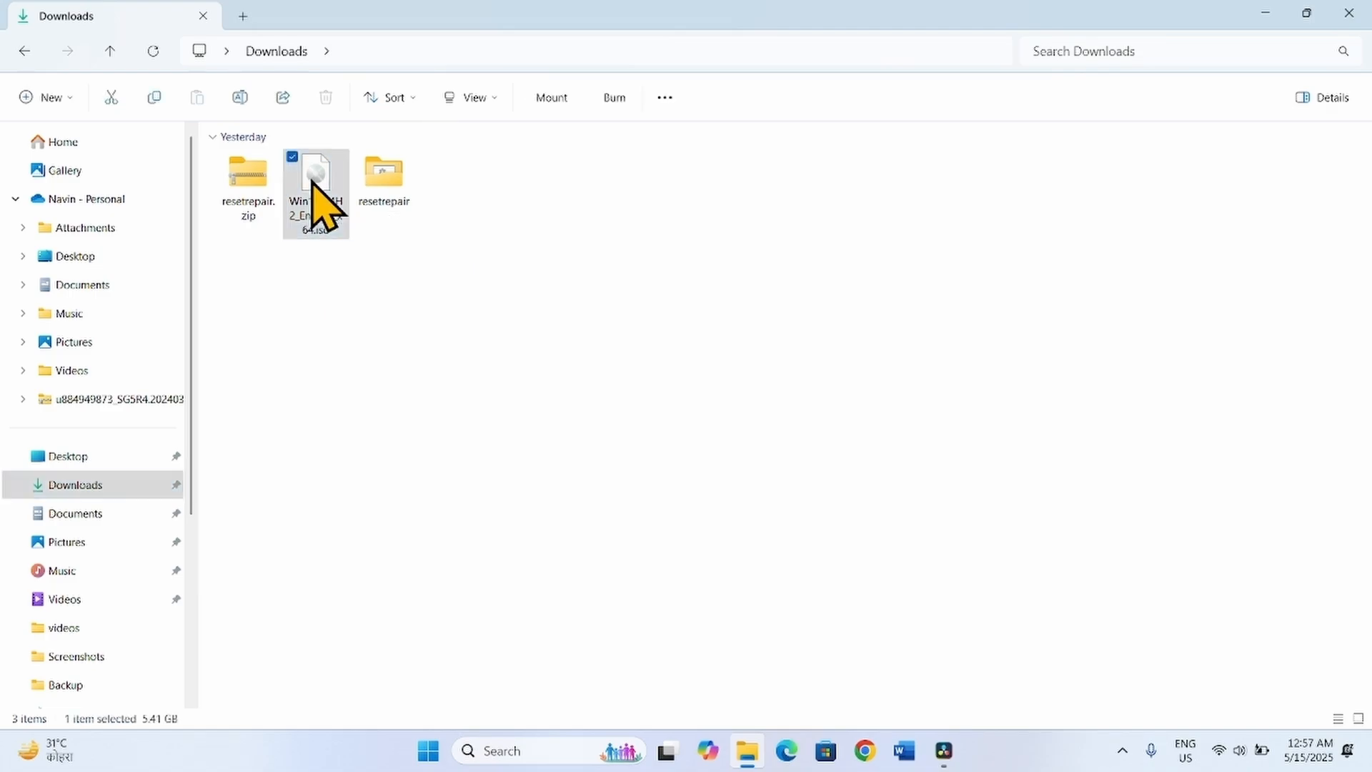
pyautogui.rightClick(315, 188)
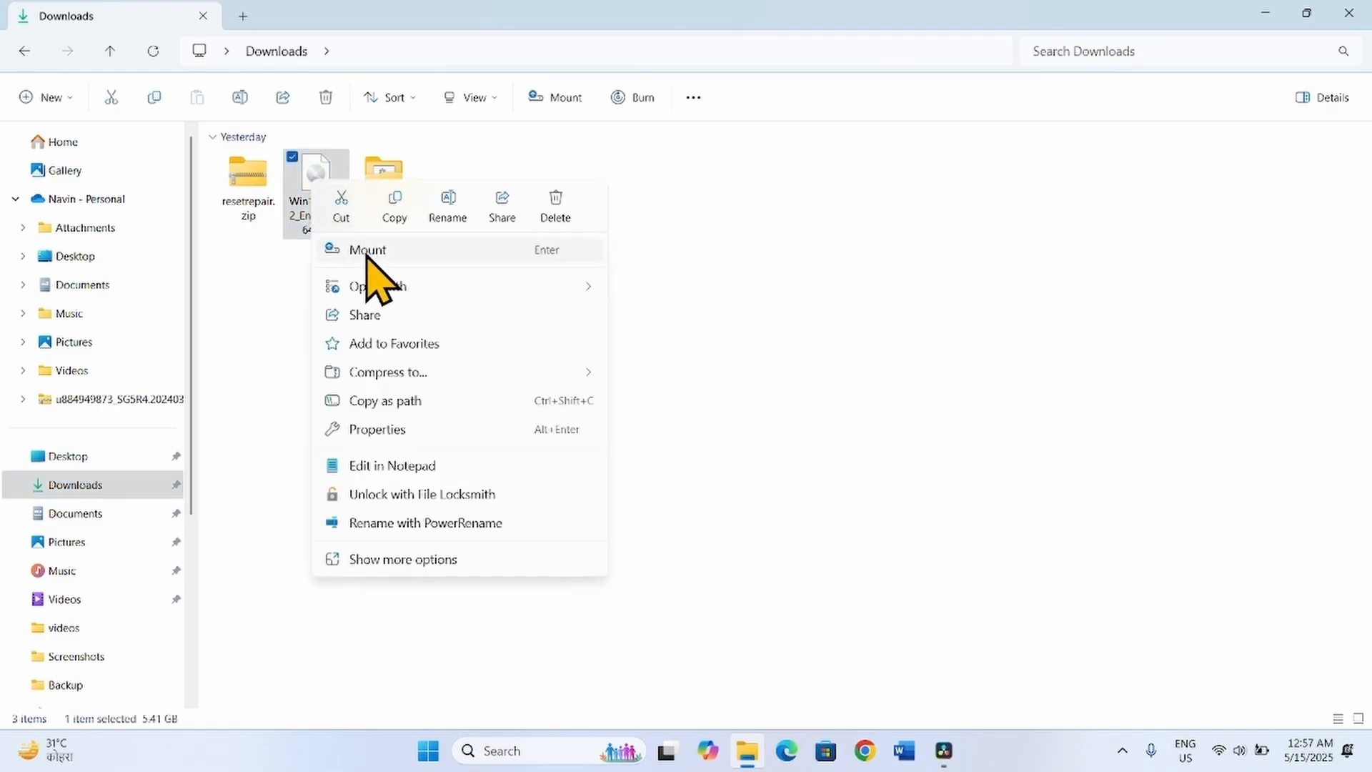
pyautogui.click(367, 250)
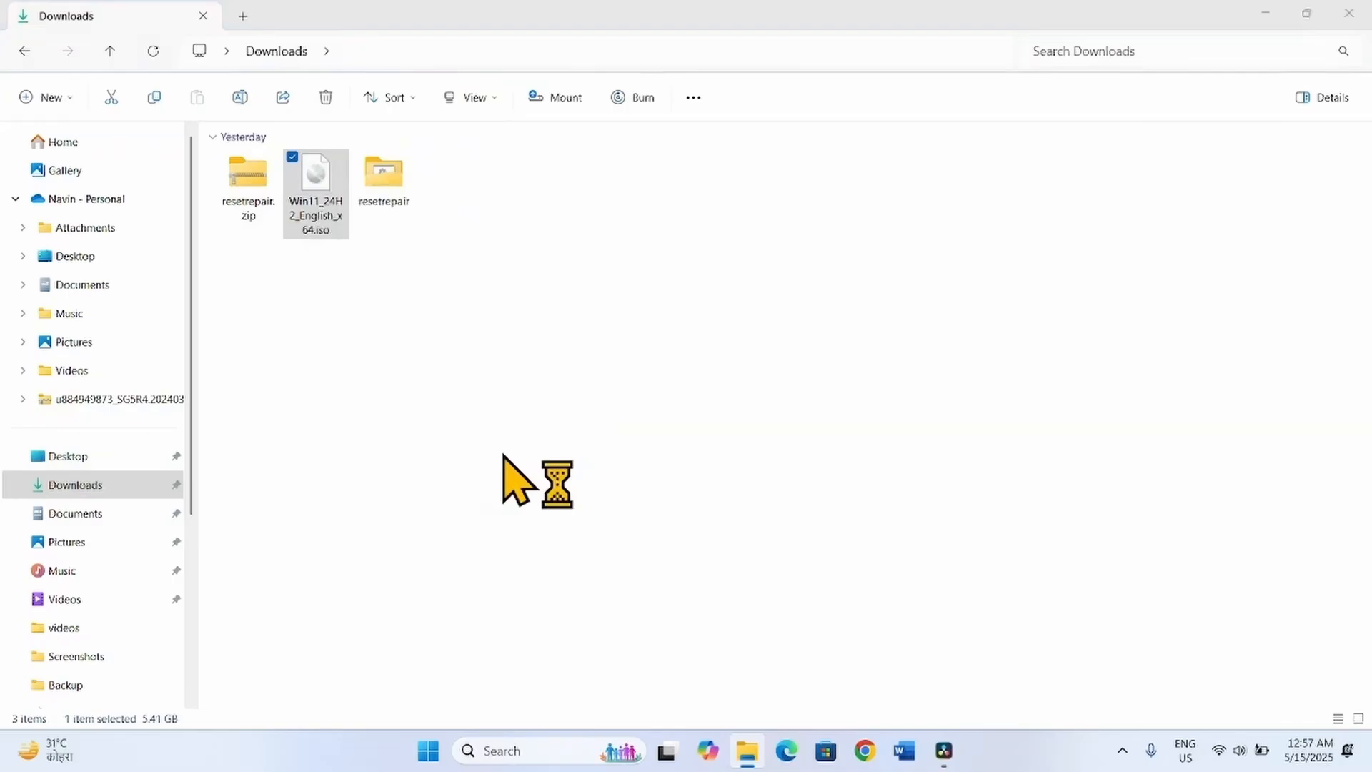
pyautogui.moveTo(433, 541)
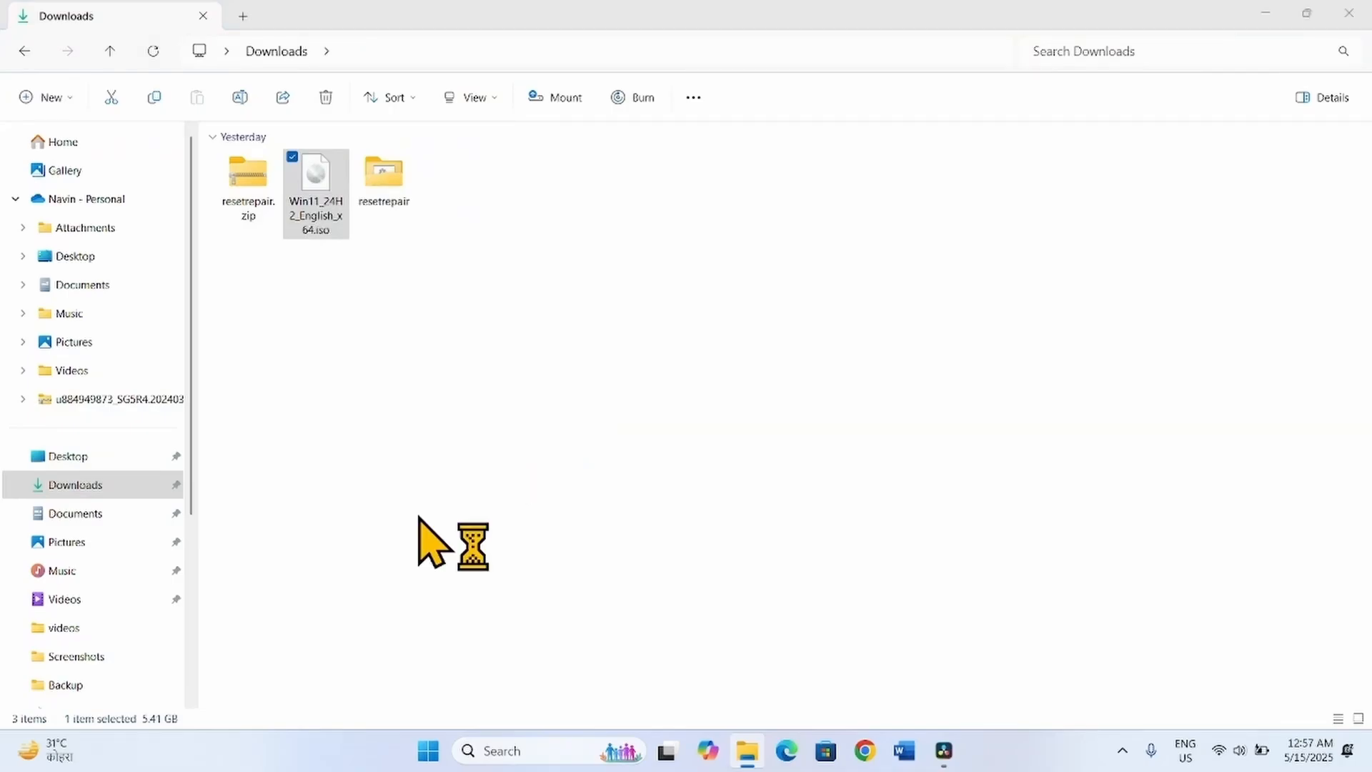
pyautogui.doubleClick(315, 184)
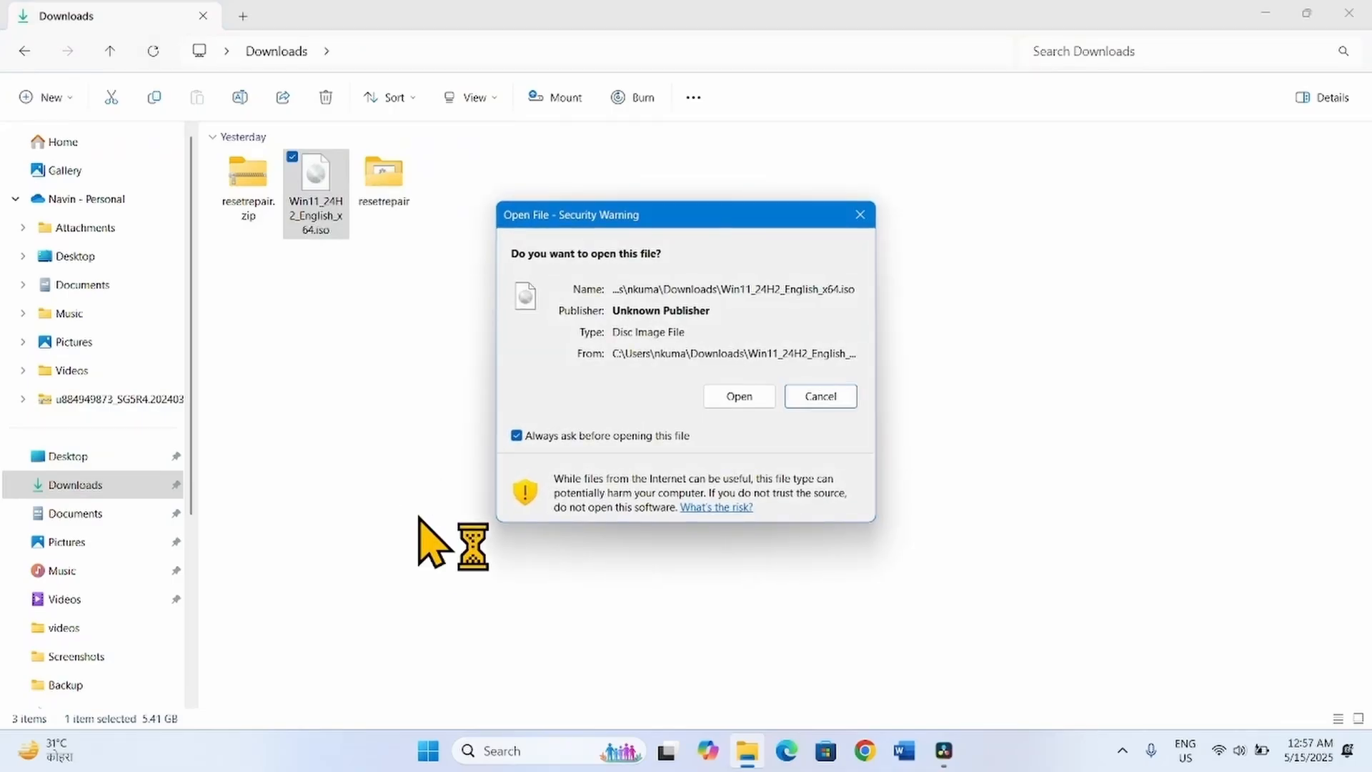
pyautogui.click(738, 395)
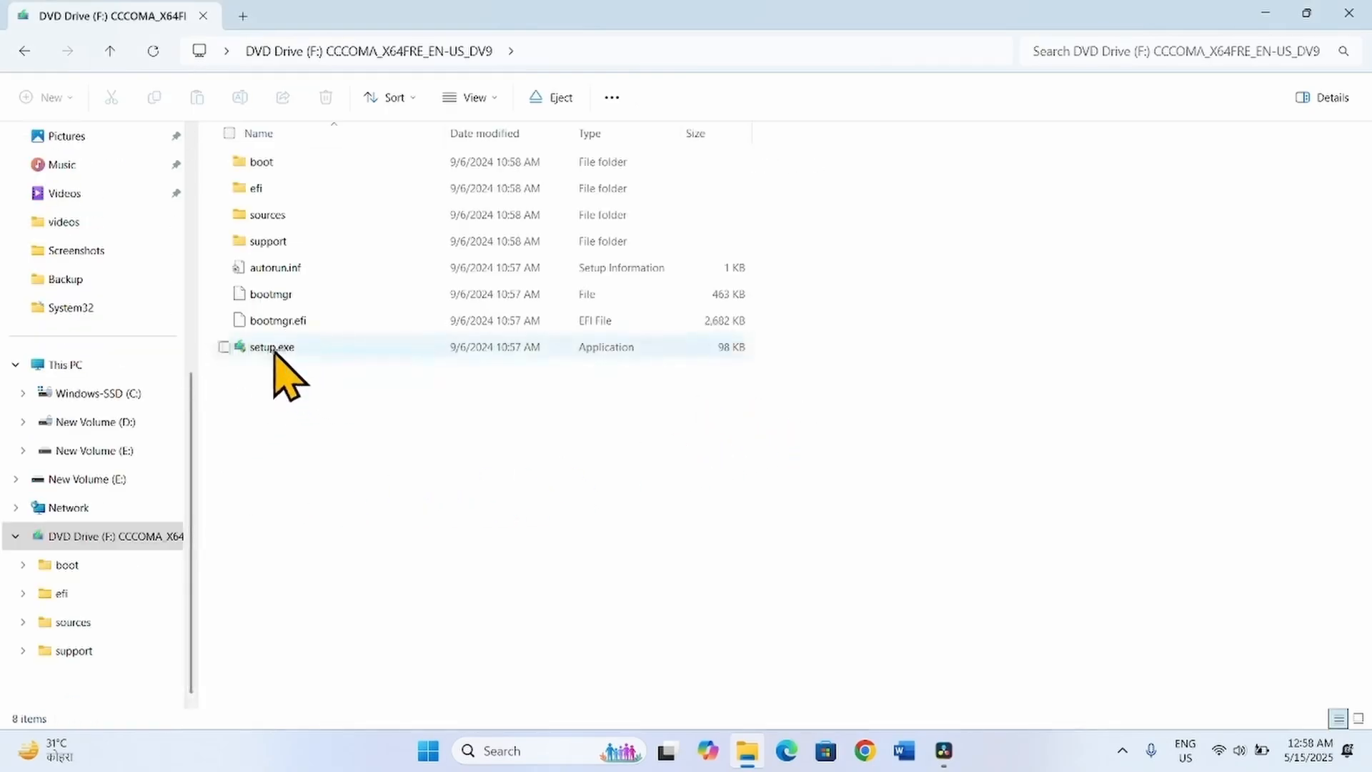
# - Launch setup.exe from the mounted DVD drive, approving the Run warning and User Account Control
pyautogui.rightClick(272, 347)
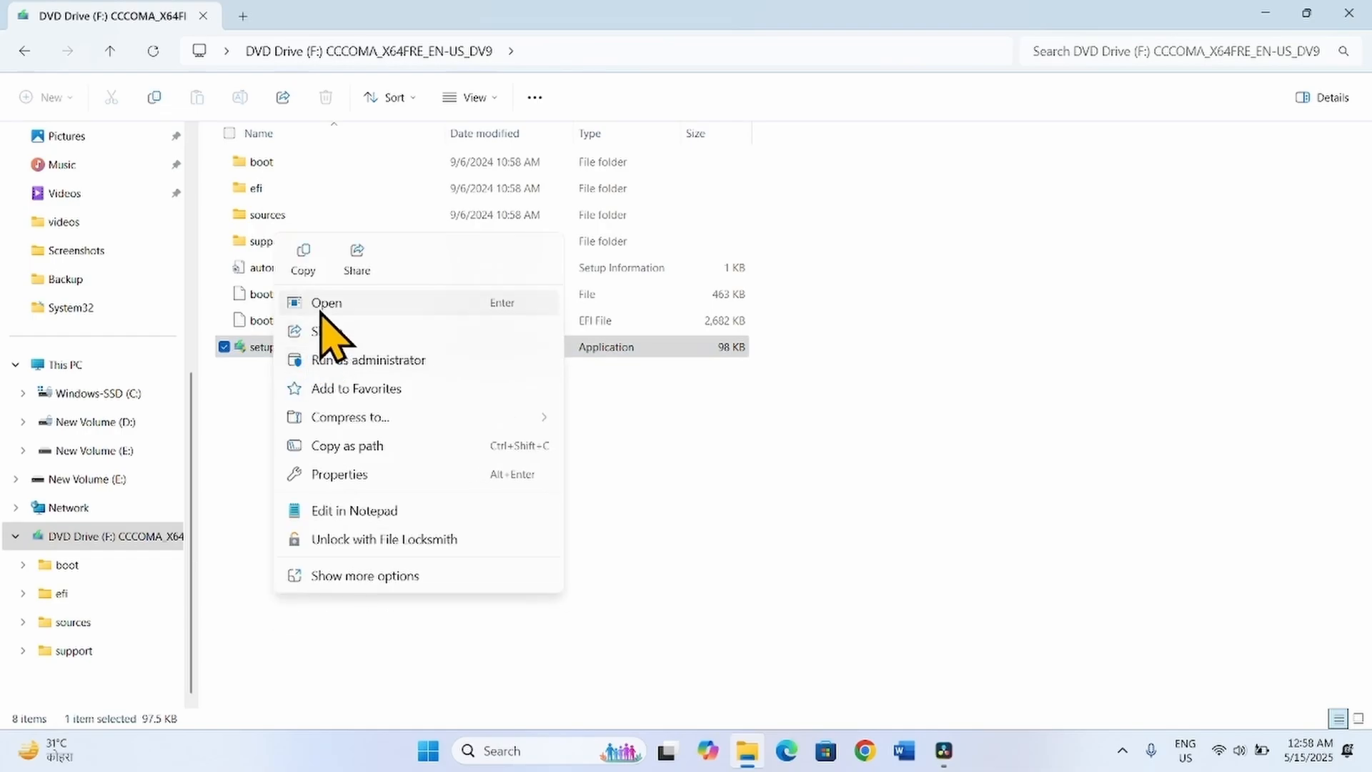
pyautogui.click(327, 303)
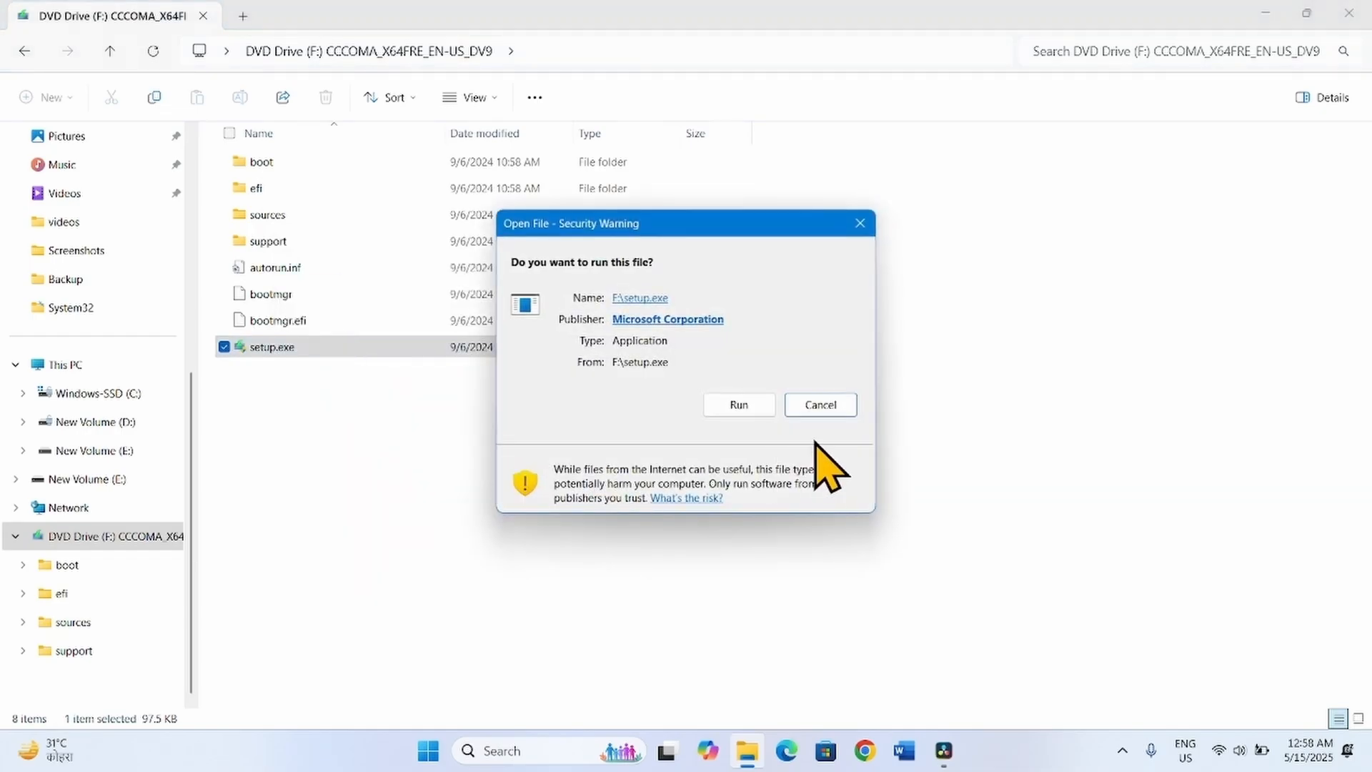
pyautogui.click(737, 405)
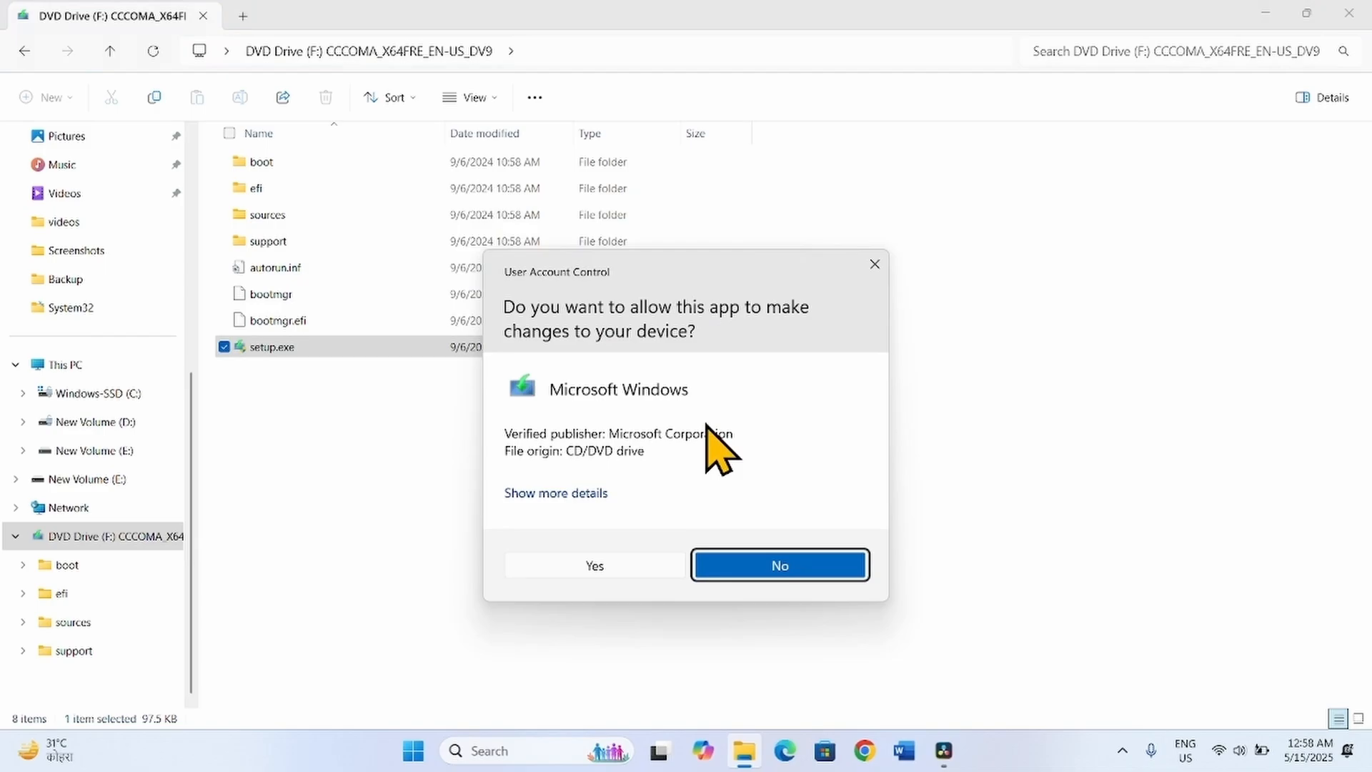
pyautogui.click(594, 564)
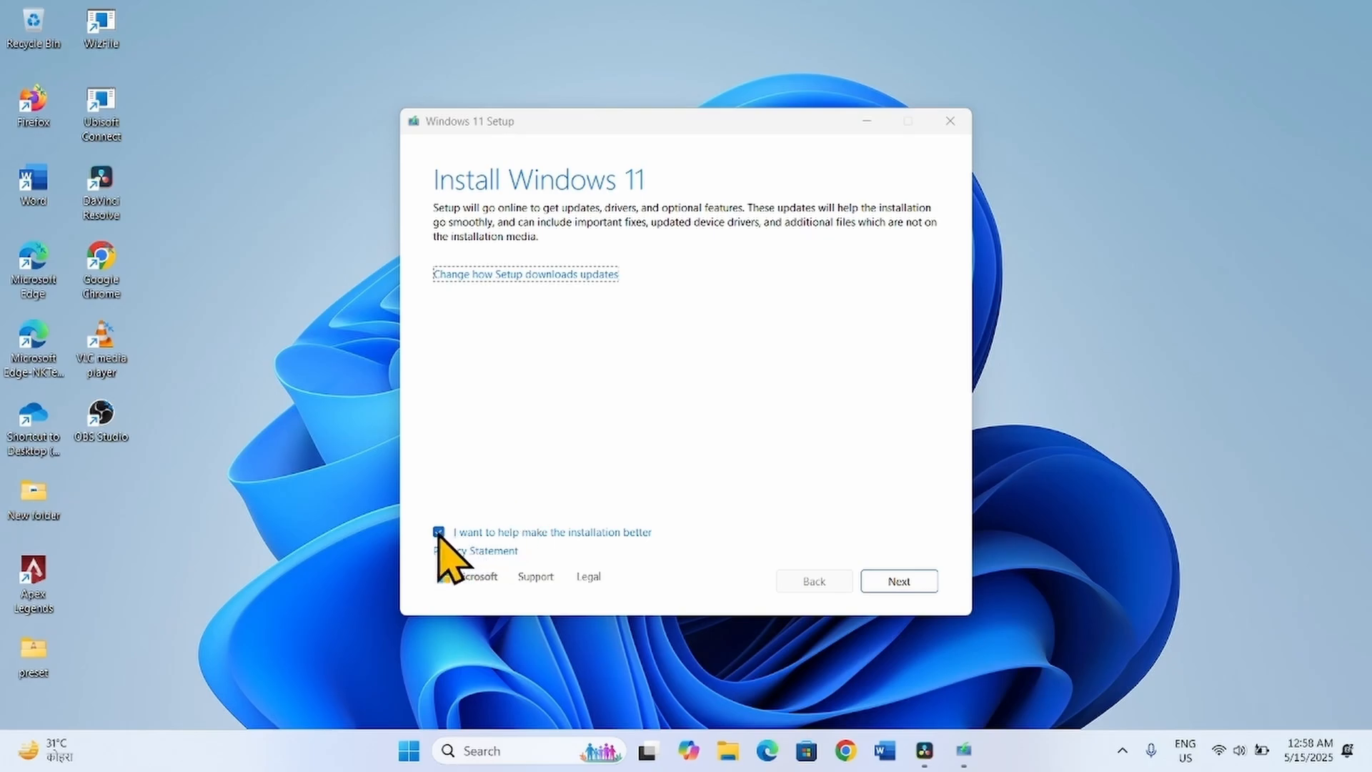
# - Untick 'I want to help make the installation better', proceed past updates, and accept the license
pyautogui.click(438, 531)
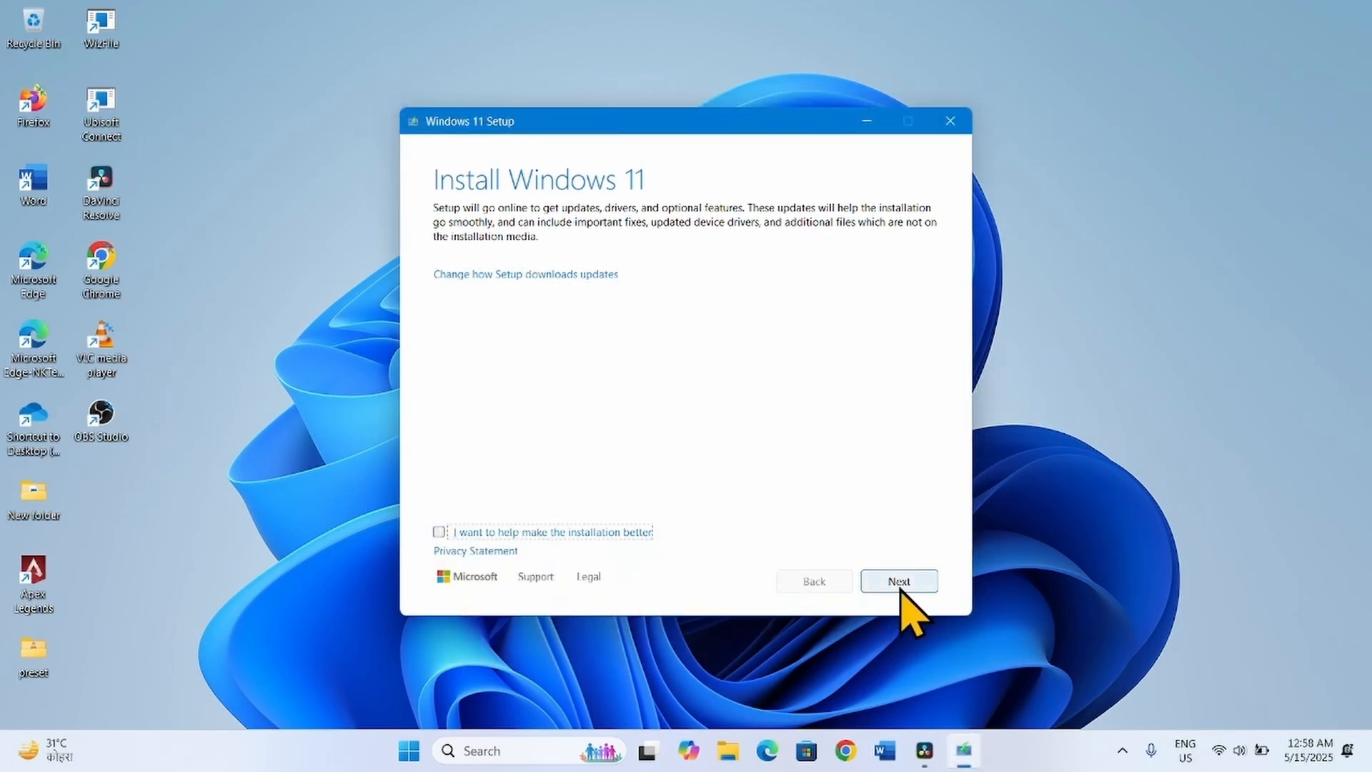
pyautogui.click(897, 580)
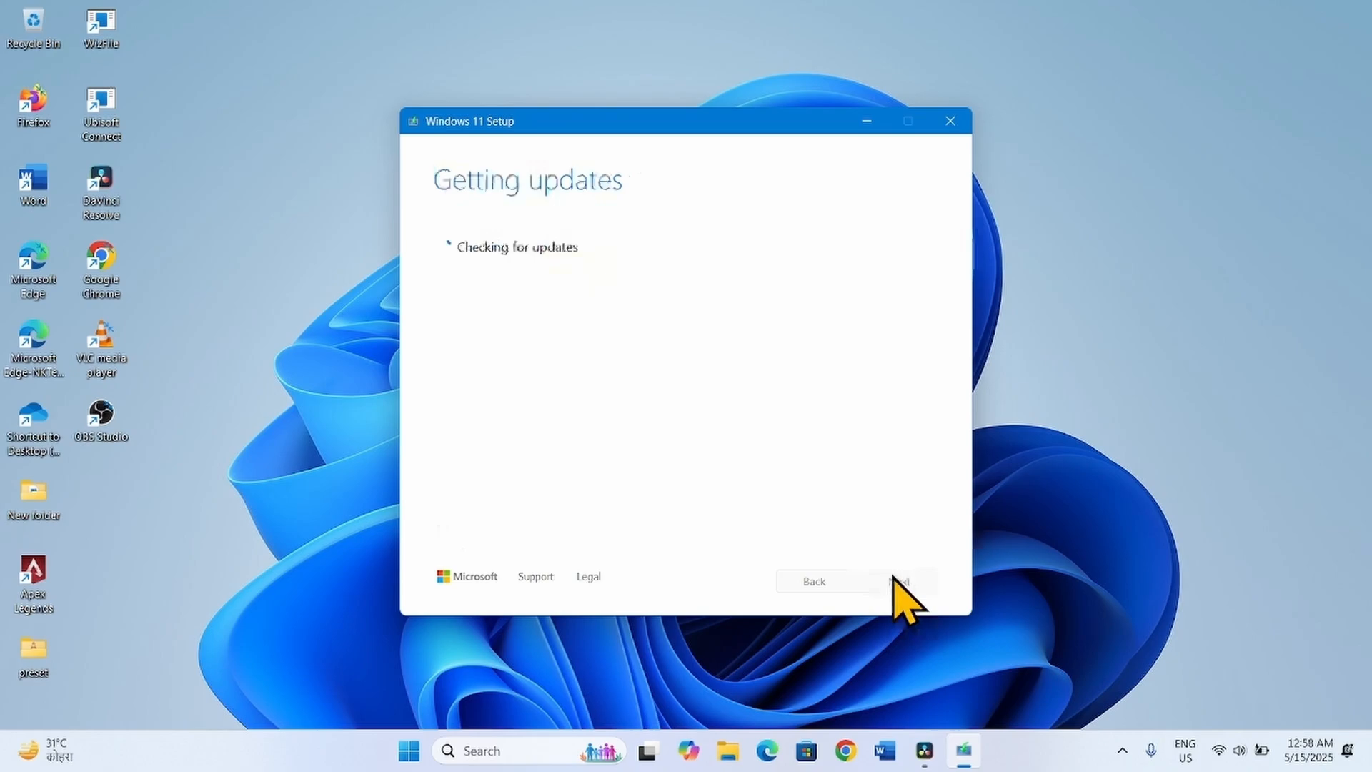
pyautogui.moveTo(538, 271)
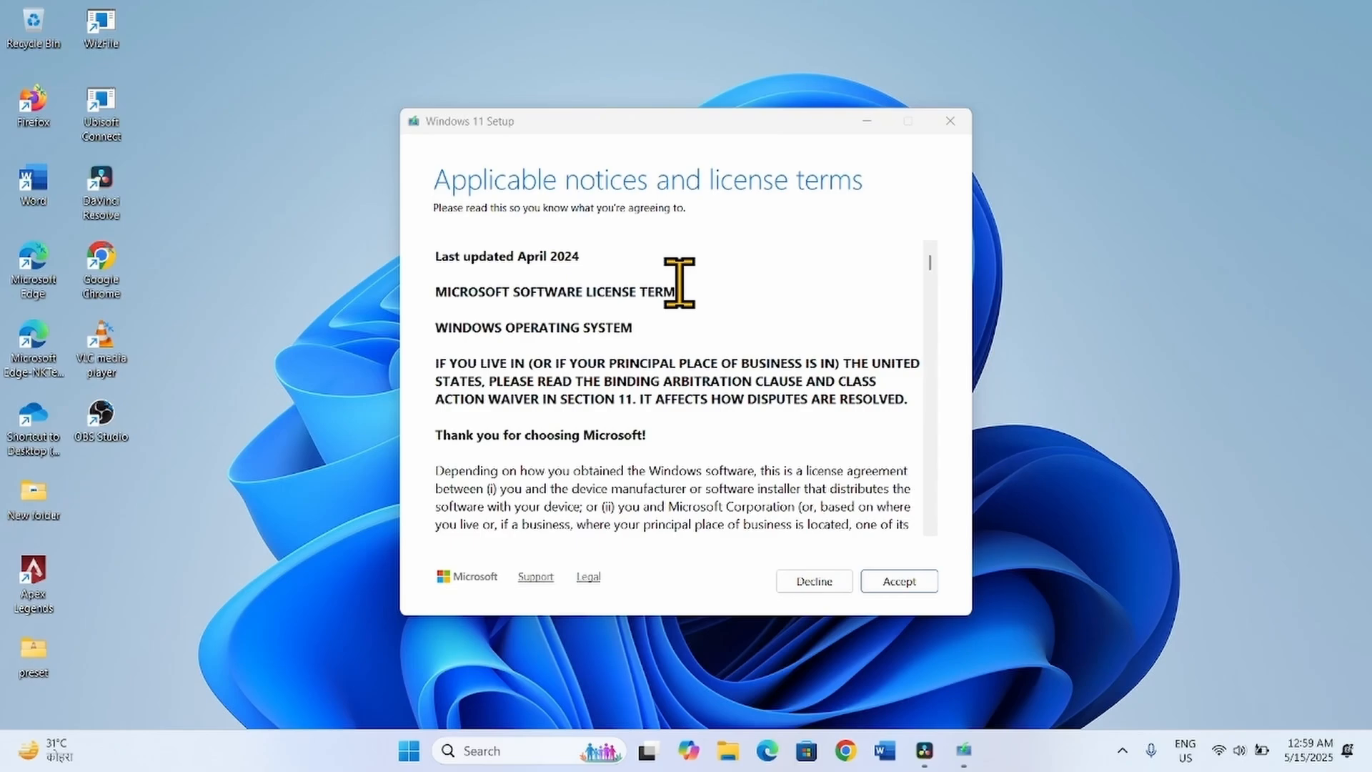
pyautogui.moveTo(626, 223)
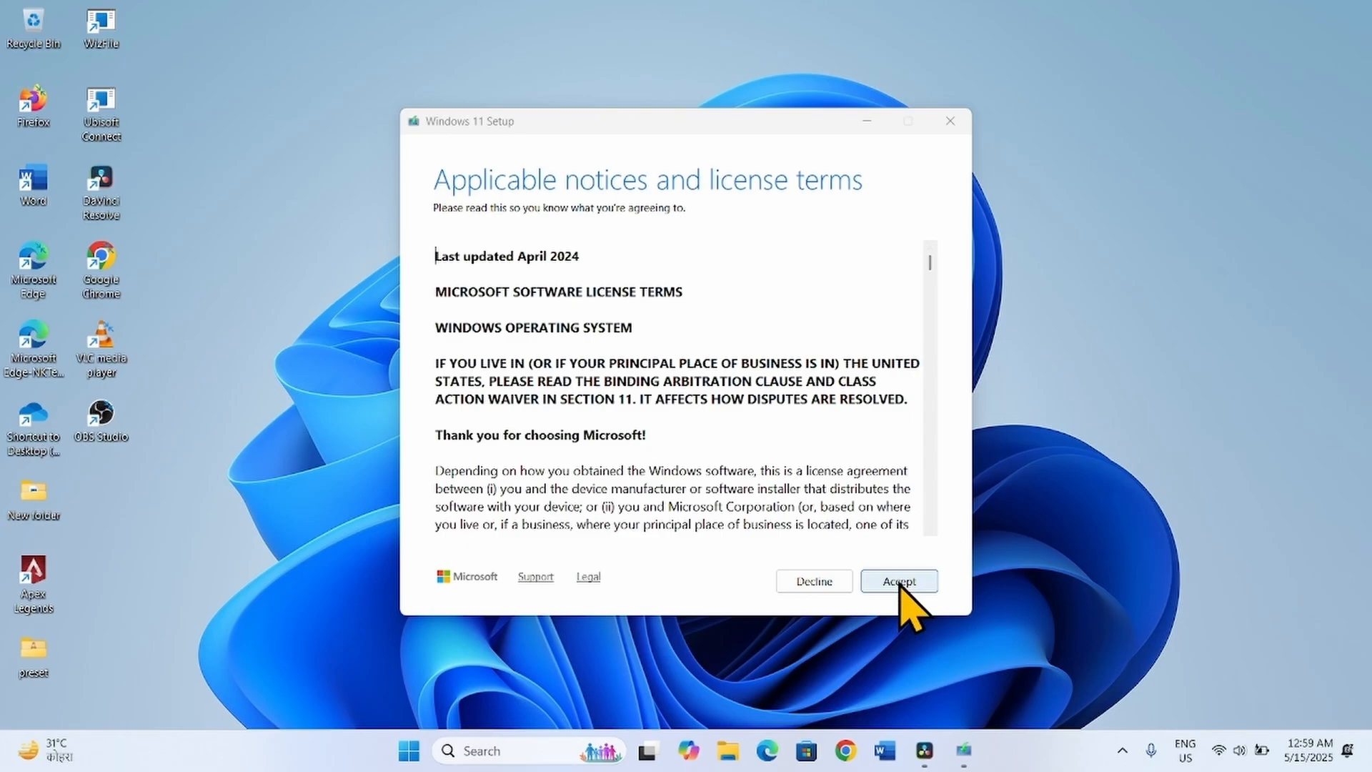
pyautogui.click(897, 581)
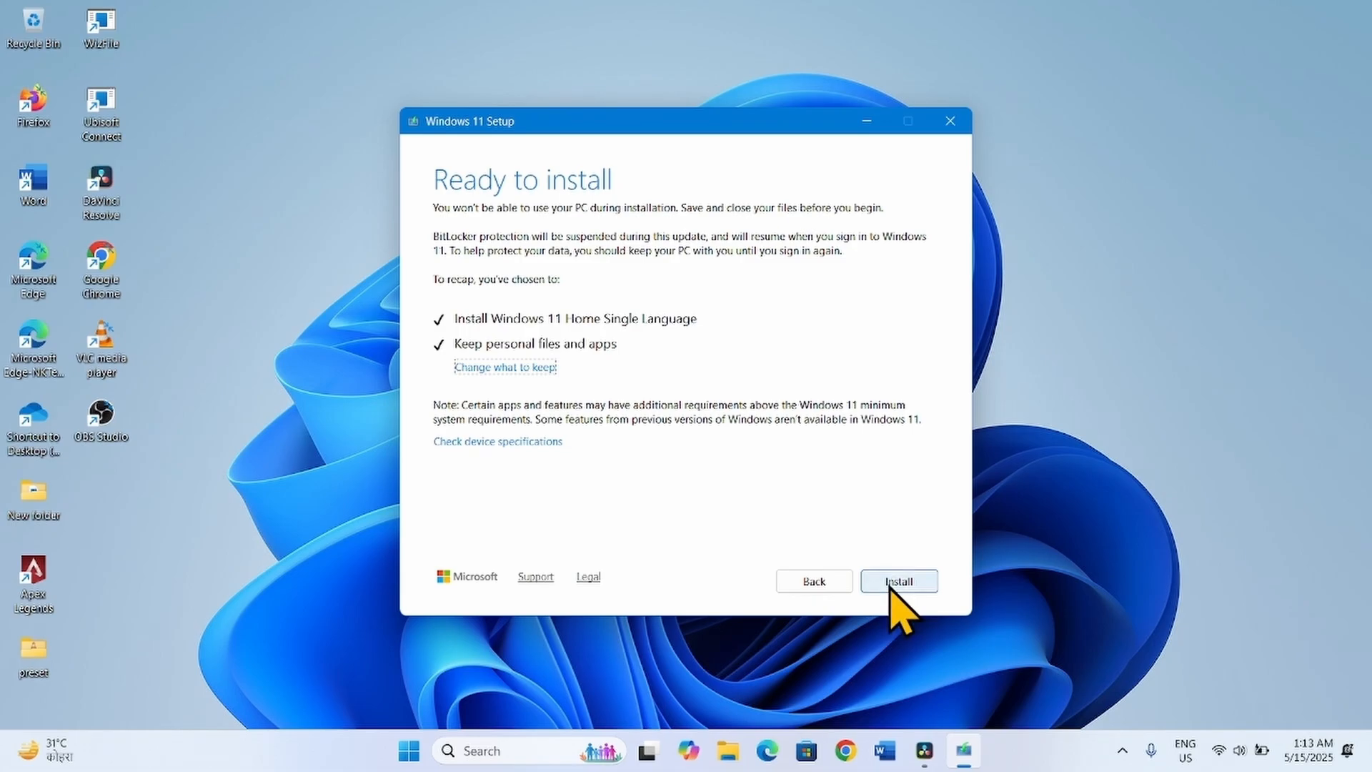
# - Start the Windows 11 installation from Ready to install, keeping personal files and apps
pyautogui.click(898, 581)
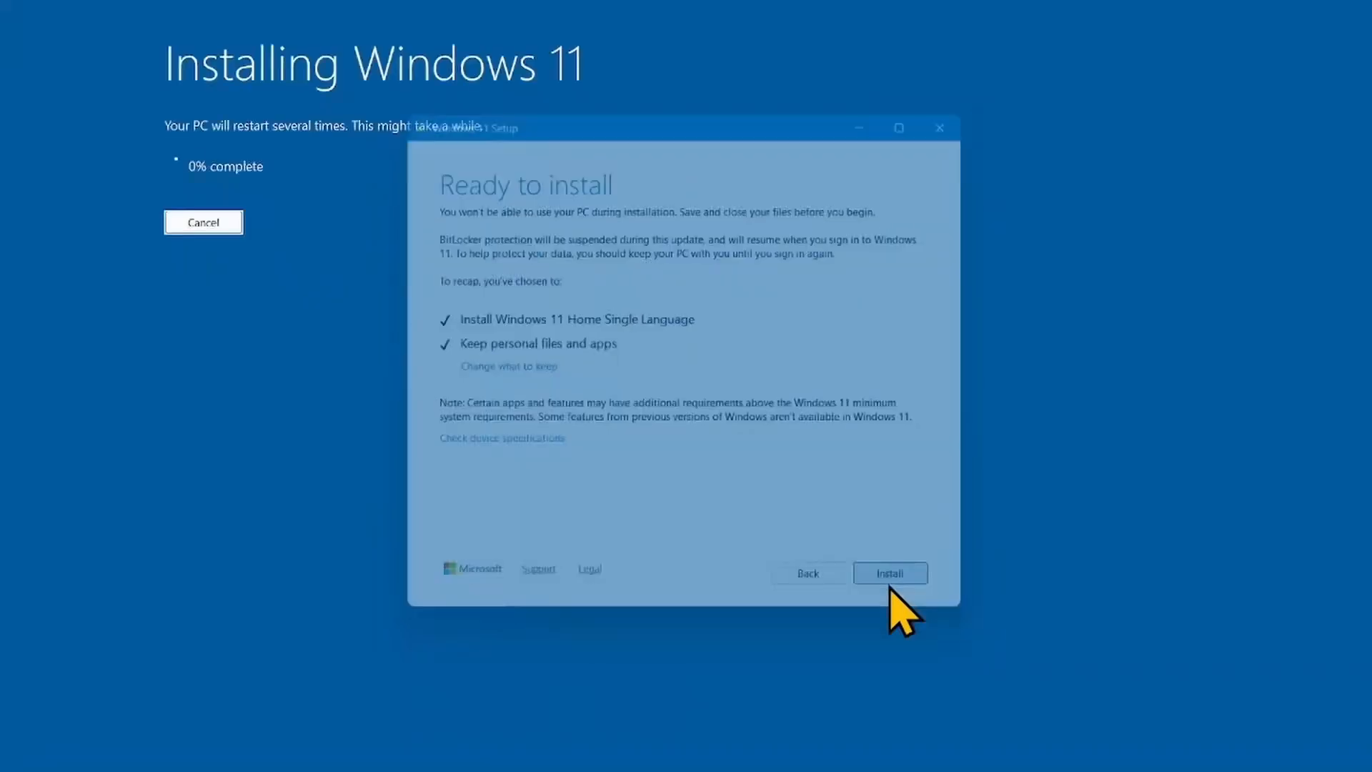
pyautogui.click(889, 572)
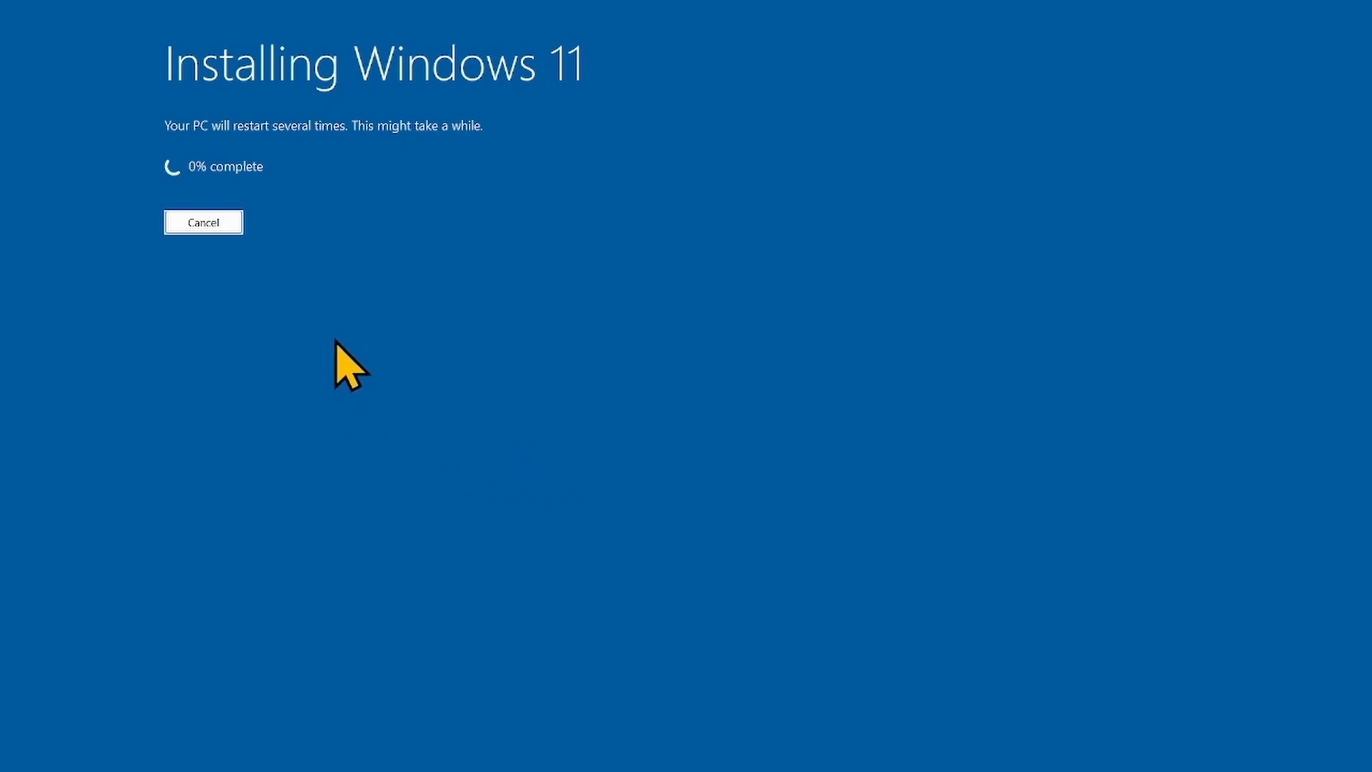